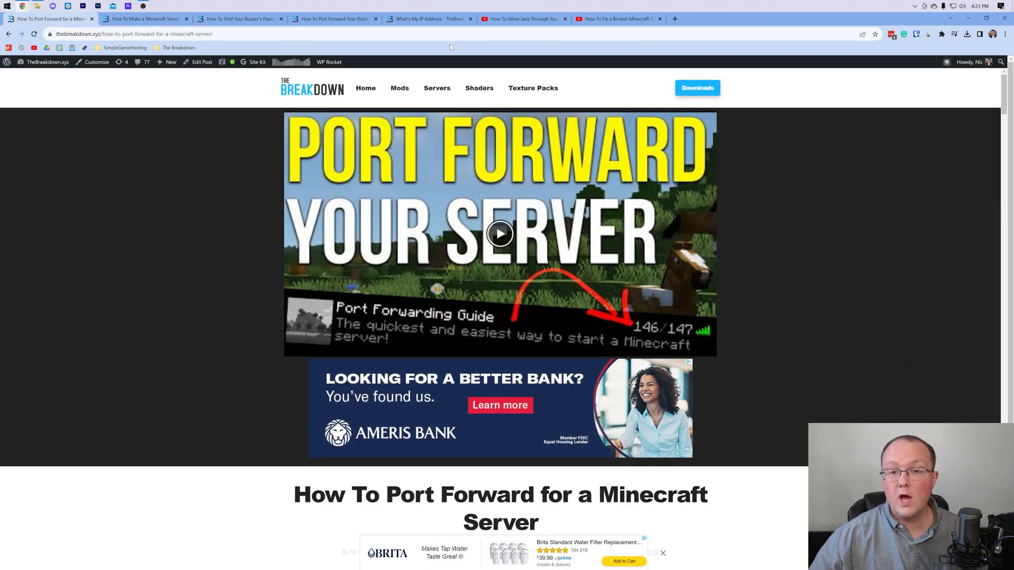
Scroll down through the current TheBreakdown.xyz page.
scroll(down, 3)
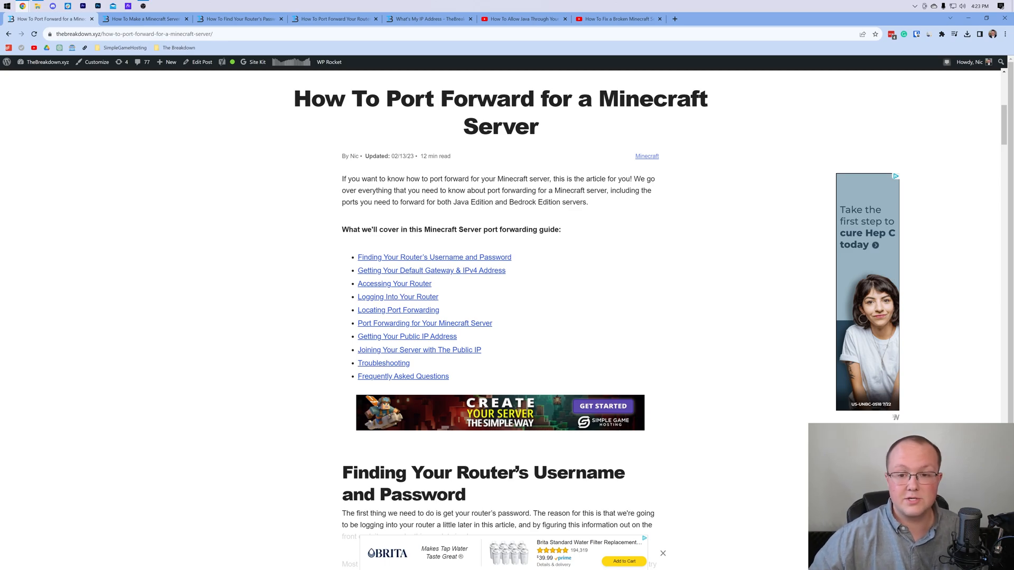
scroll(down, 3)
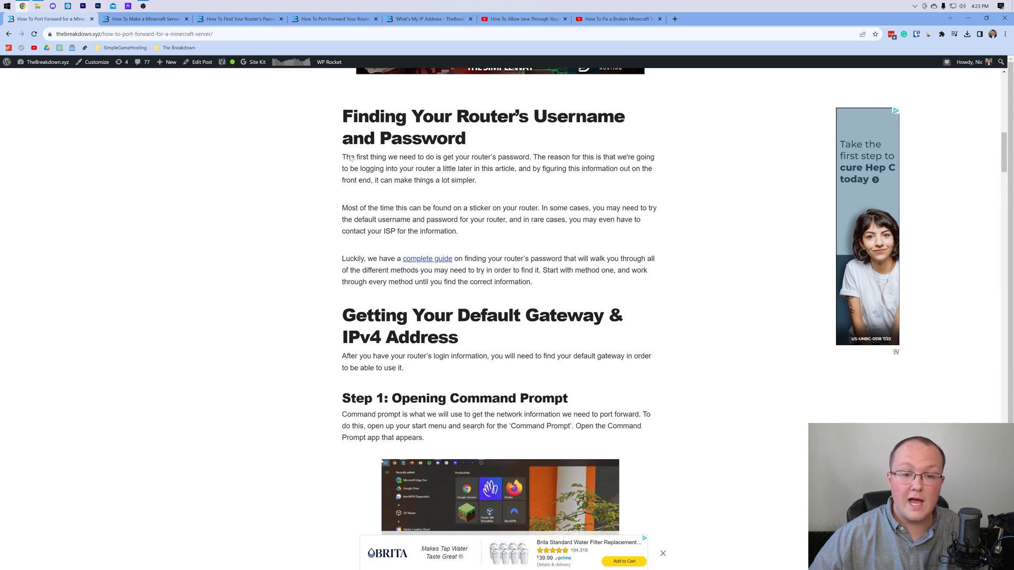
scroll(down, 3)
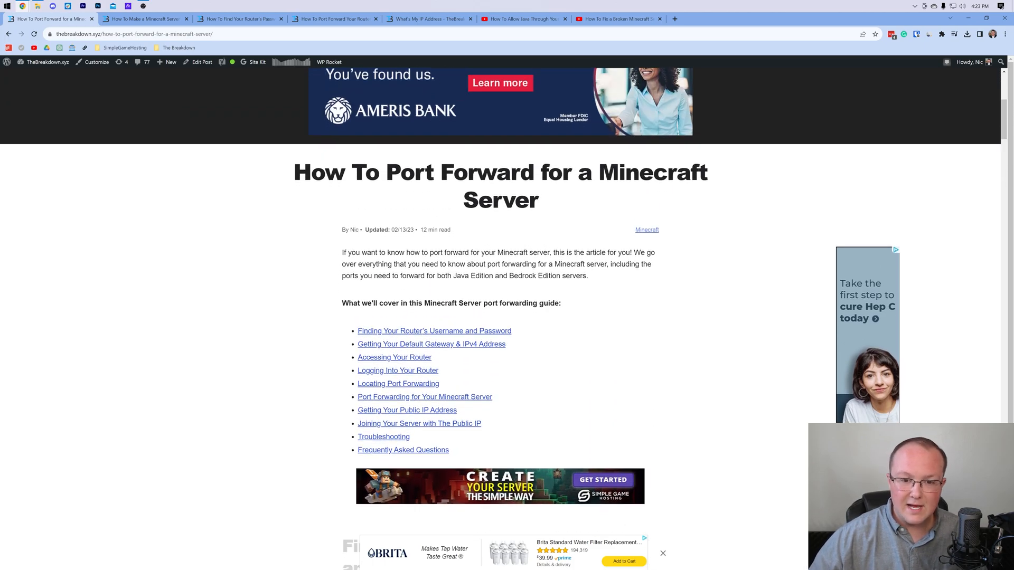
scroll(down, 3)
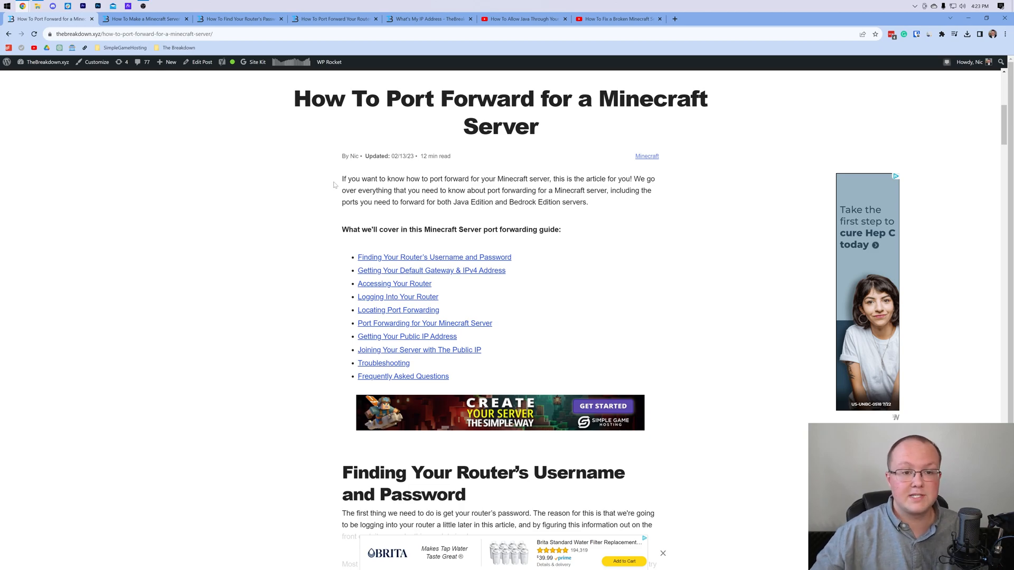
mouse_move(425, 215)
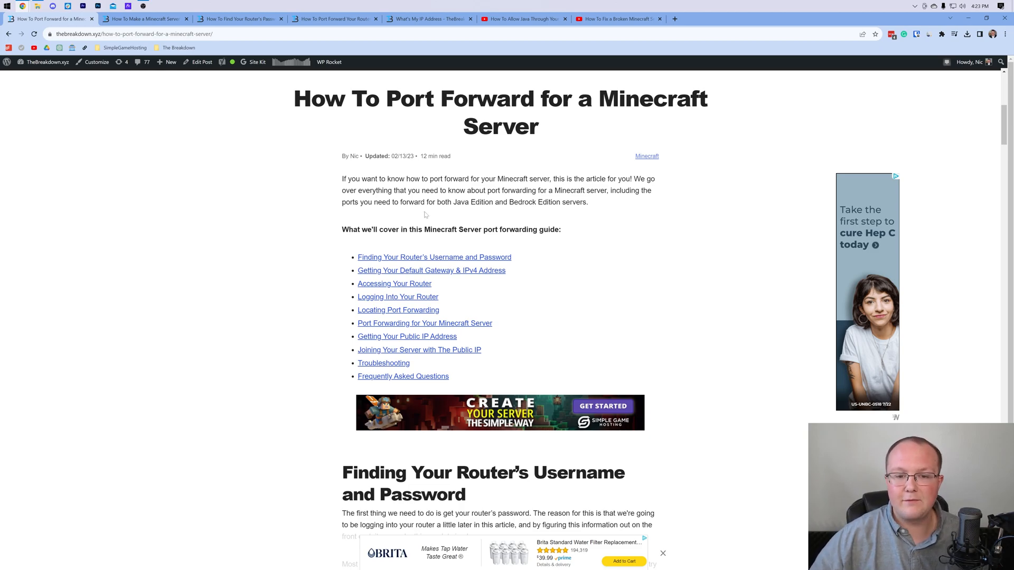
scroll(down, 3)
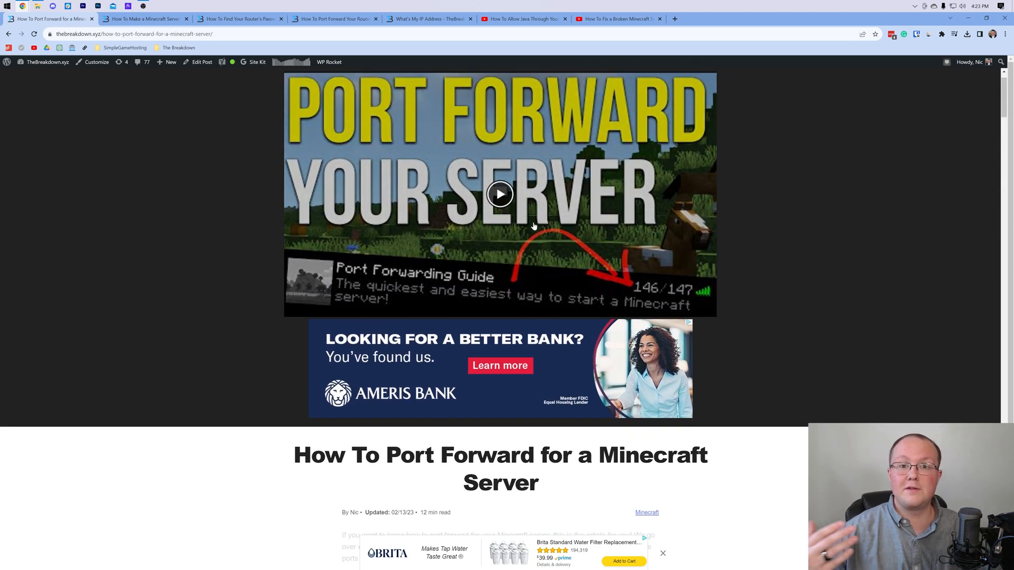
scroll(down, 3)
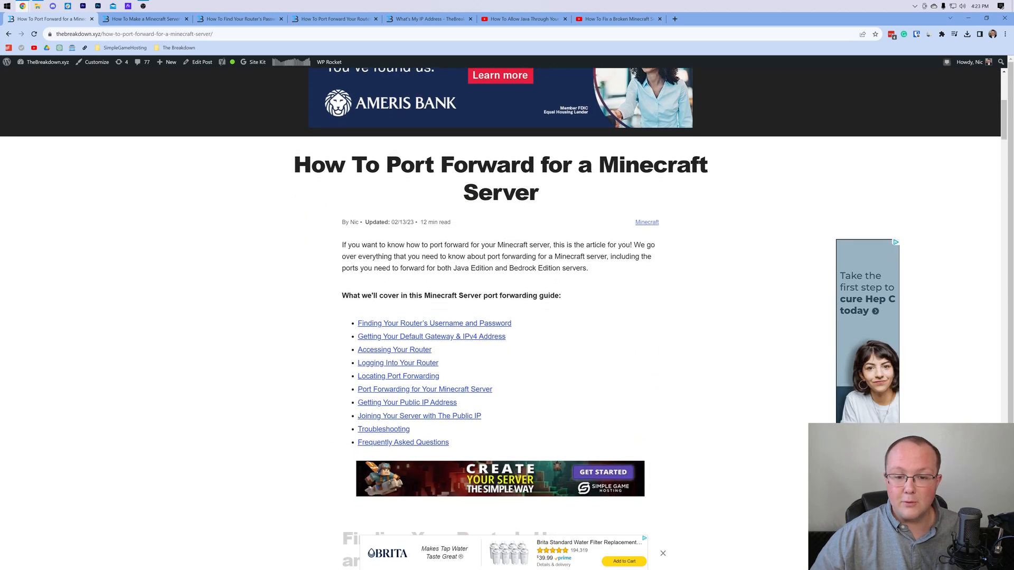
scroll(down, 3)
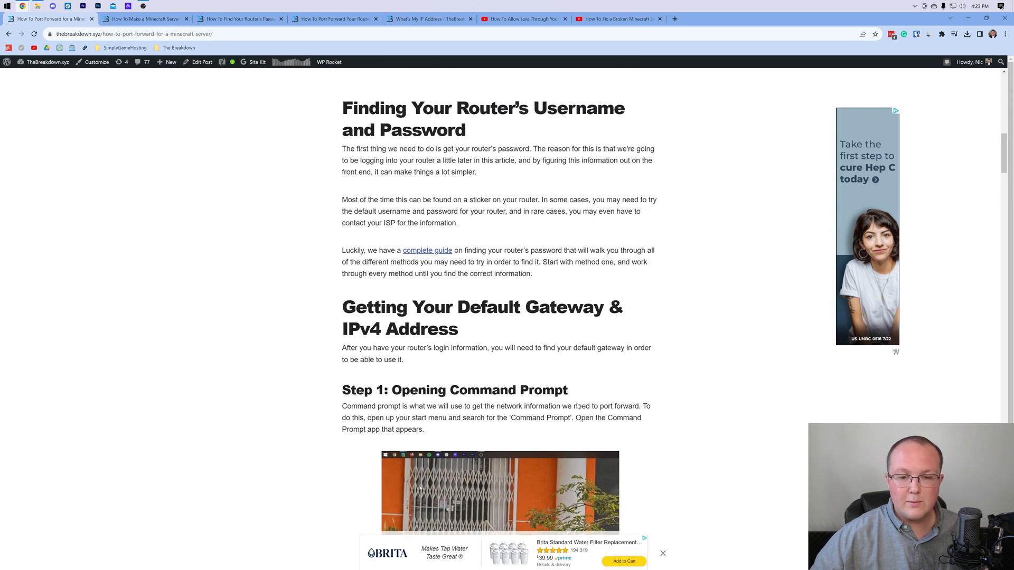
scroll(up, 3)
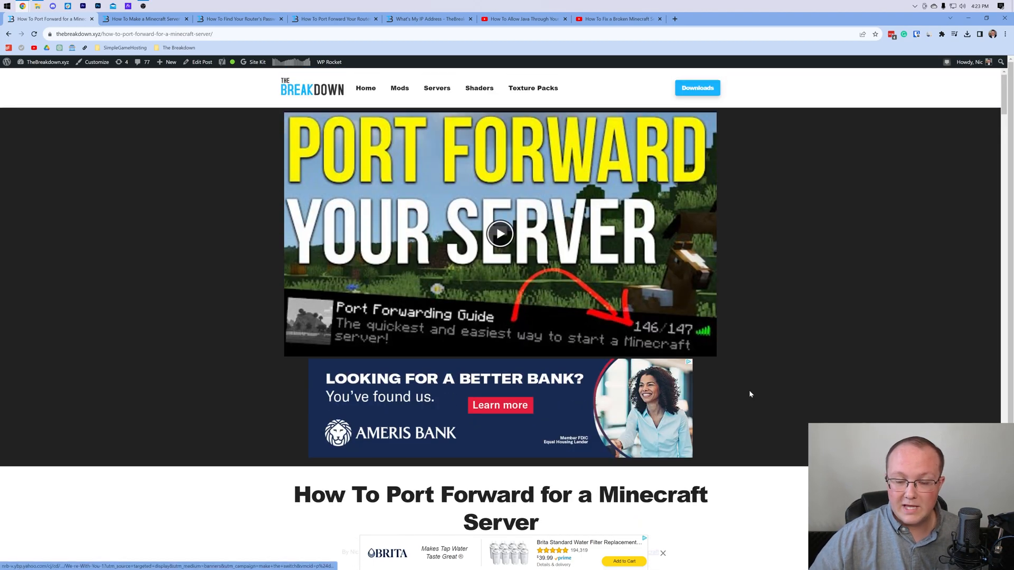
mouse_move(775, 368)
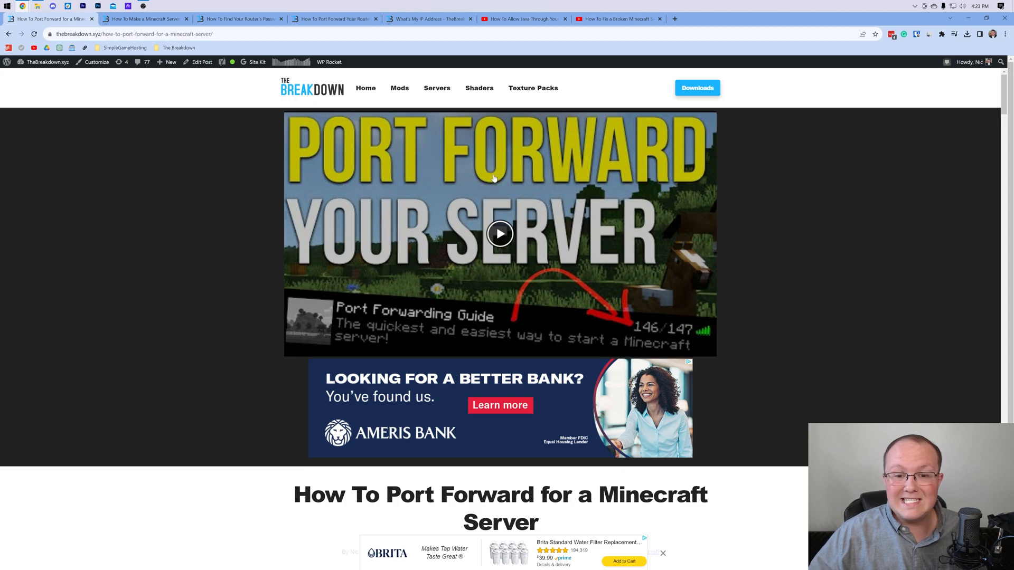
mouse_move(798, 228)
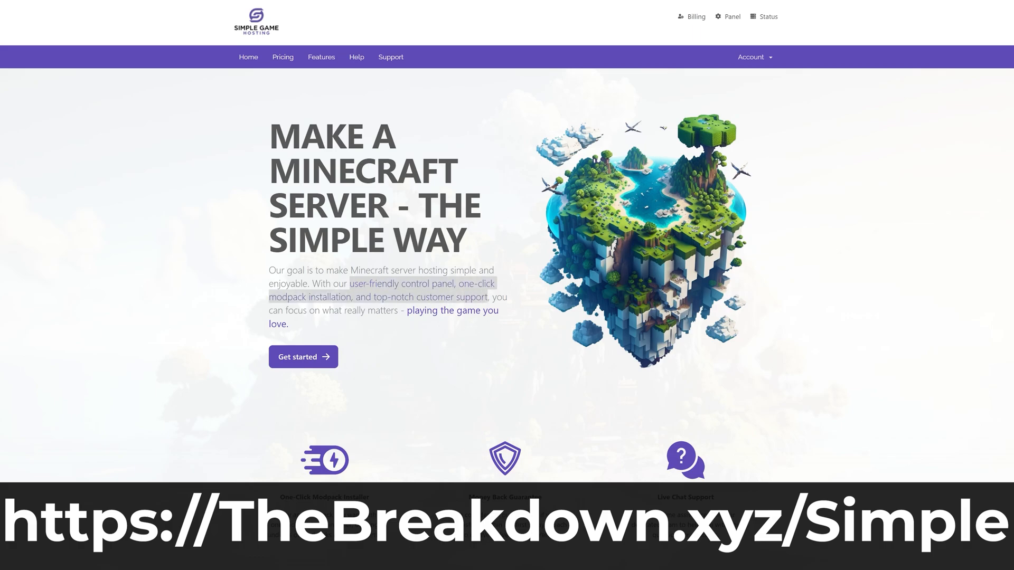
Highlight the One-Click Modpack Installer feature title and read further down.
scroll(down, 3)
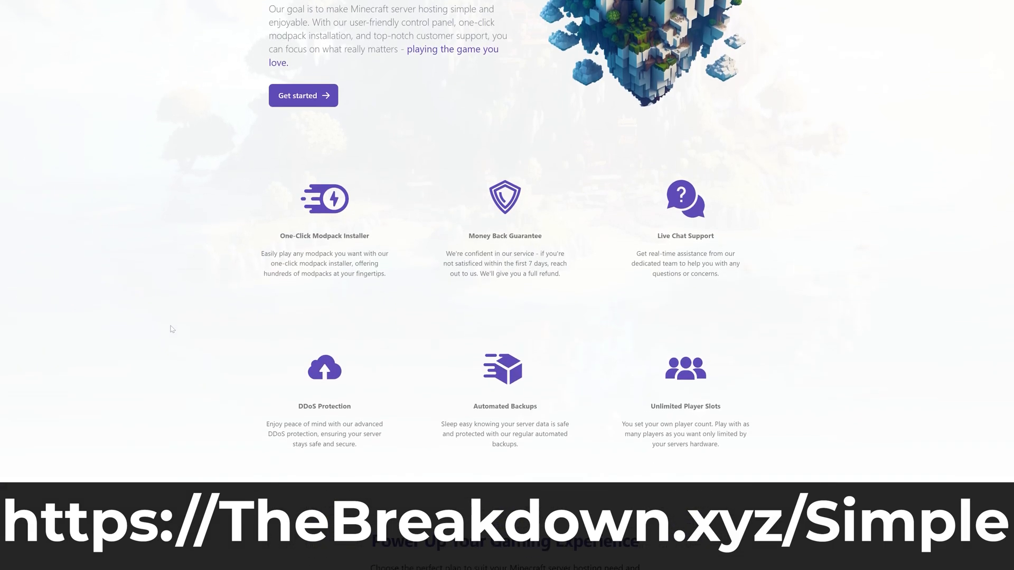
double_click(323, 235)
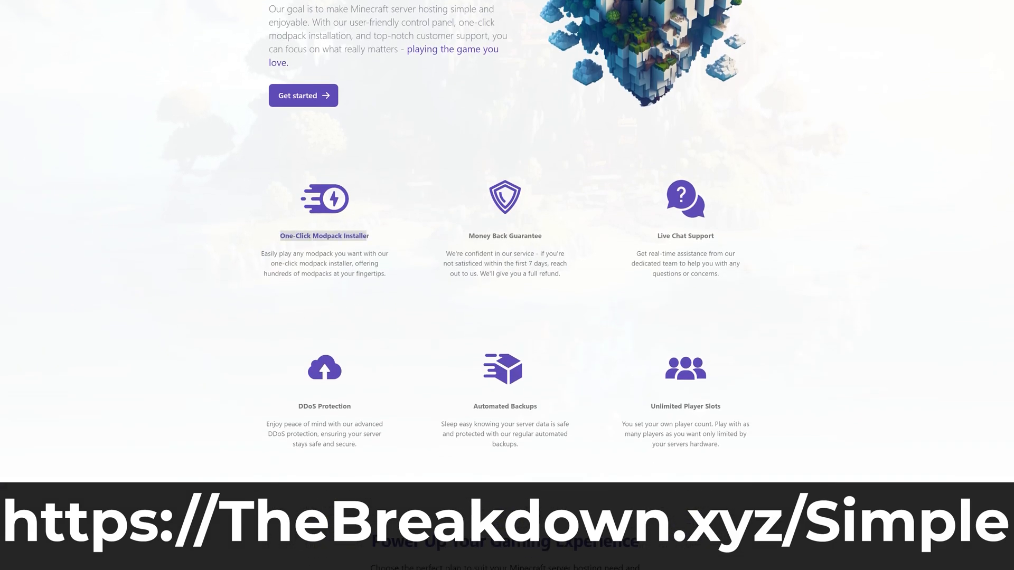
mouse_move(733, 244)
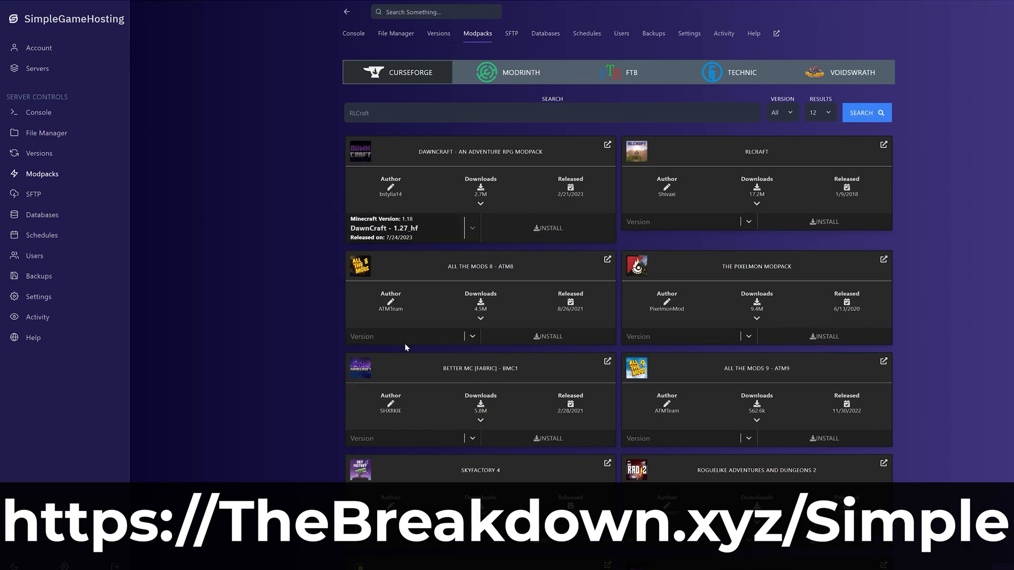
click(547, 228)
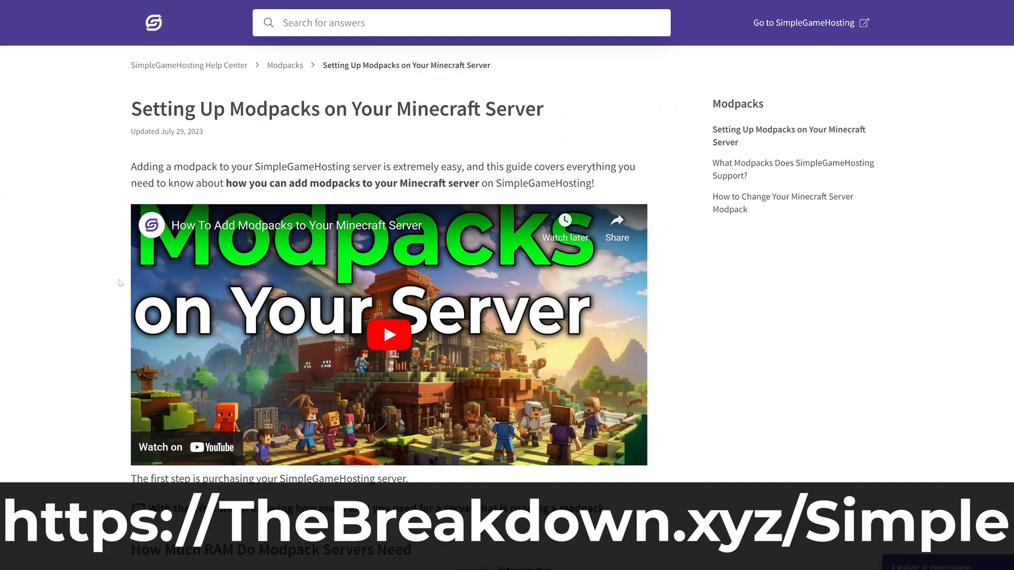
scroll(down, 3)
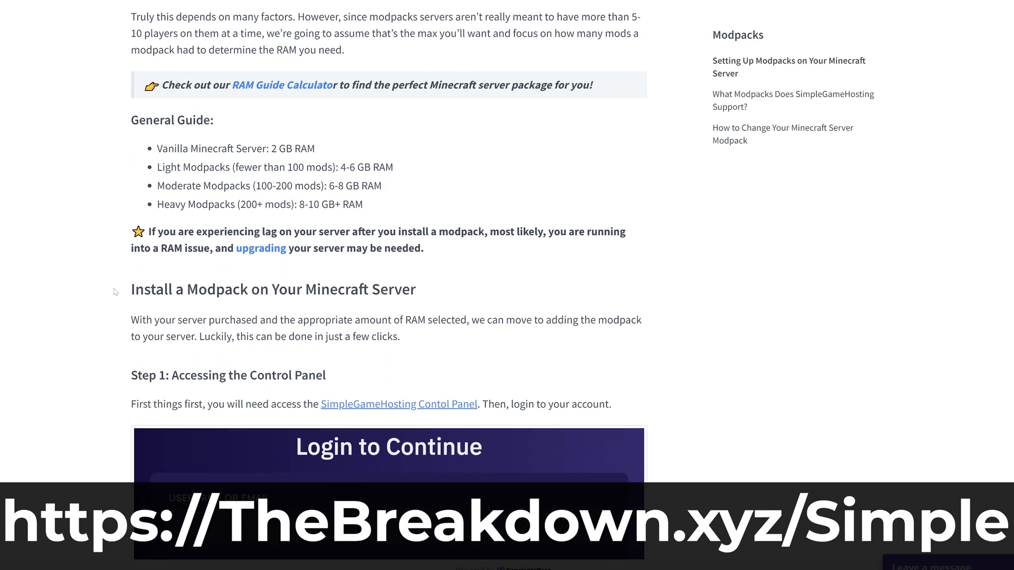
scroll(down, 3)
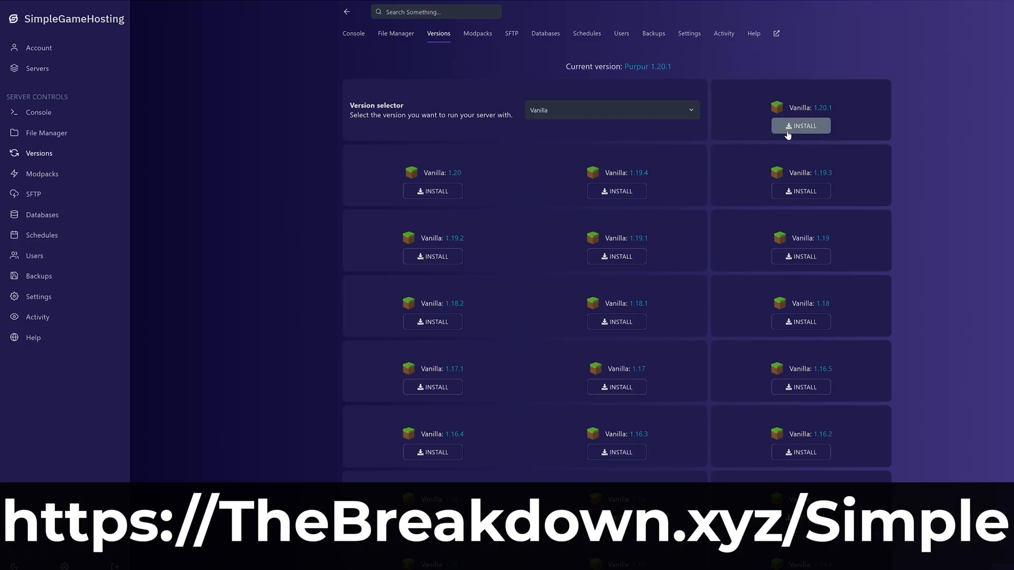
Switch to the How to Make a Minecraft 1.20 Server guide and scroll into it.
click(610, 110)
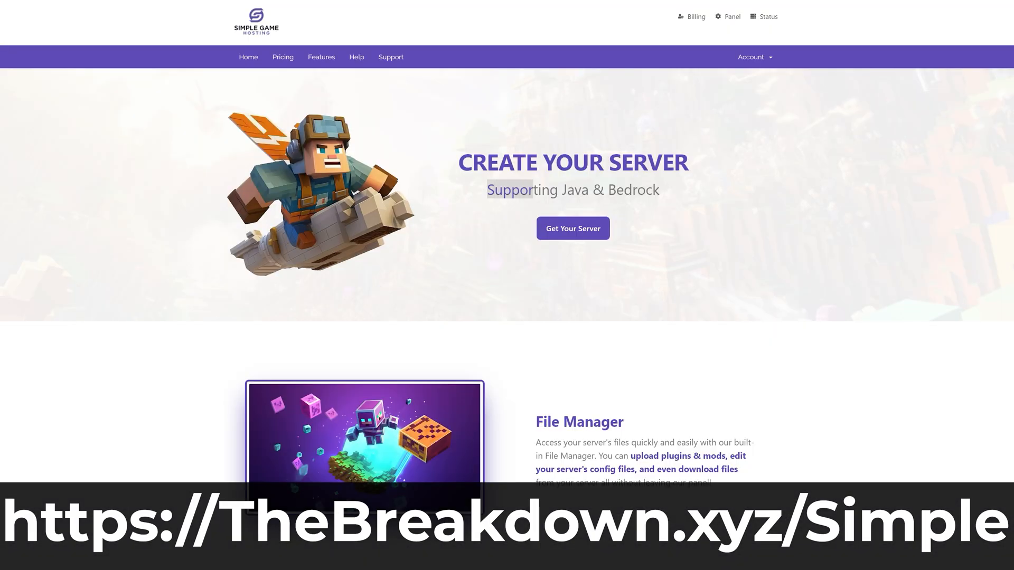
scroll(down, 3)
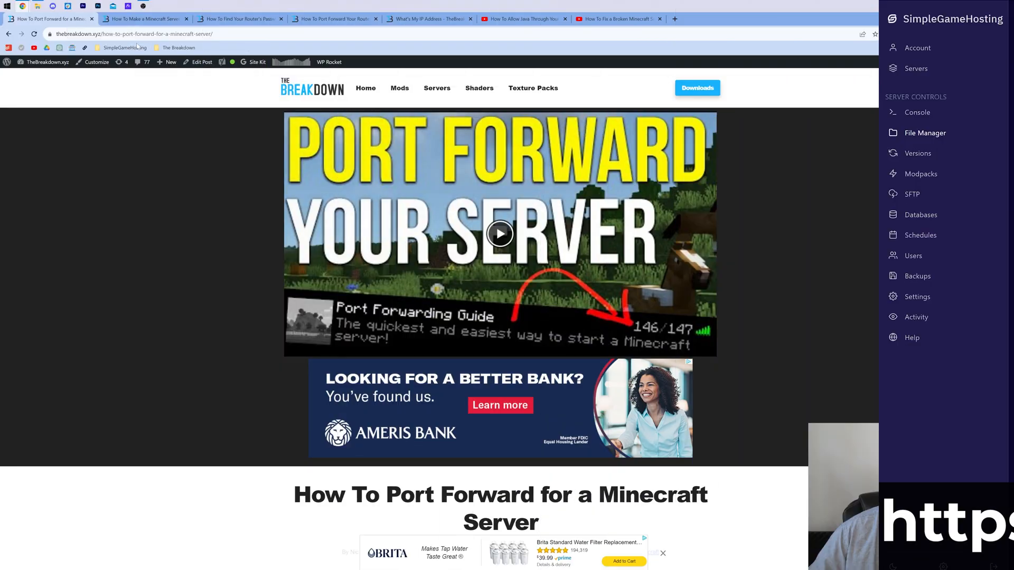
click(142, 18)
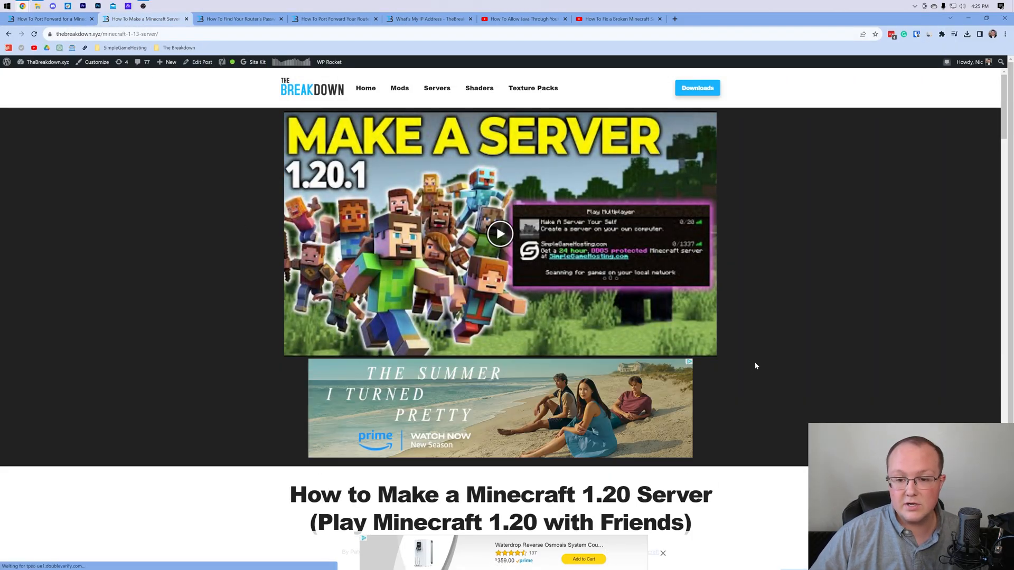
scroll(down, 3)
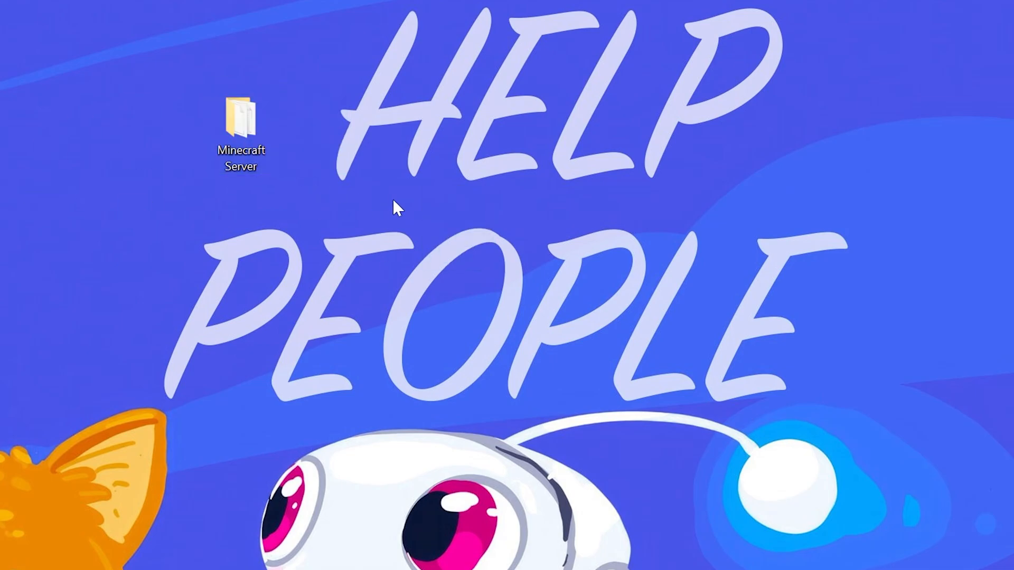
Launch Command Prompt from a Start search for 'cmd' and enter ipconfig.
click(12, 15)
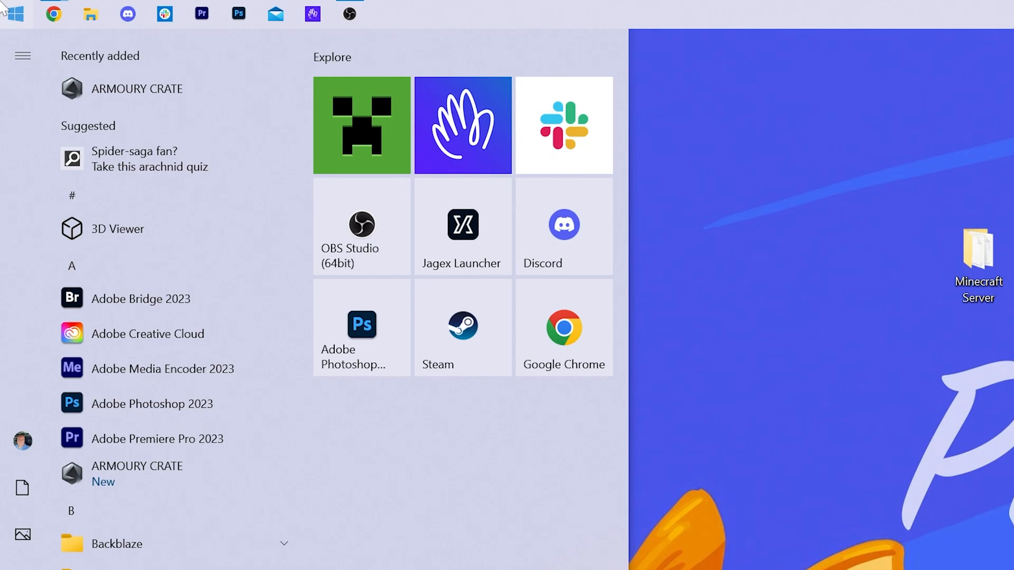
text(cmd)
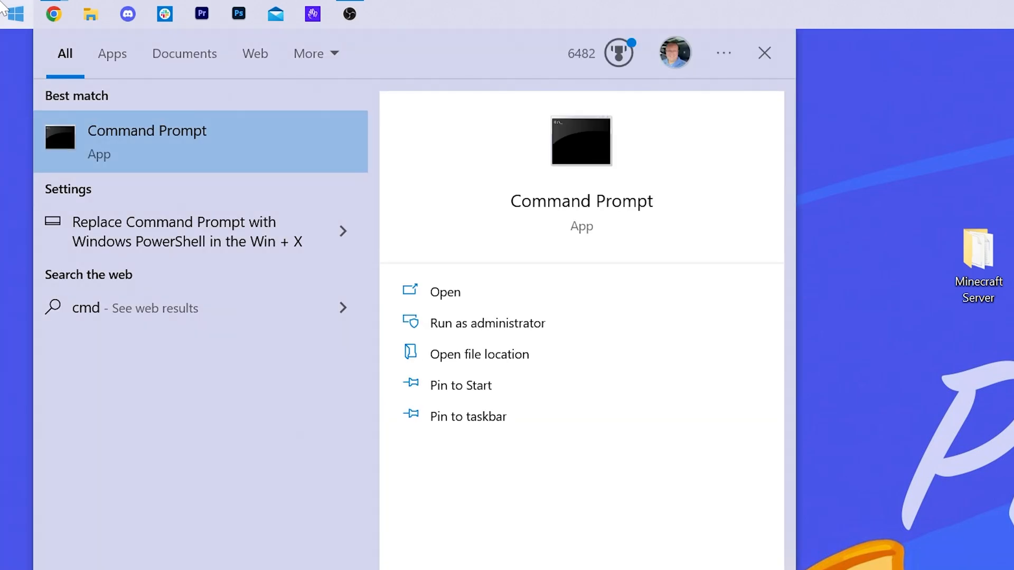
click(444, 291)
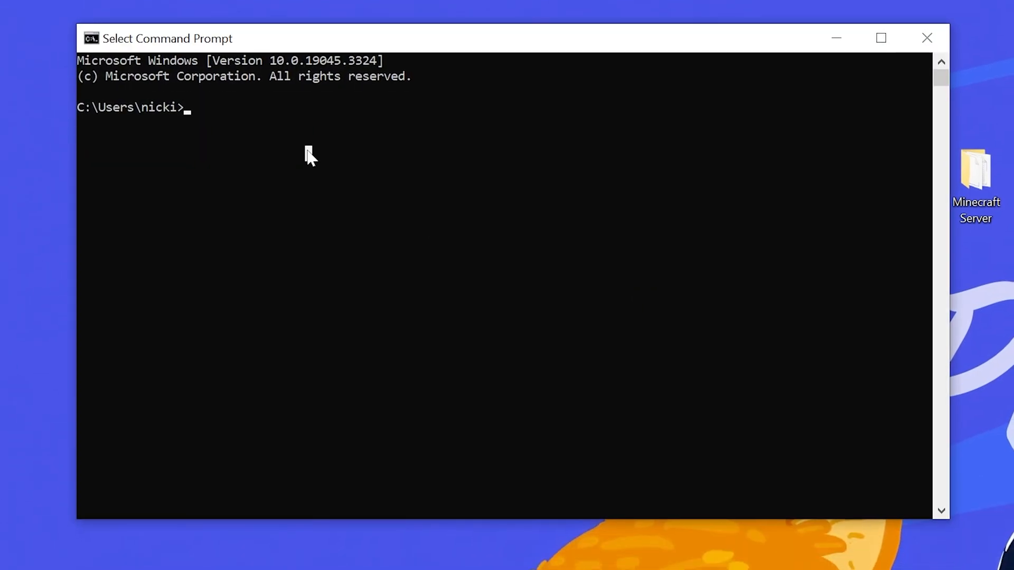
text(ip)
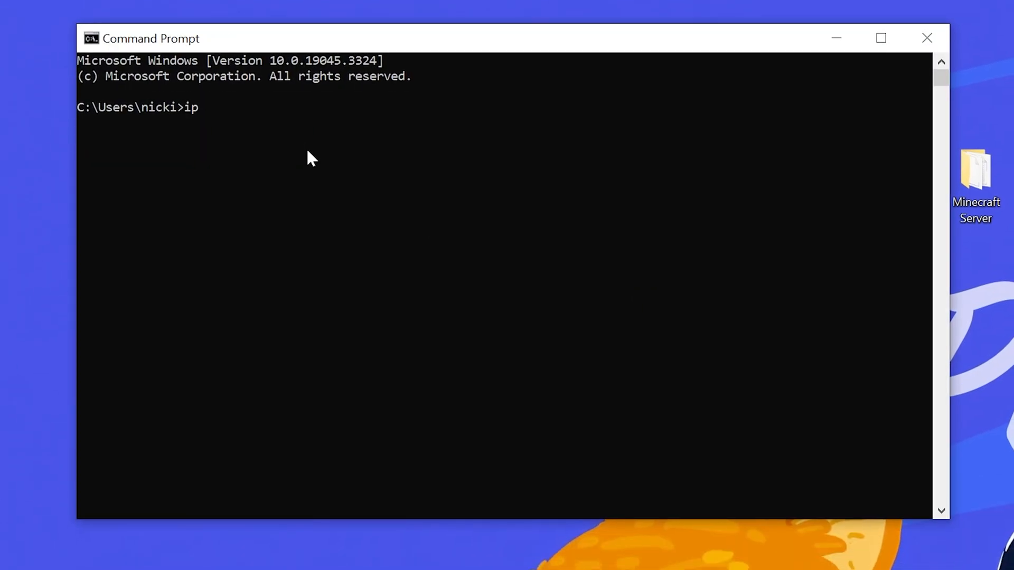
text(config)
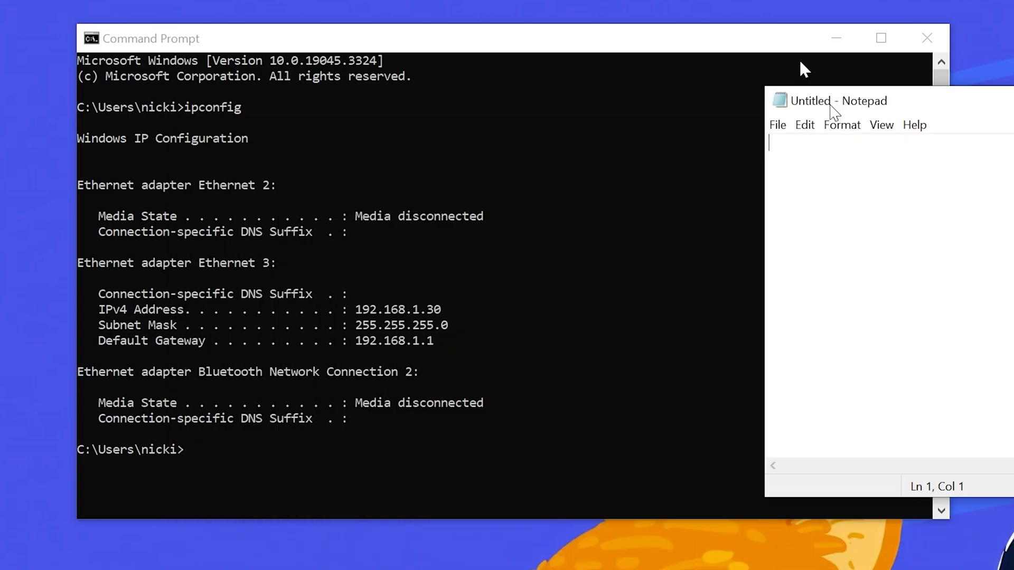
Note 'IPv4: 192.168.1.30' and 'Default Gateway: 192.168.1.1' in Notepad, then close Command Prompt.
drag(837, 100, 660, 92)
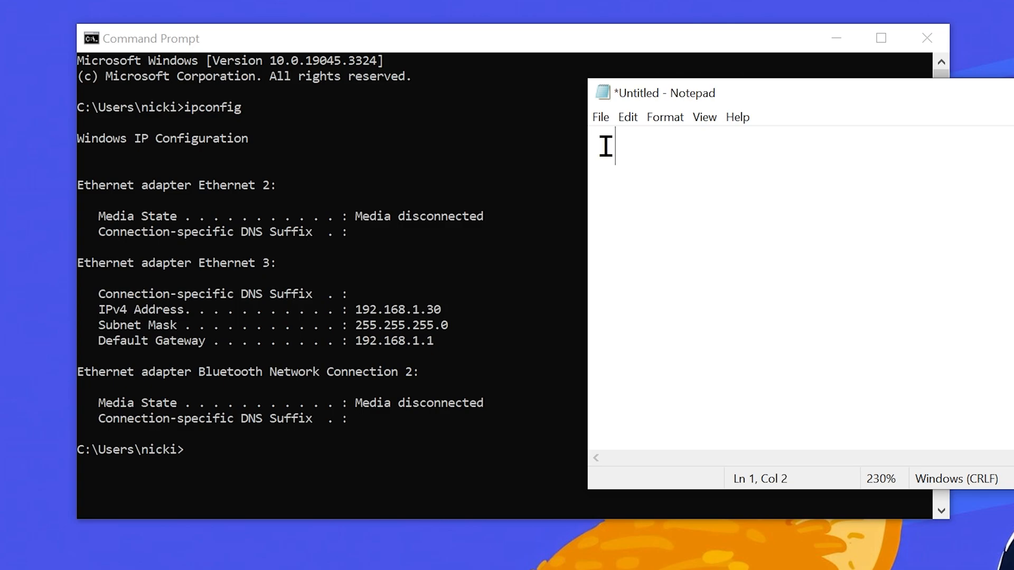
text(IPv4:)
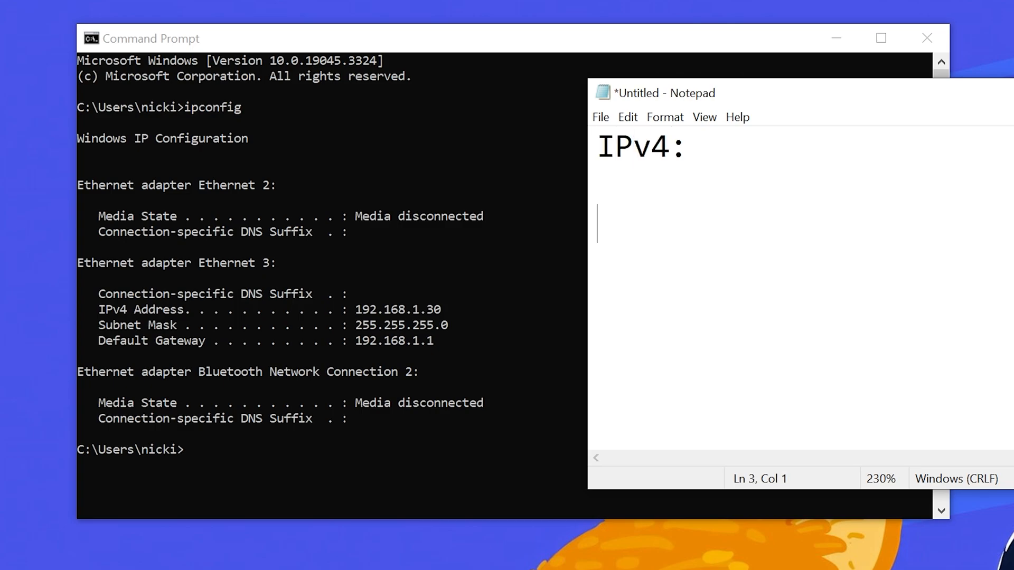
text(Default Gatewa)
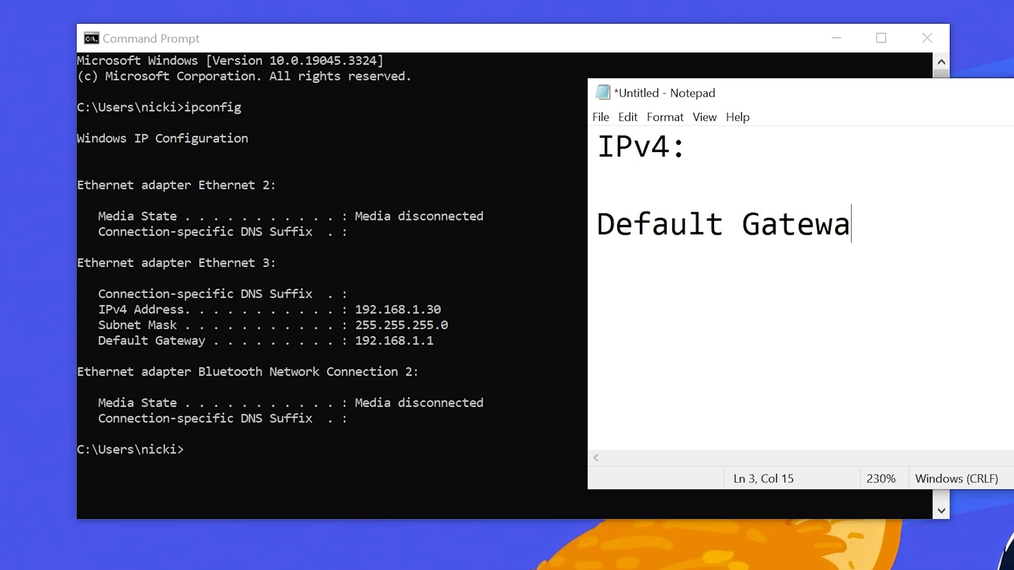
text(y:)
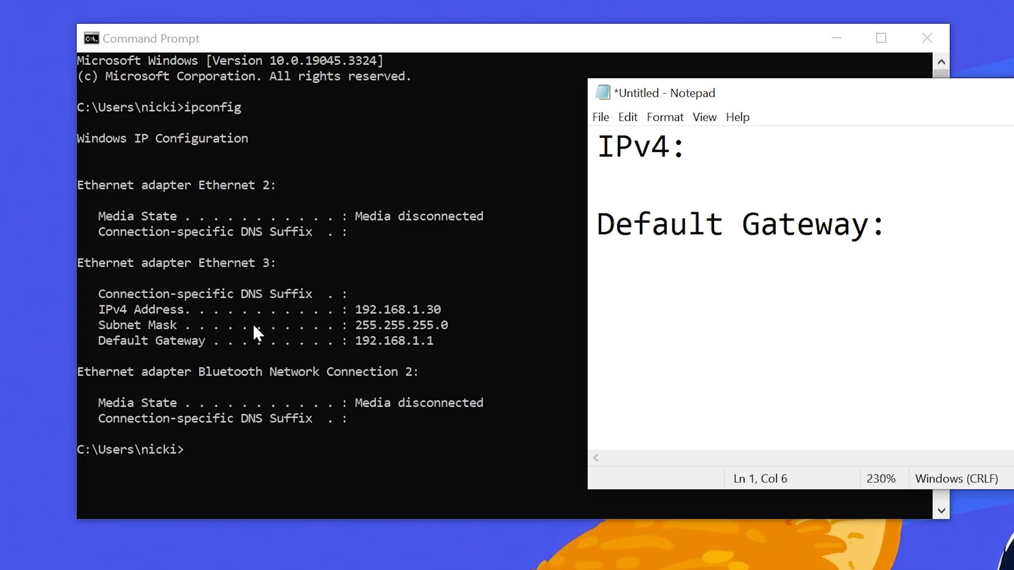
text(192)
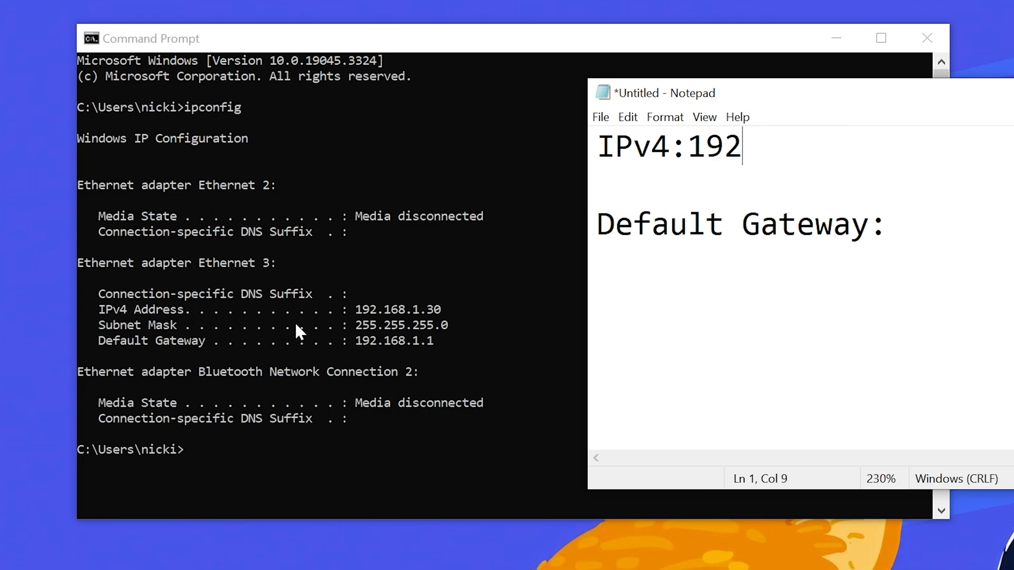
text(.168.1.30)
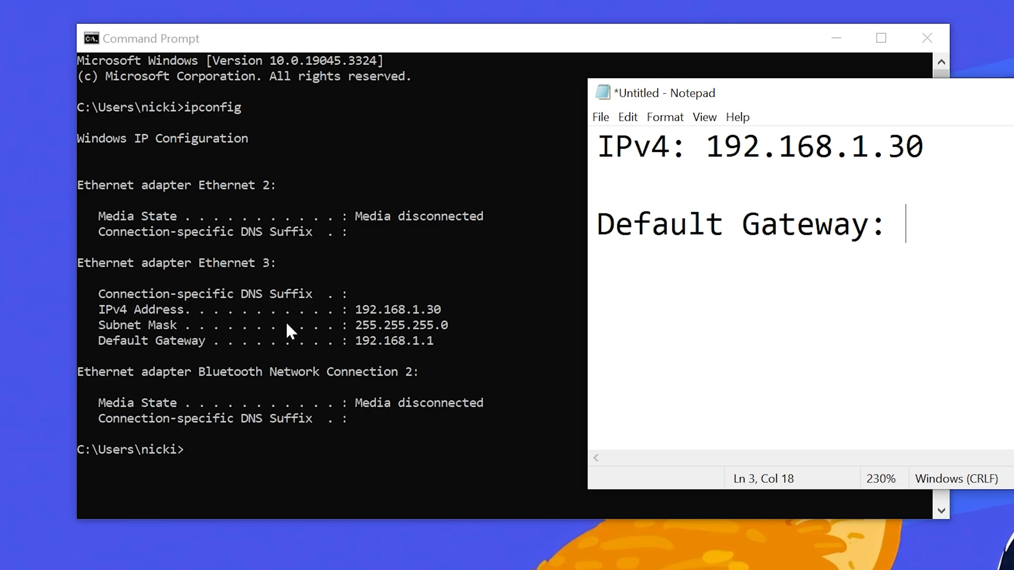
mouse_move(380, 349)
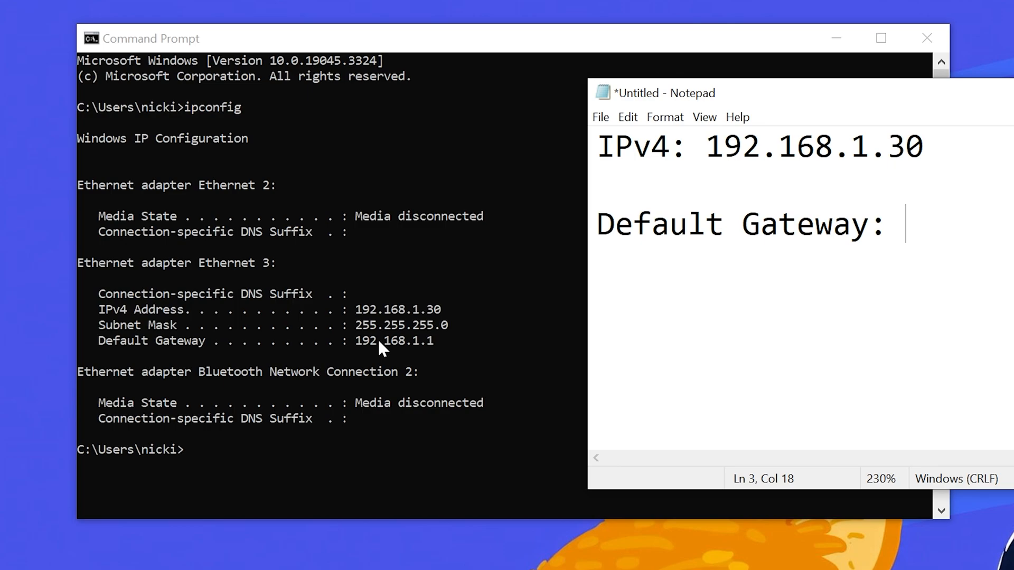
mouse_move(374, 354)
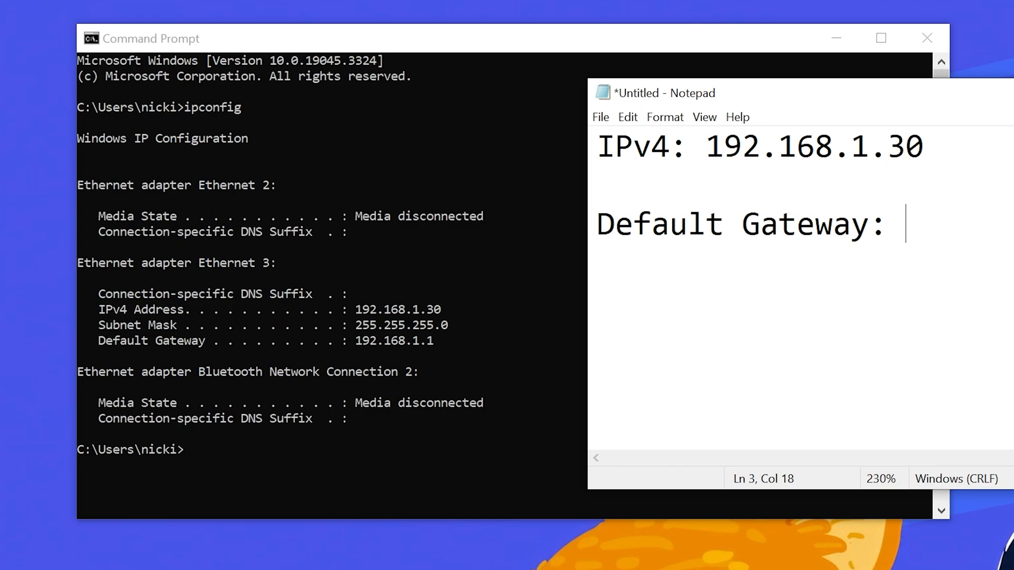
text(192.16)
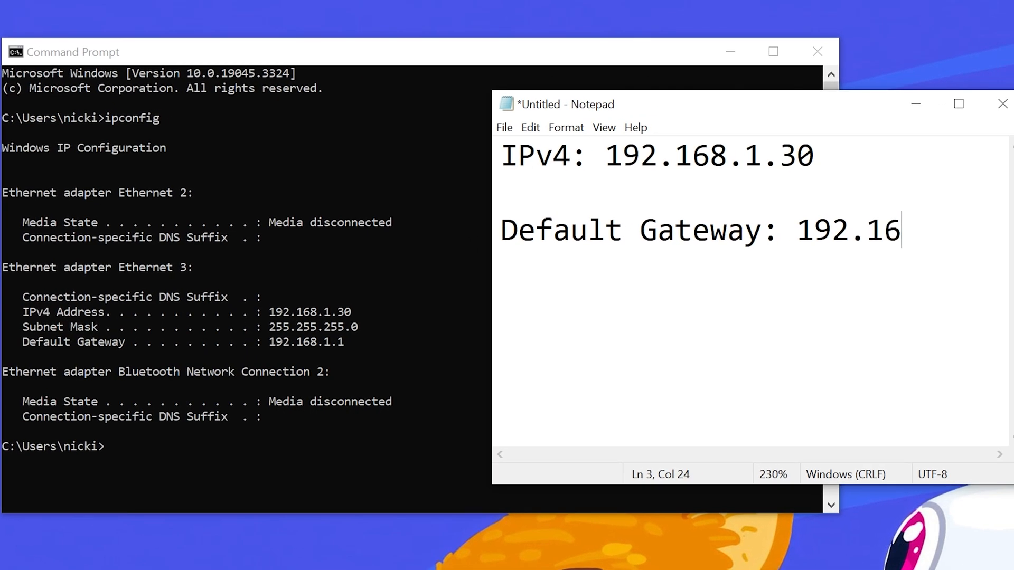
text(8.1.1)
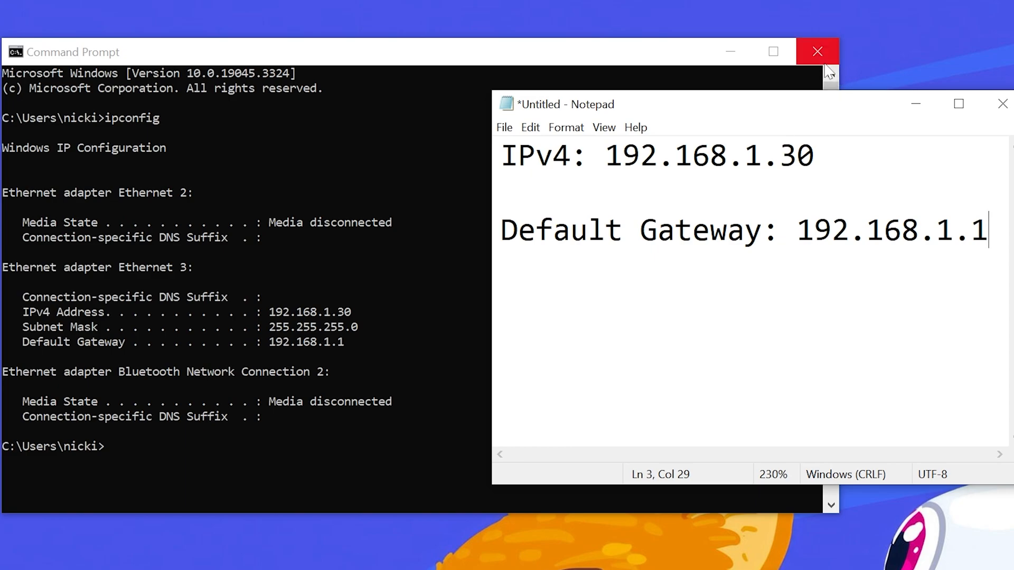
click(816, 51)
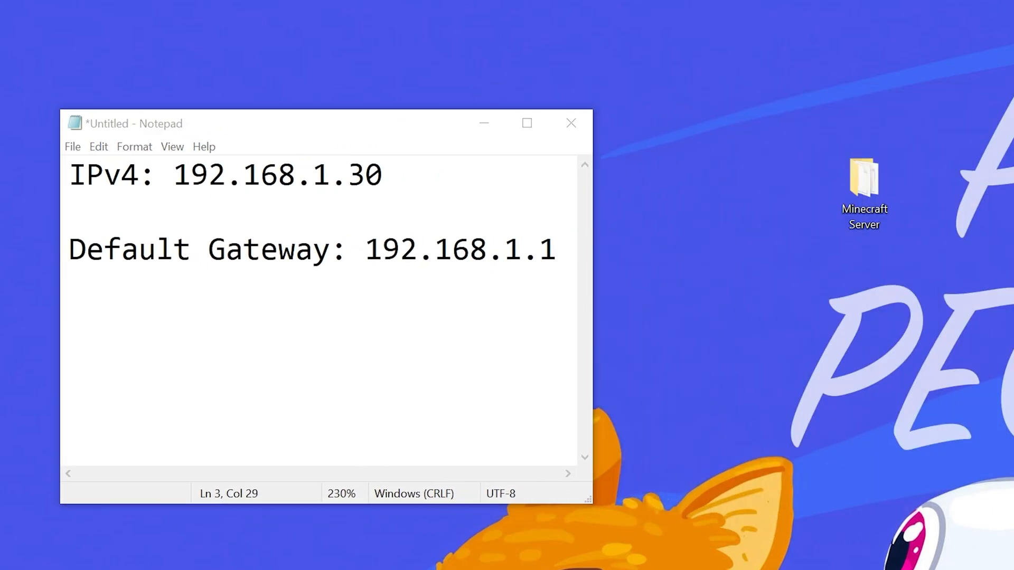
mouse_move(968, 254)
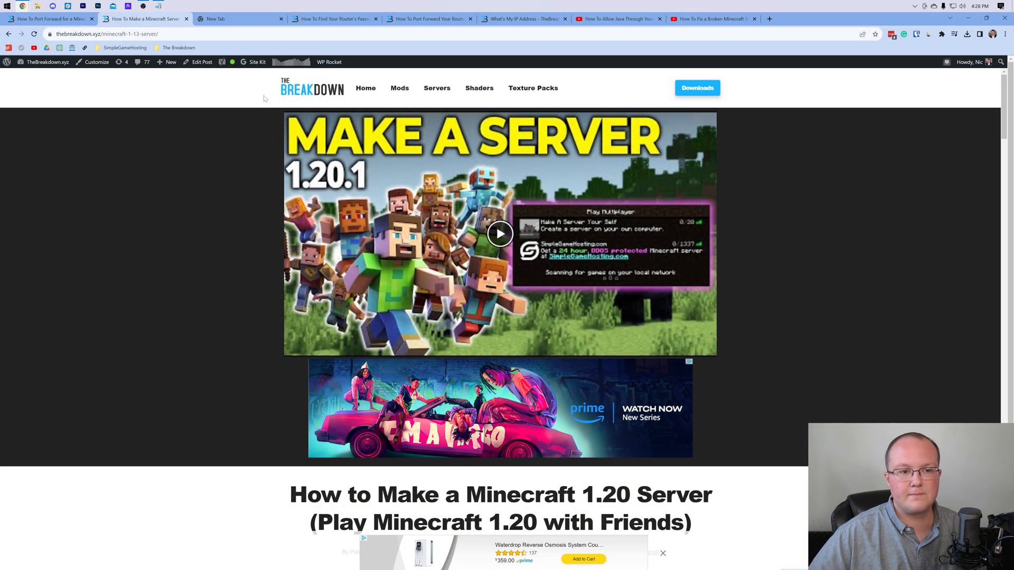
Switch to Chrome's blank New Tab.
click(239, 18)
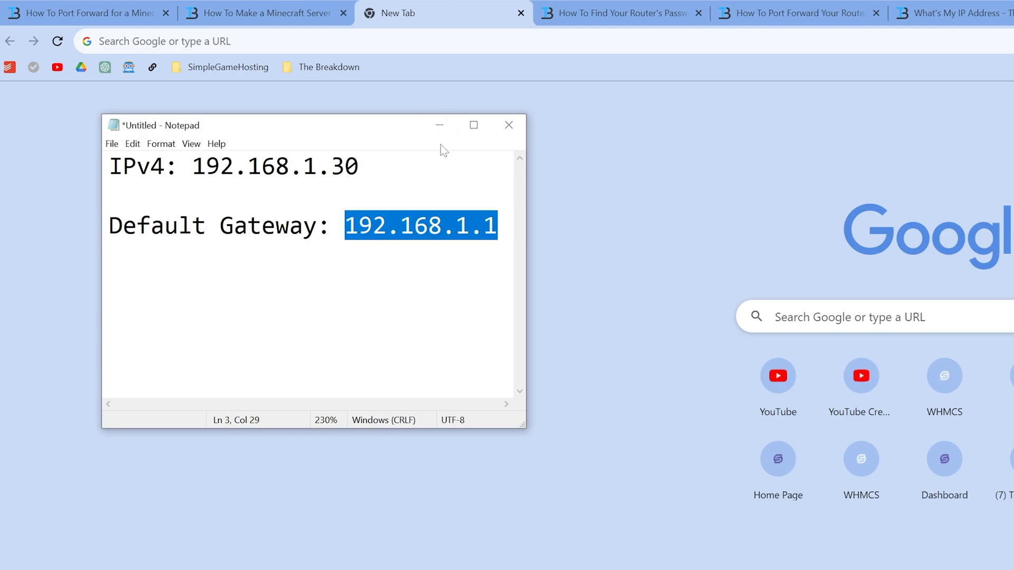
Visit 192.168.1.1 for the router sign-in, then switch to the router password guide.
text(192.168.1.1)
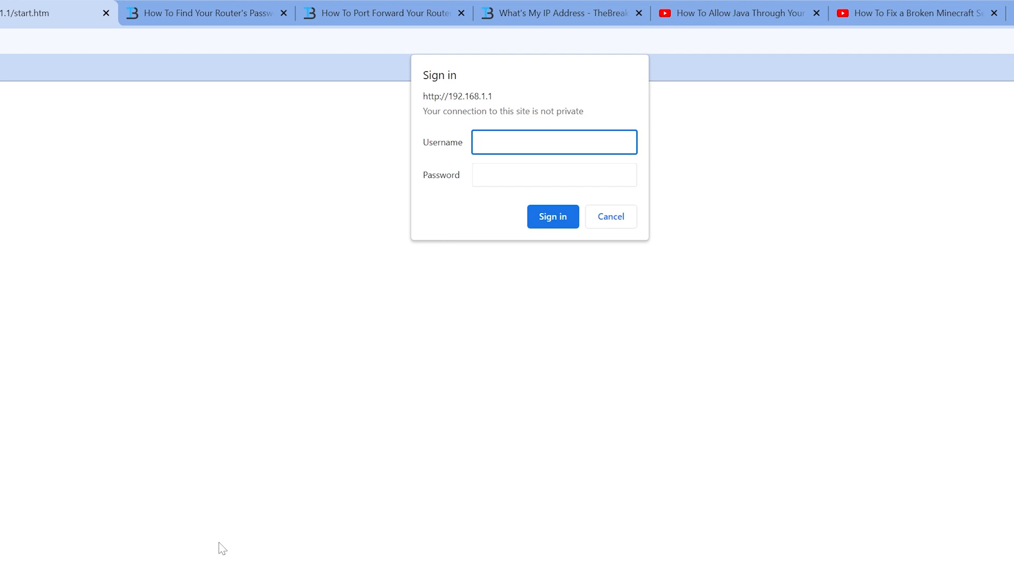
click(553, 142)
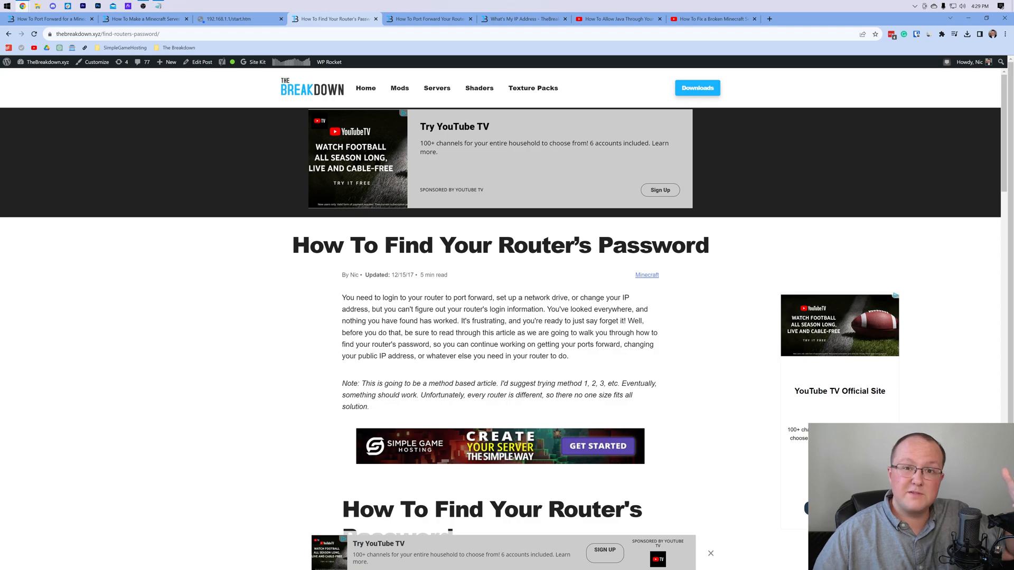
mouse_move(452, 276)
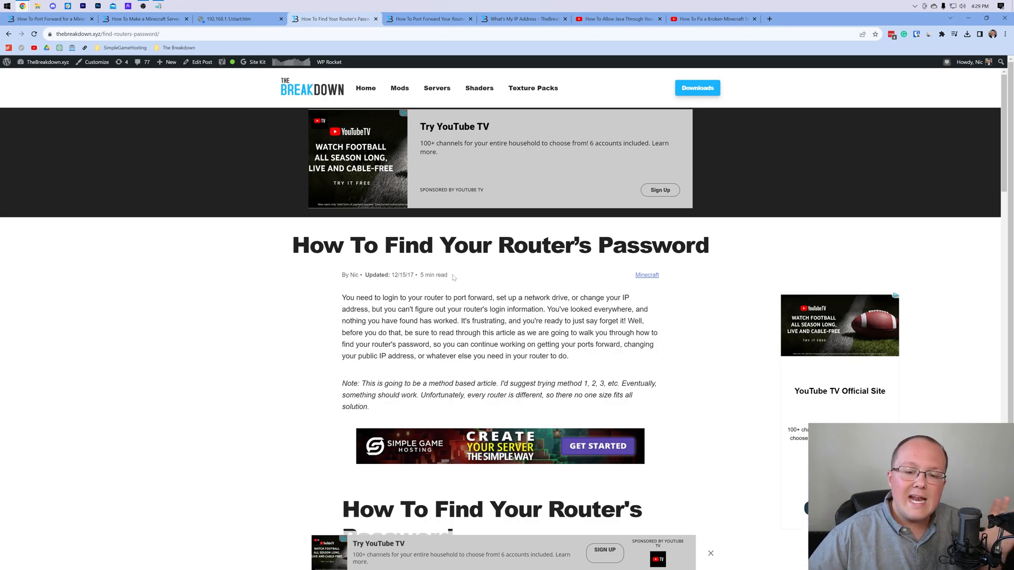
mouse_move(695, 280)
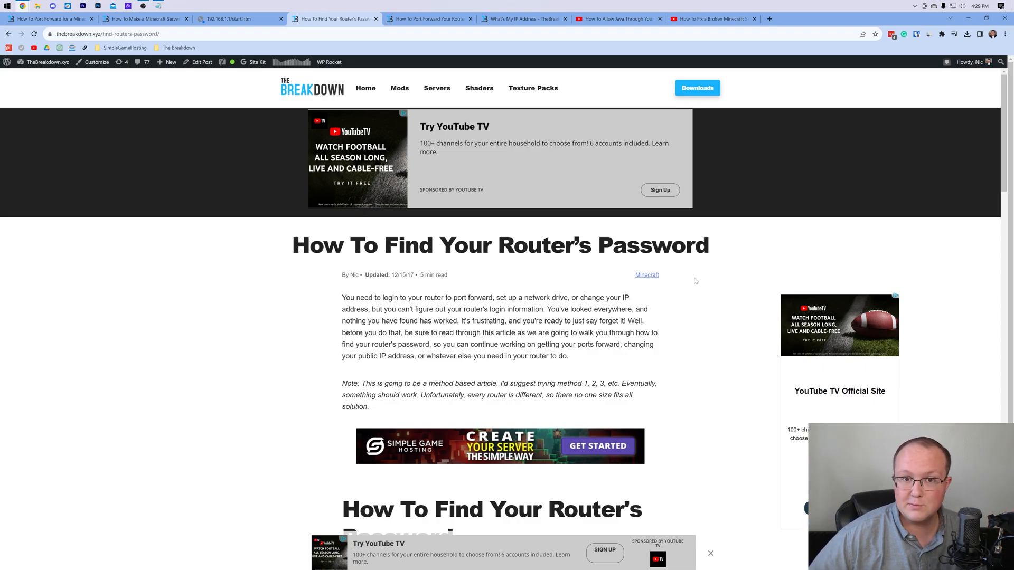
Scroll the router password guide down to Method 3's Router Passwords link.
scroll(down, 3)
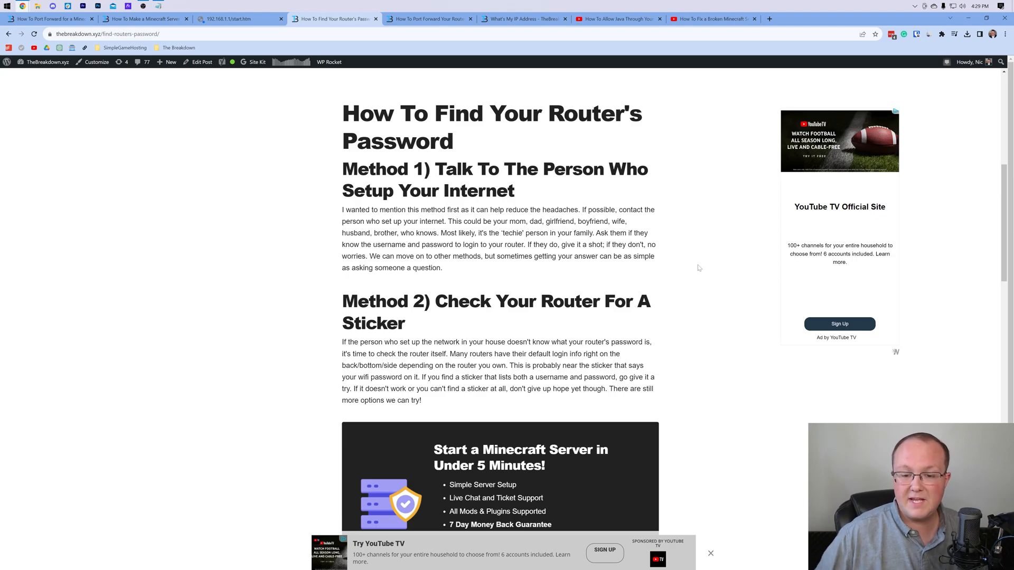
scroll(down, 3)
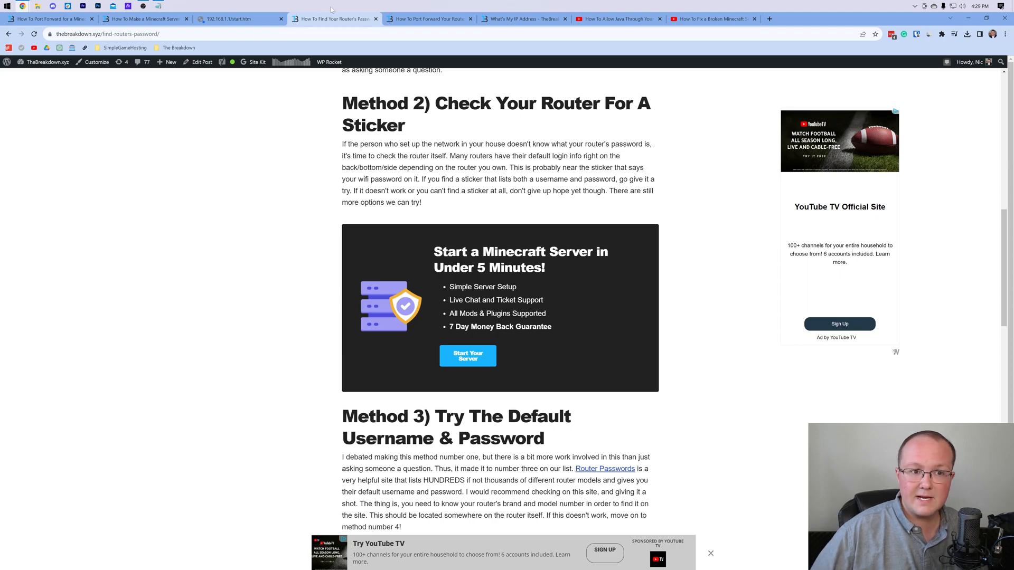
scroll(down, 3)
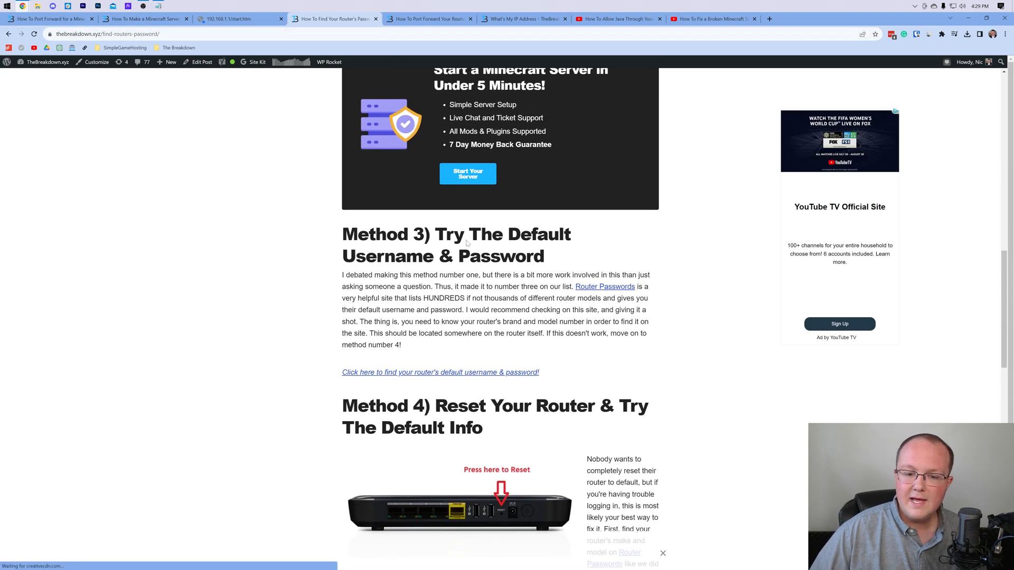
scroll(down, 3)
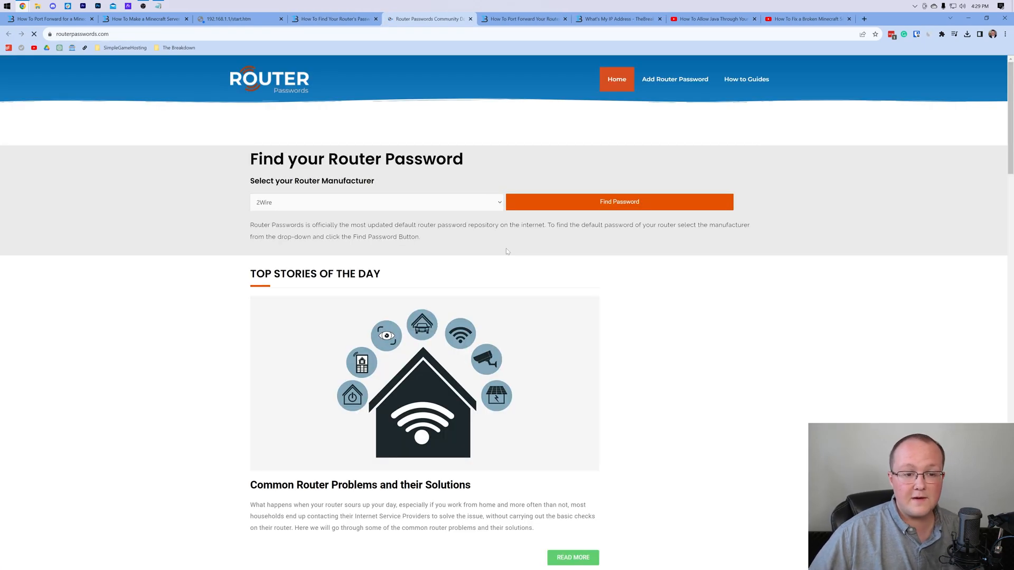
Pick a manufacturer on Router Passwords and browse its default username/password table.
click(375, 201)
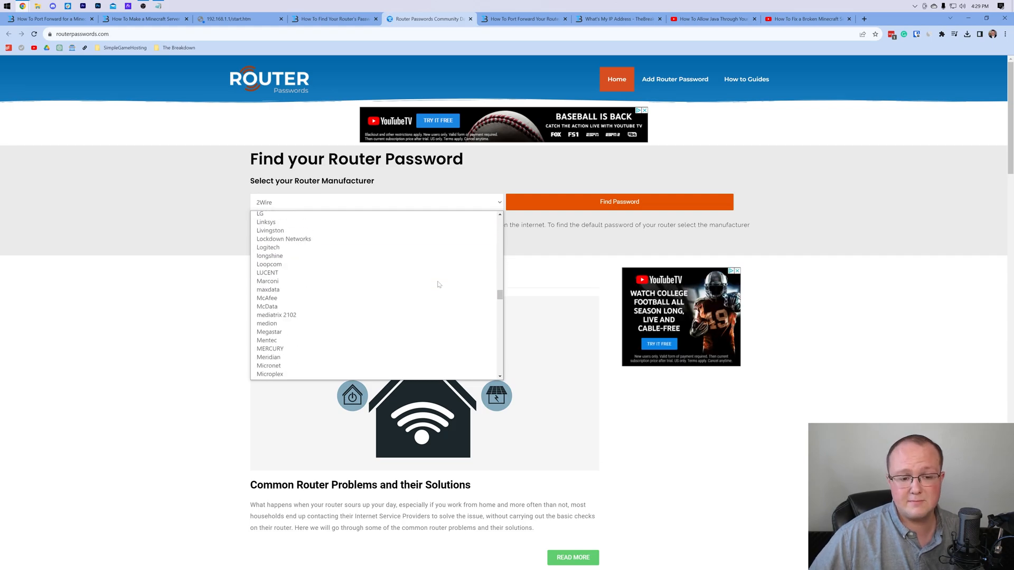
scroll(down, 3)
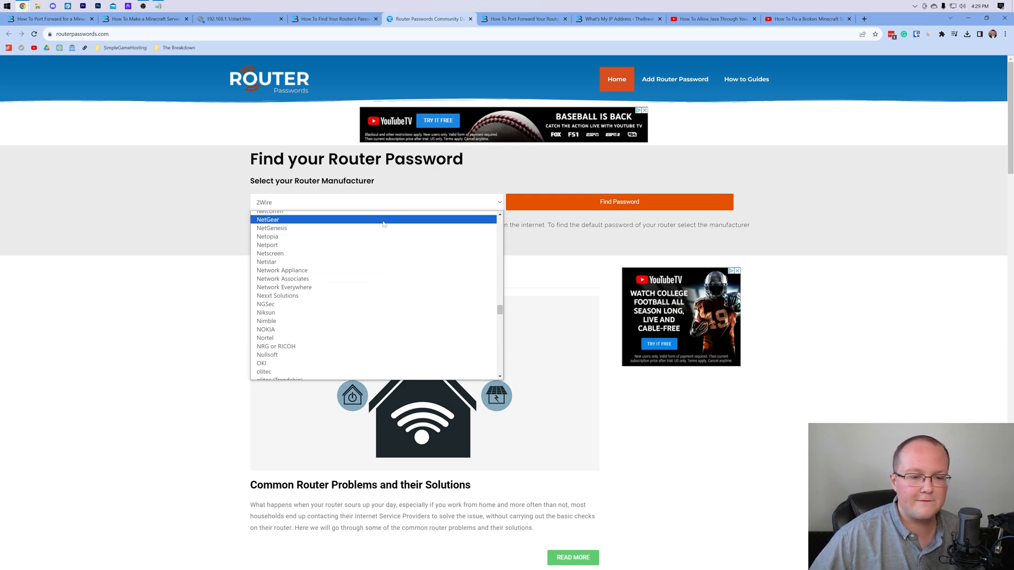
click(267, 219)
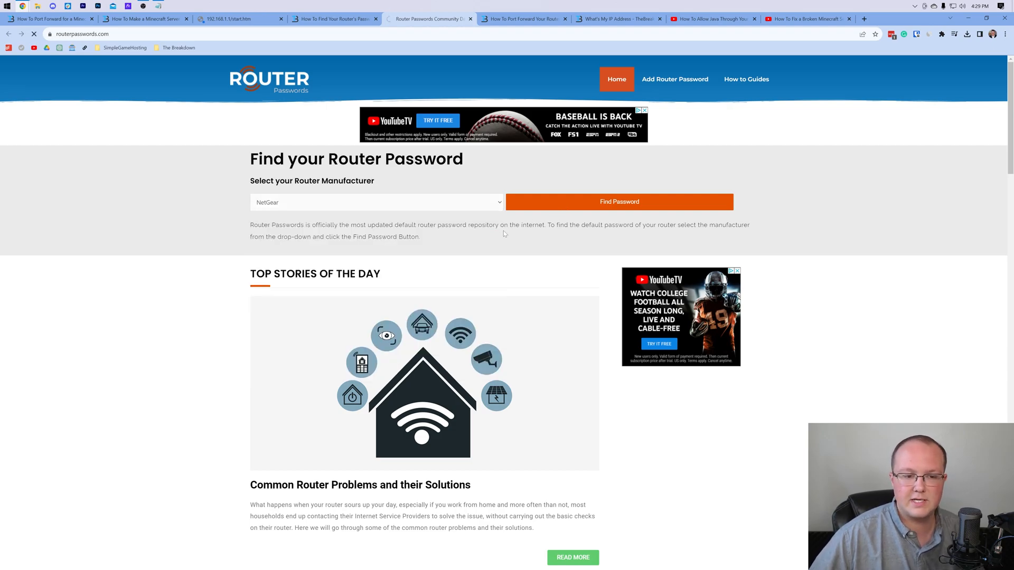
click(618, 201)
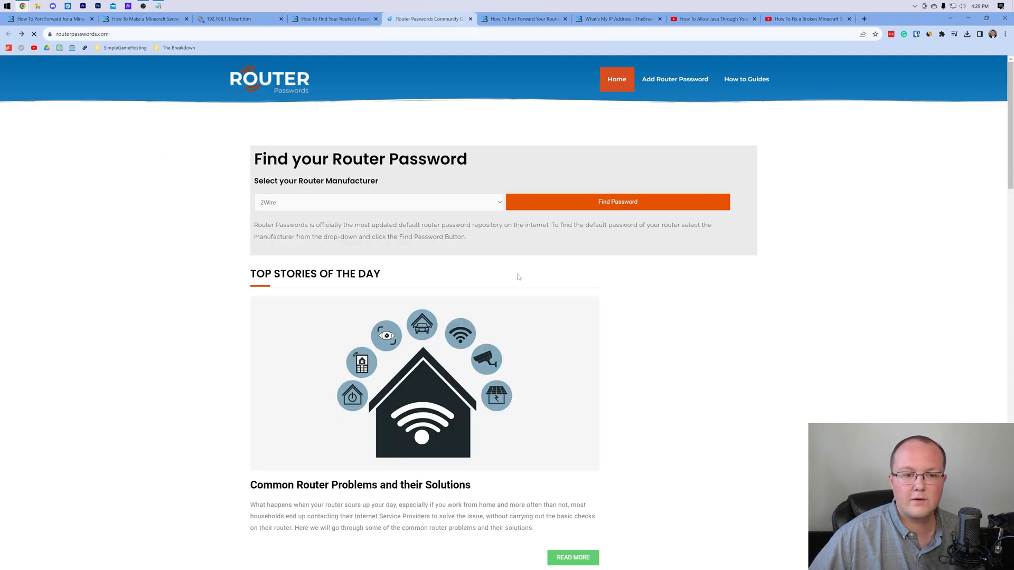
click(377, 202)
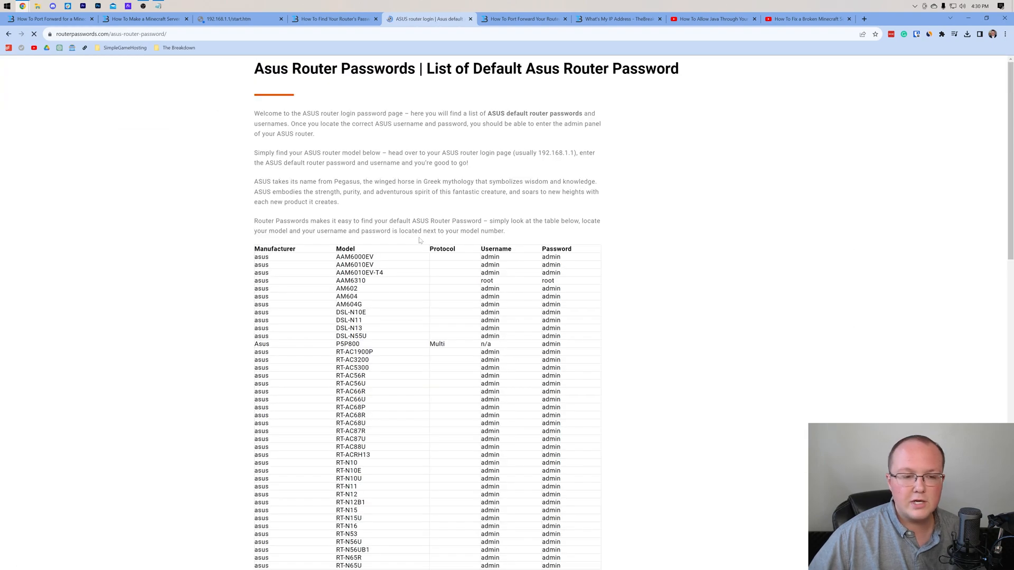
scroll(down, 3)
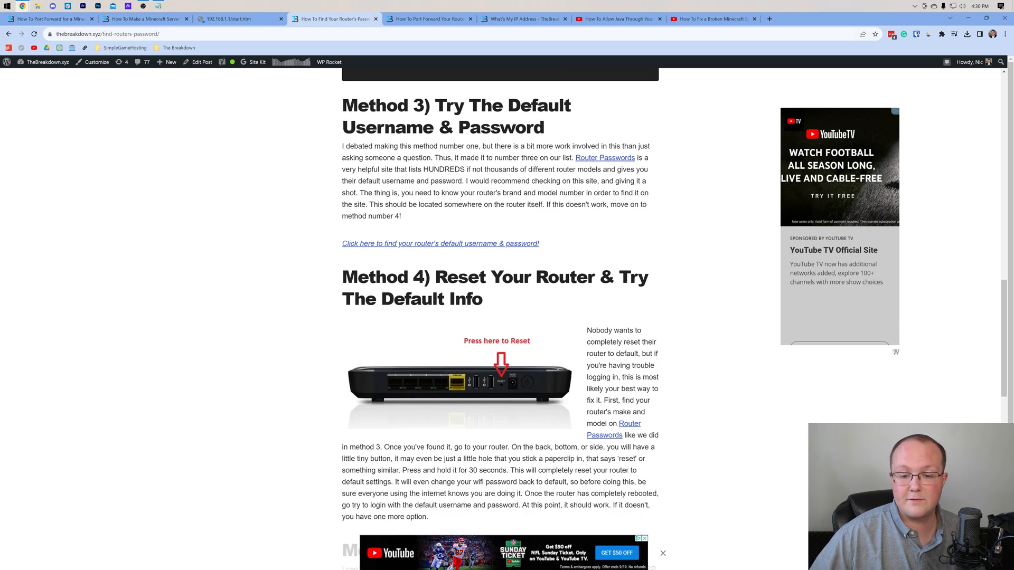
Scroll the router password guide past the reset method to Method 5, contacting your ISP.
scroll(down, 3)
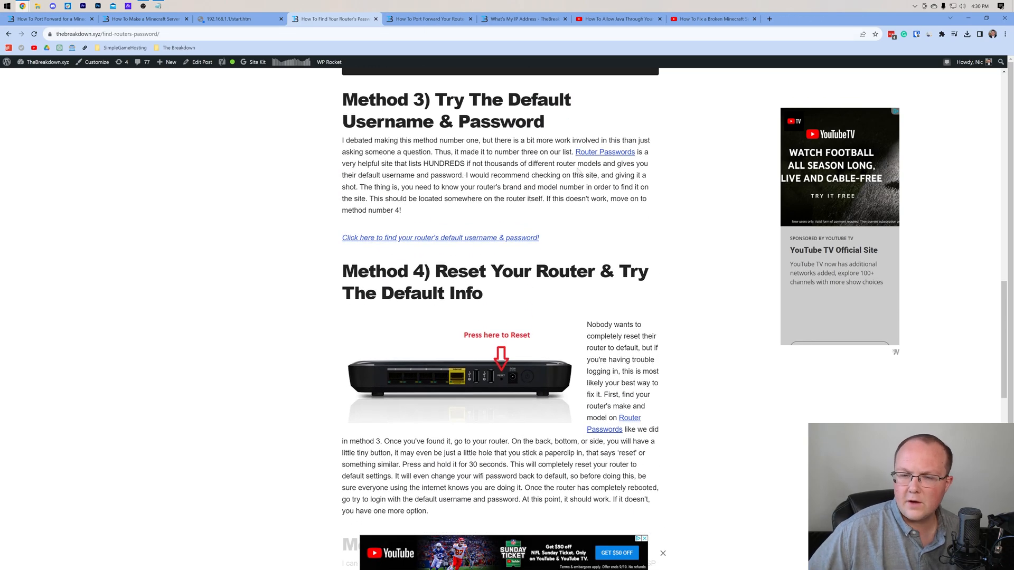
scroll(down, 3)
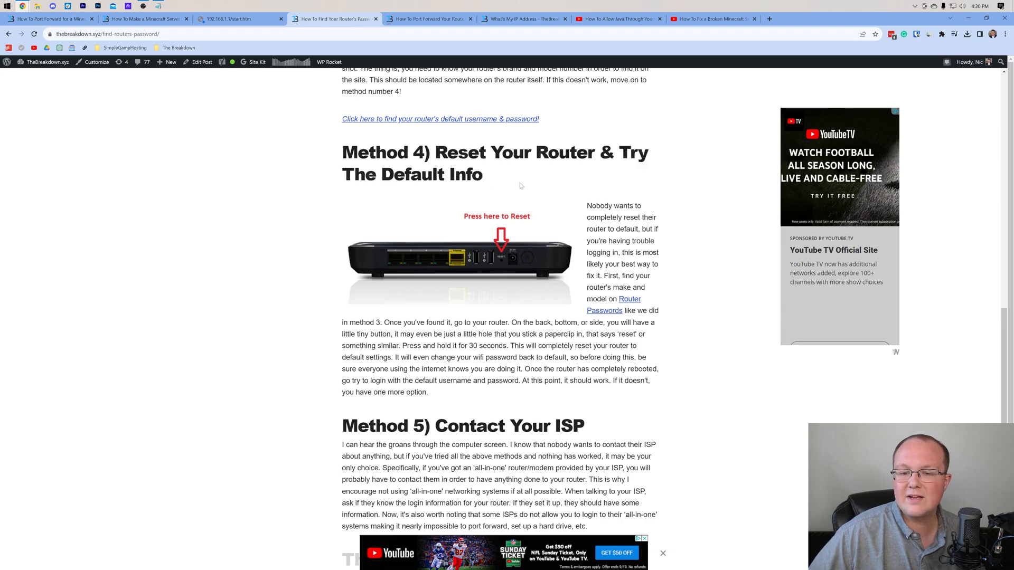
mouse_move(504, 262)
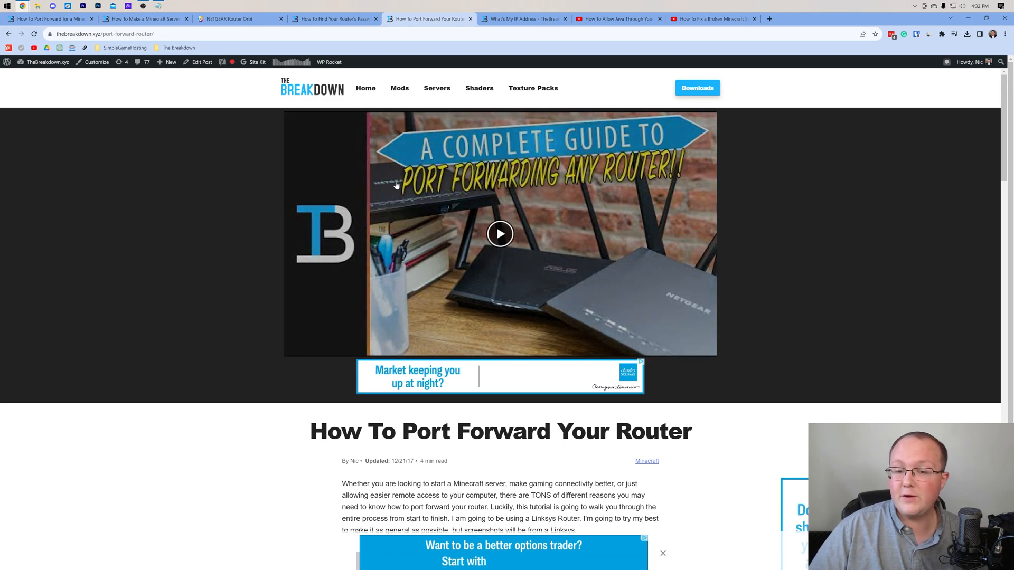
Scroll the port forwarding guide, then switch to the NETGEAR Orbi admin tab.
scroll(down, 3)
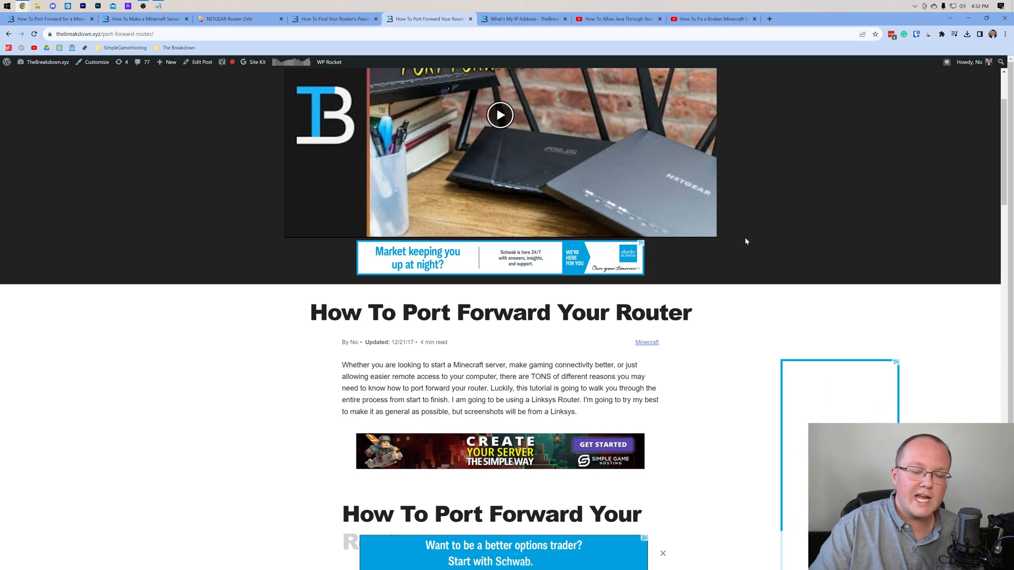
scroll(down, 3)
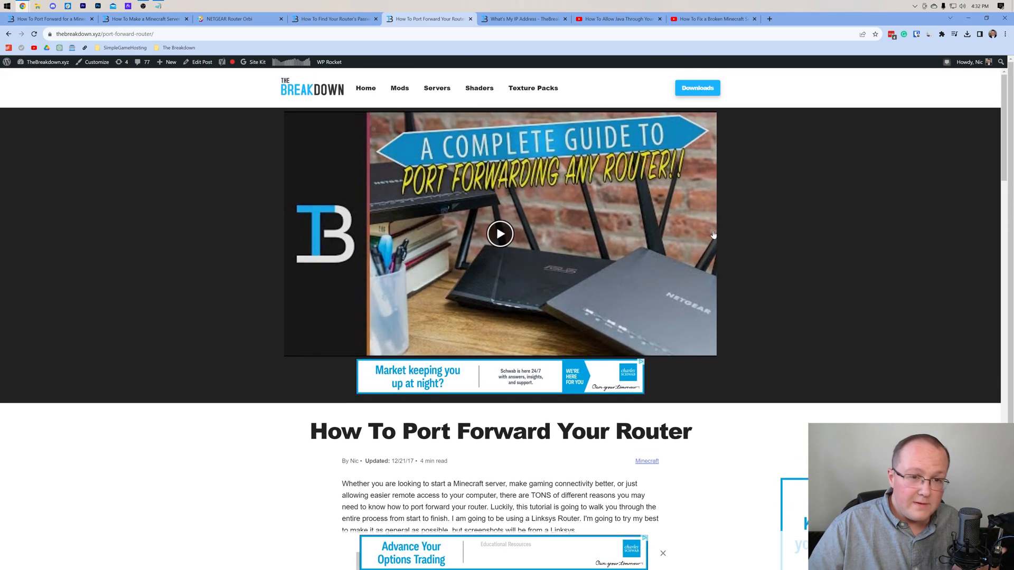
click(239, 18)
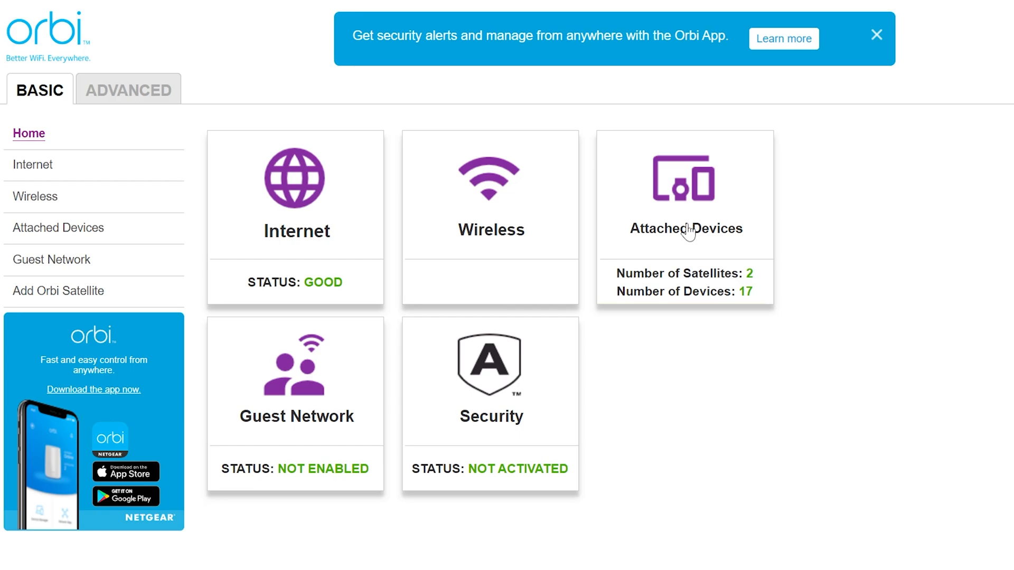
click(685, 228)
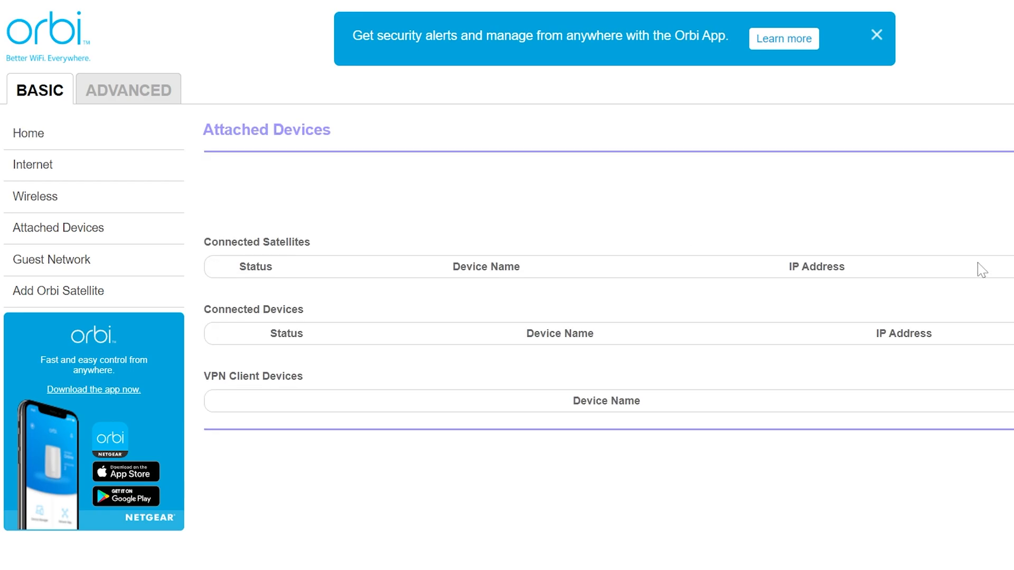
mouse_move(72, 104)
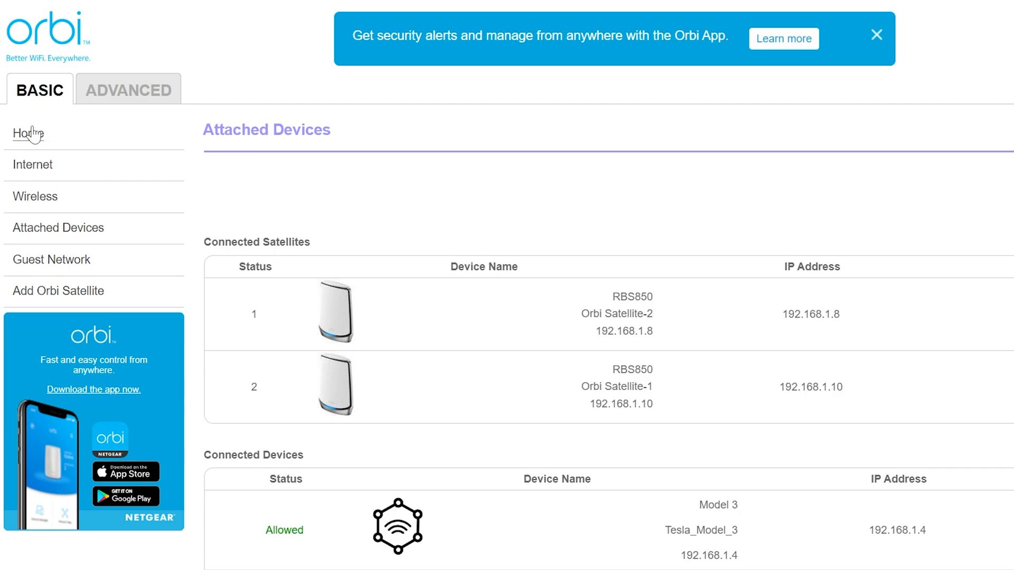
click(28, 133)
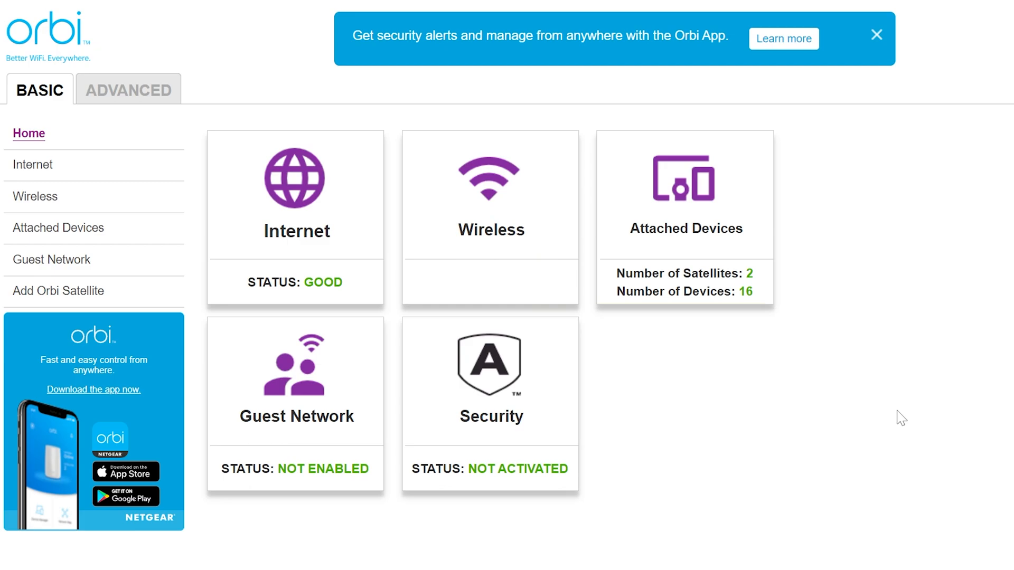
mouse_move(627, 386)
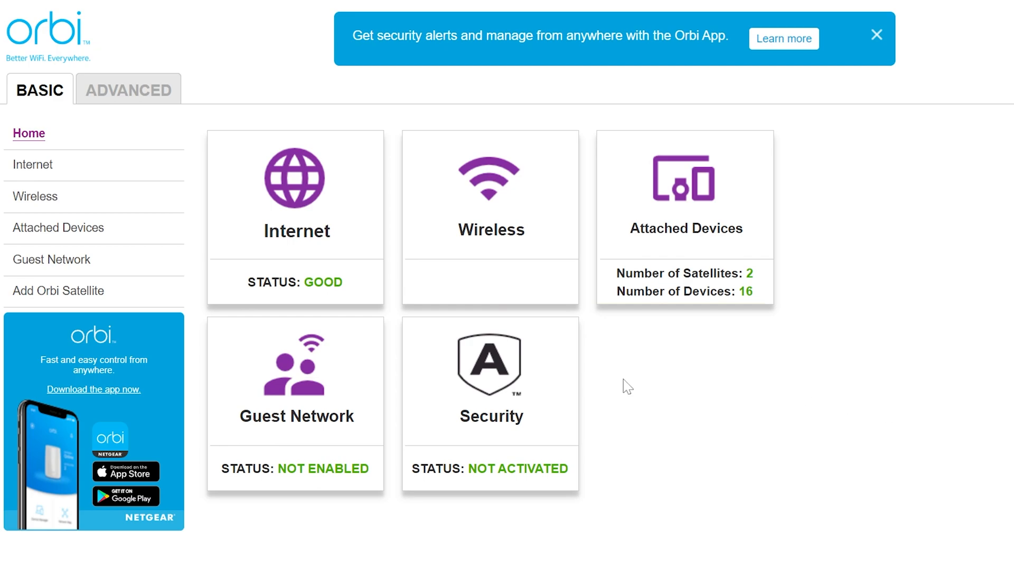
mouse_move(1005, 118)
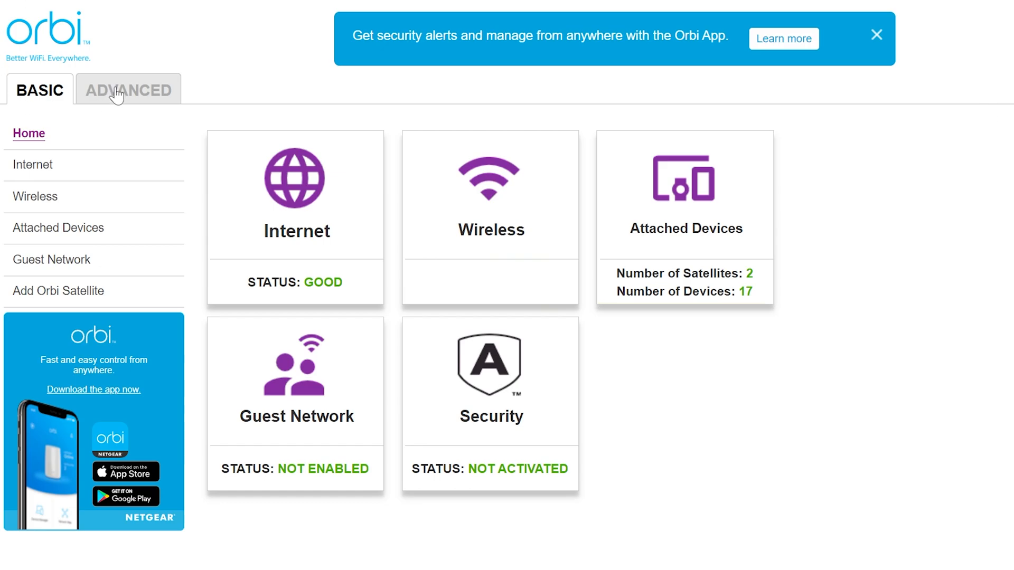
Open ADVANCED > Port Forwarding / Port Triggering, showing the Paper Minecraft Server rule on 25565.
click(127, 90)
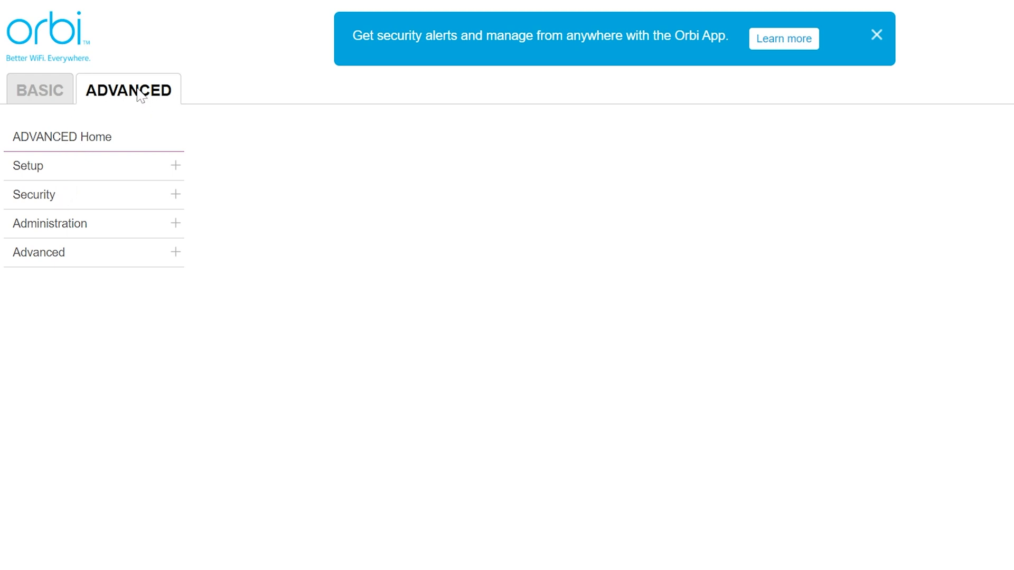
click(38, 253)
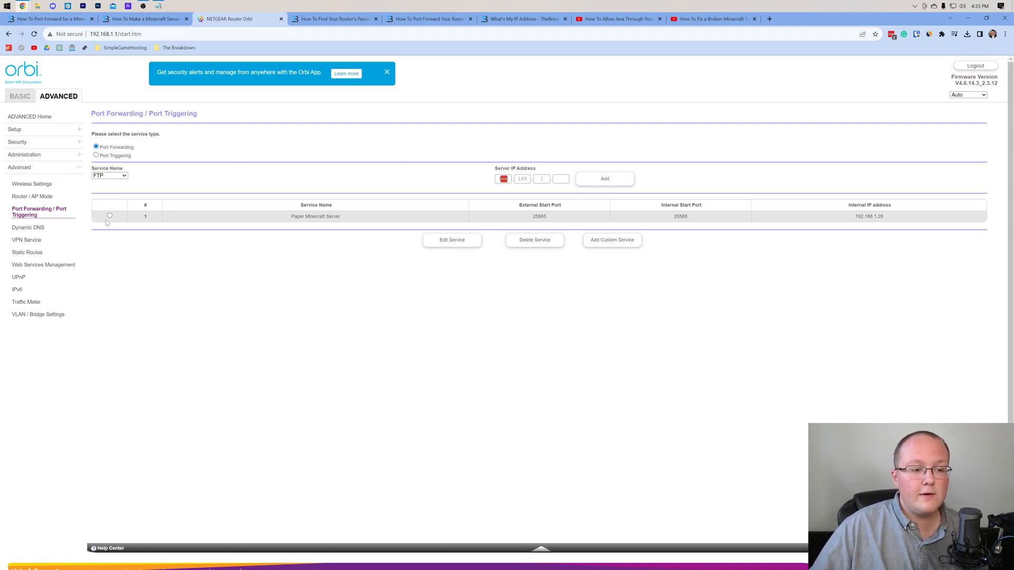
Delete the Paper Minecraft Server forwarding rule and start adding a custom service.
click(109, 216)
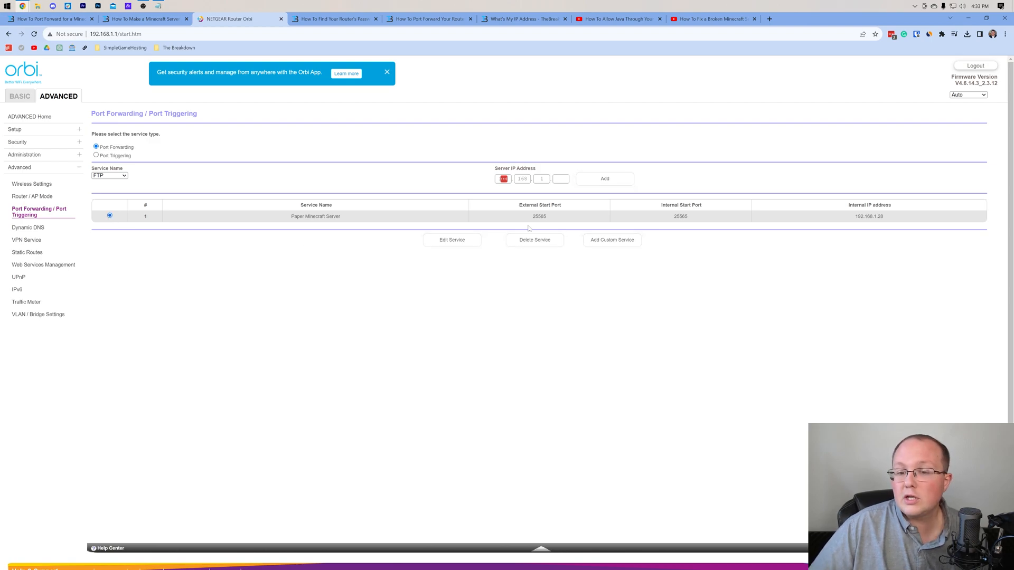
click(534, 239)
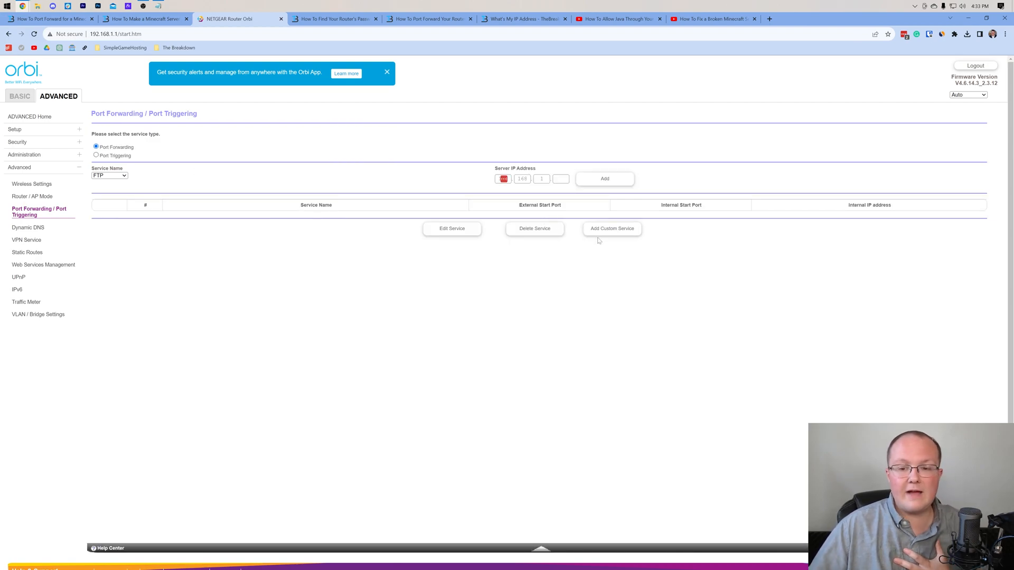
mouse_move(616, 264)
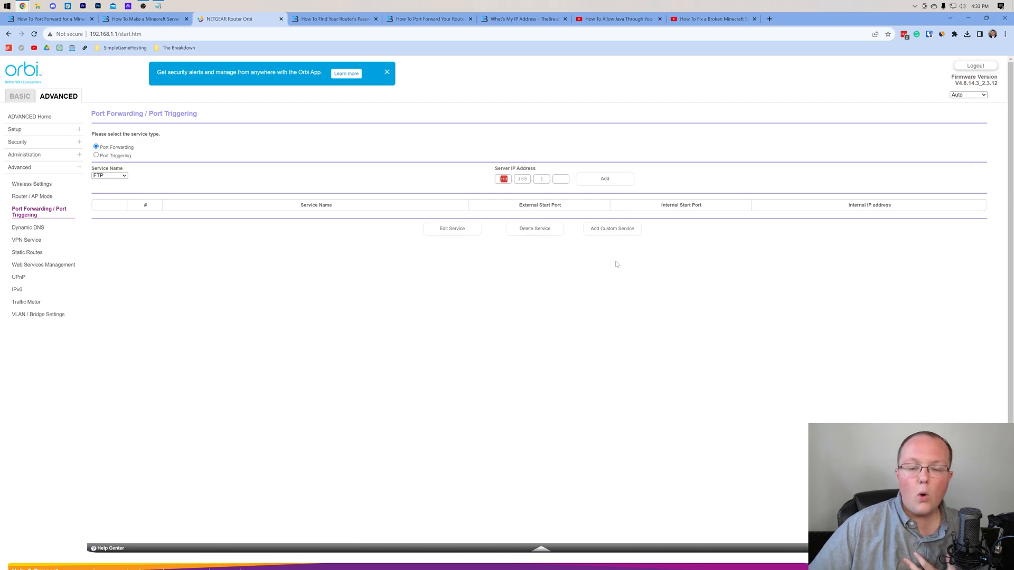
mouse_move(634, 306)
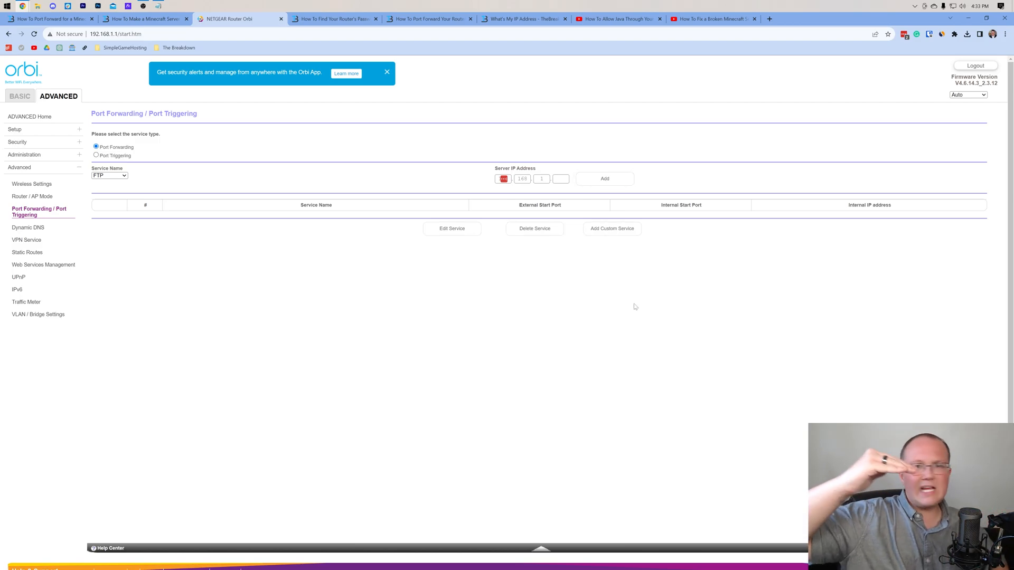
click(610, 228)
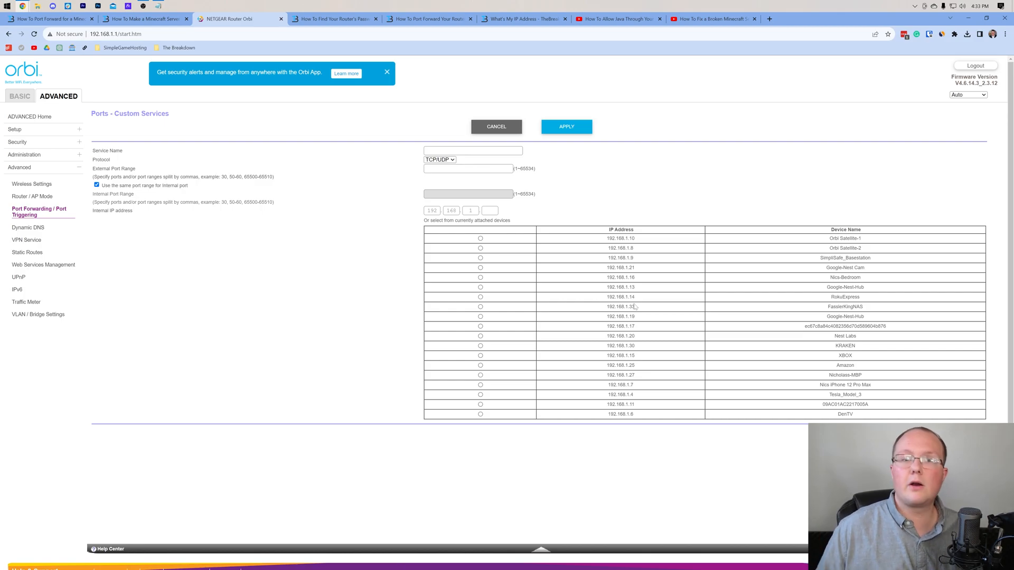
mouse_move(560, 176)
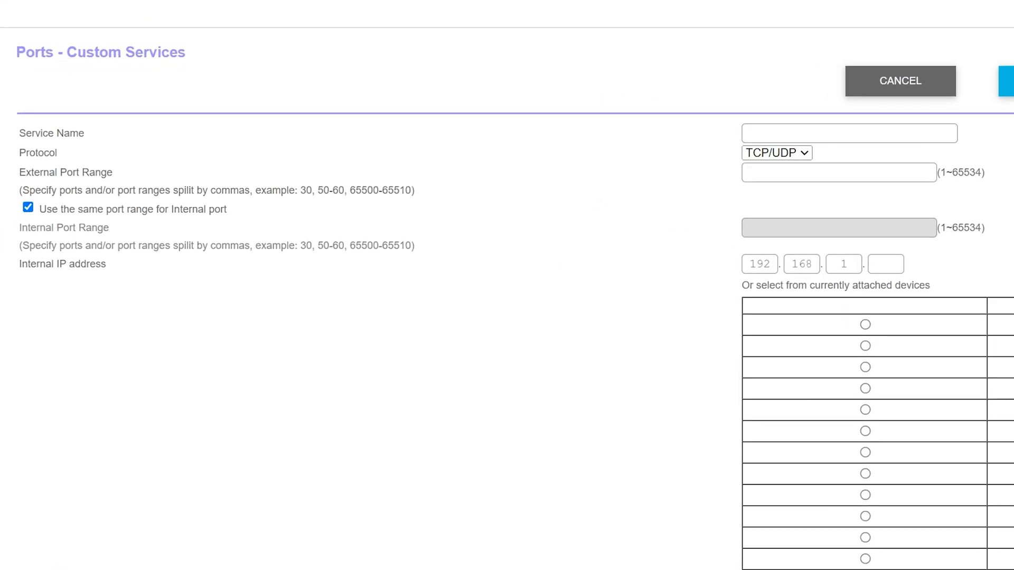
Name the service Minecraft Java Server with TCP/UDP as the protocol.
click(849, 132)
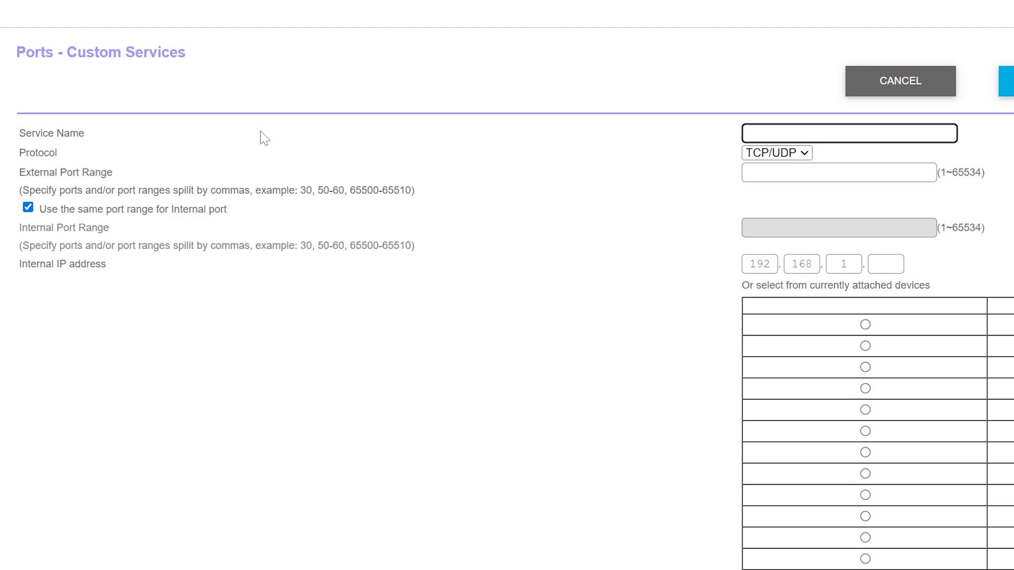
text(M)
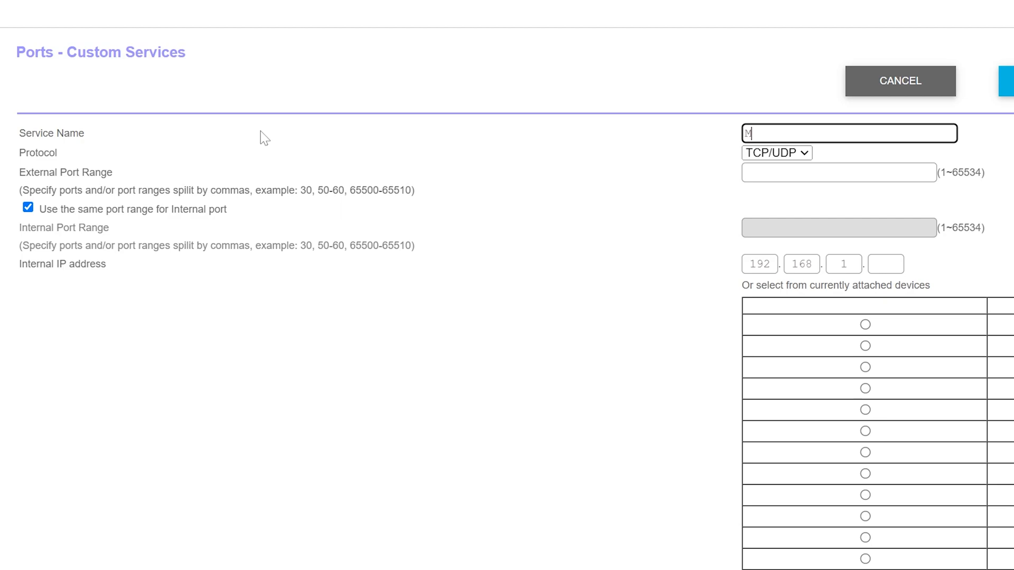
text(inecraft Jvava Server)
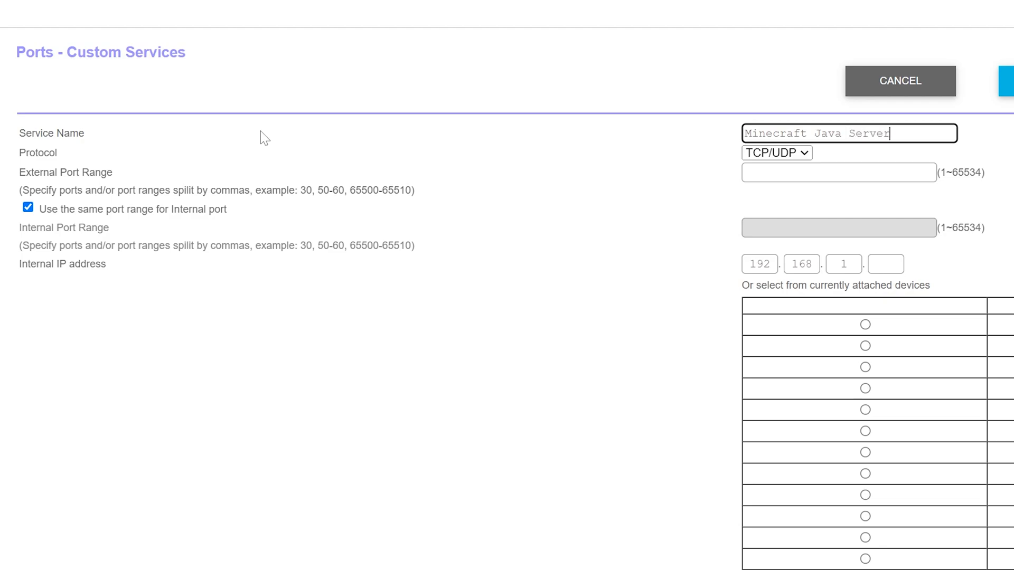
mouse_move(440, 141)
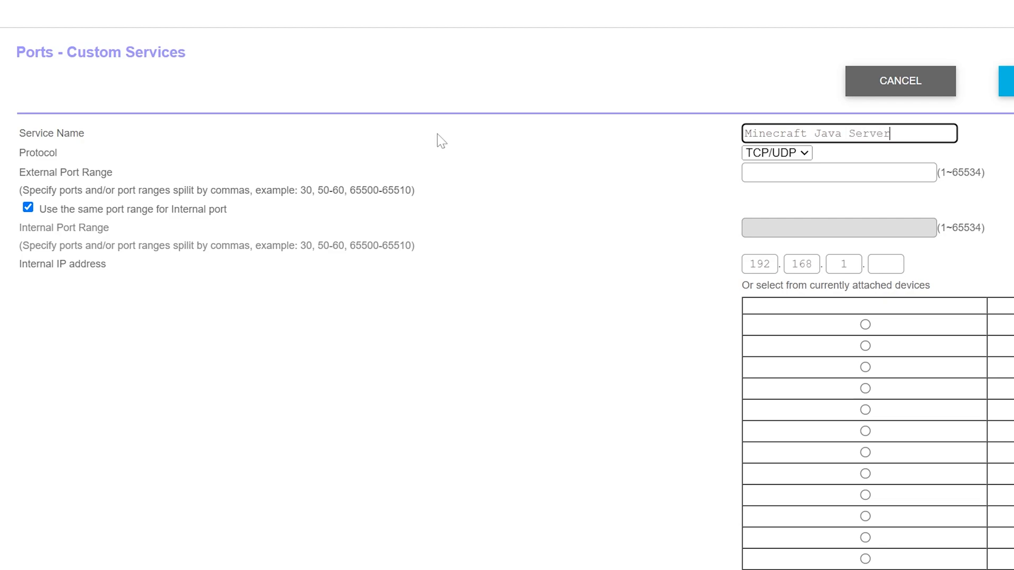
click(775, 153)
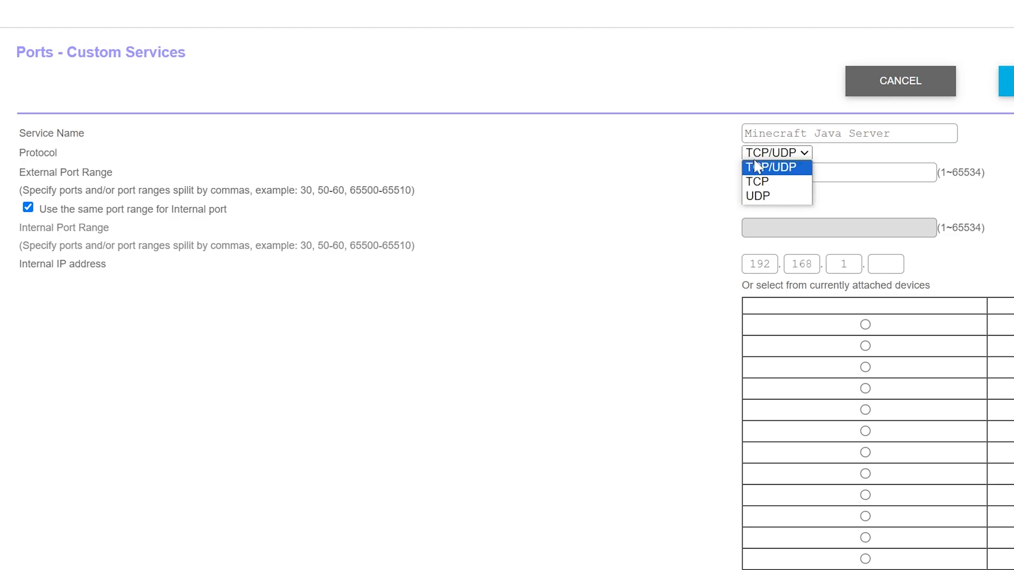
mouse_move(784, 179)
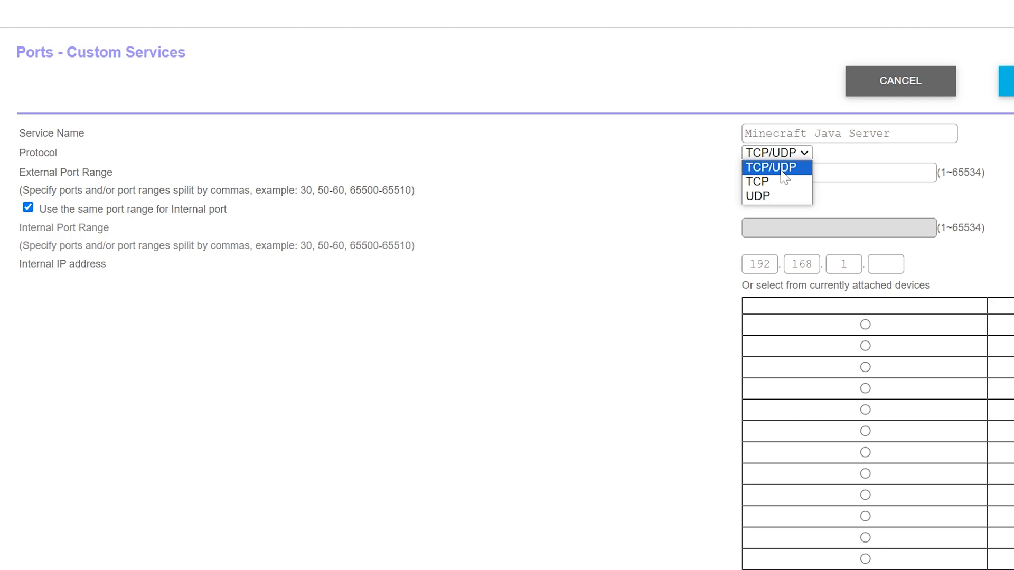
click(772, 167)
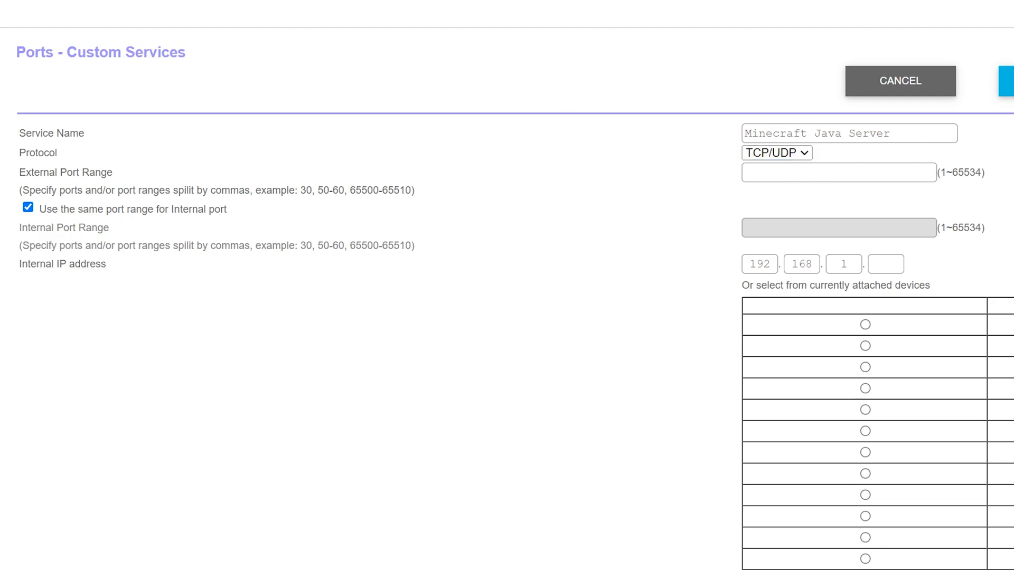
mouse_move(827, 163)
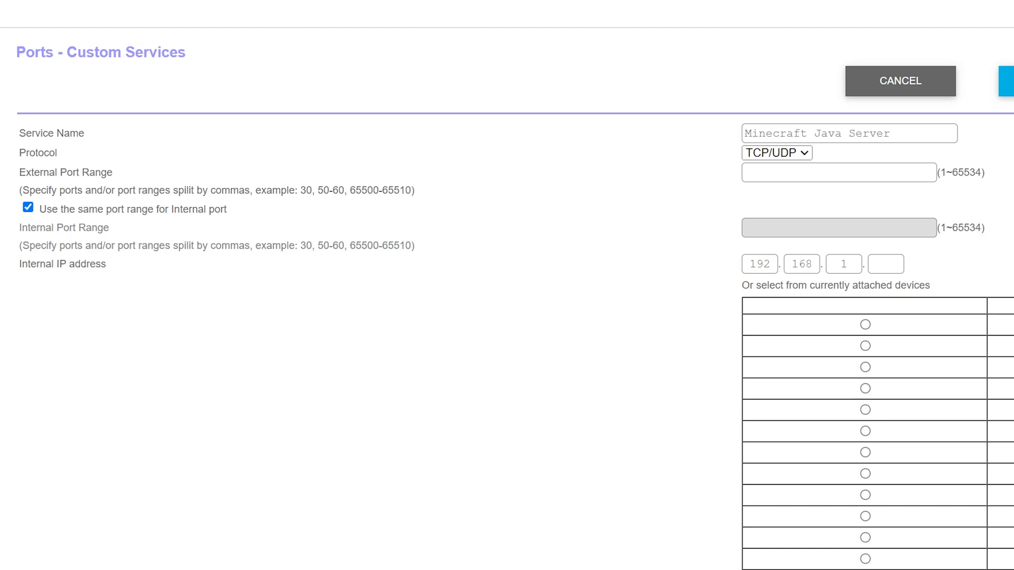
click(848, 133)
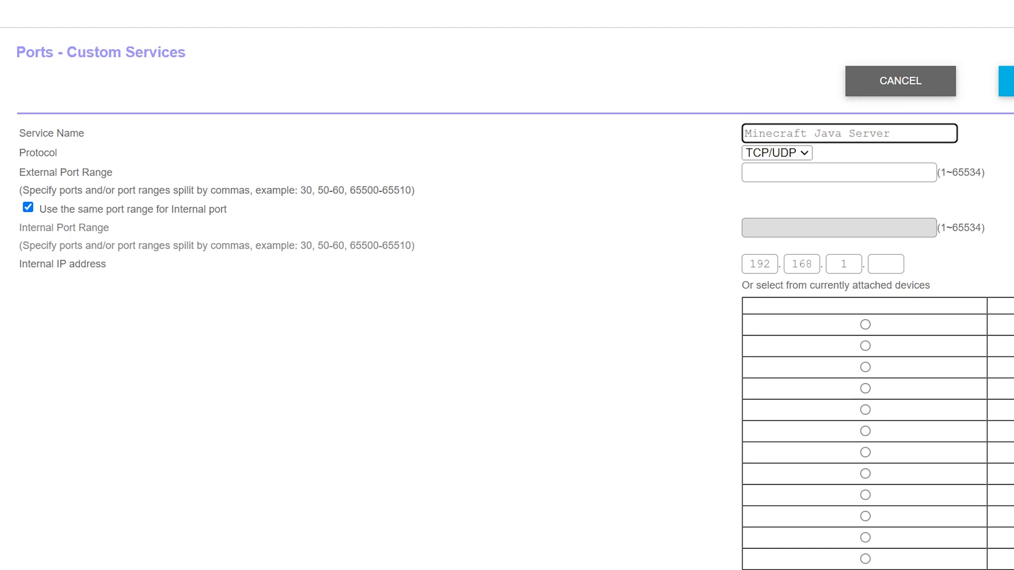
text(U)
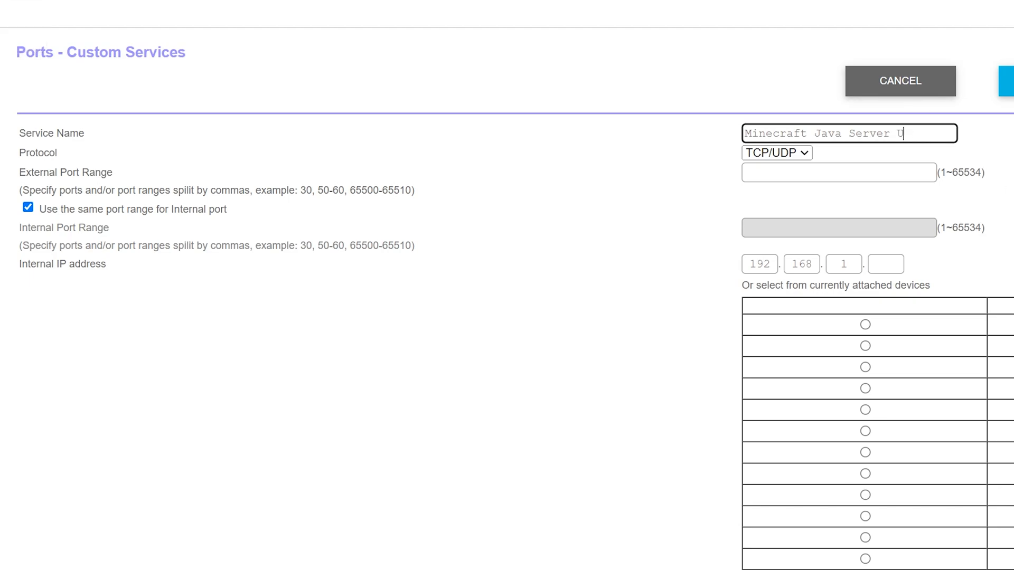
key(Backspace)
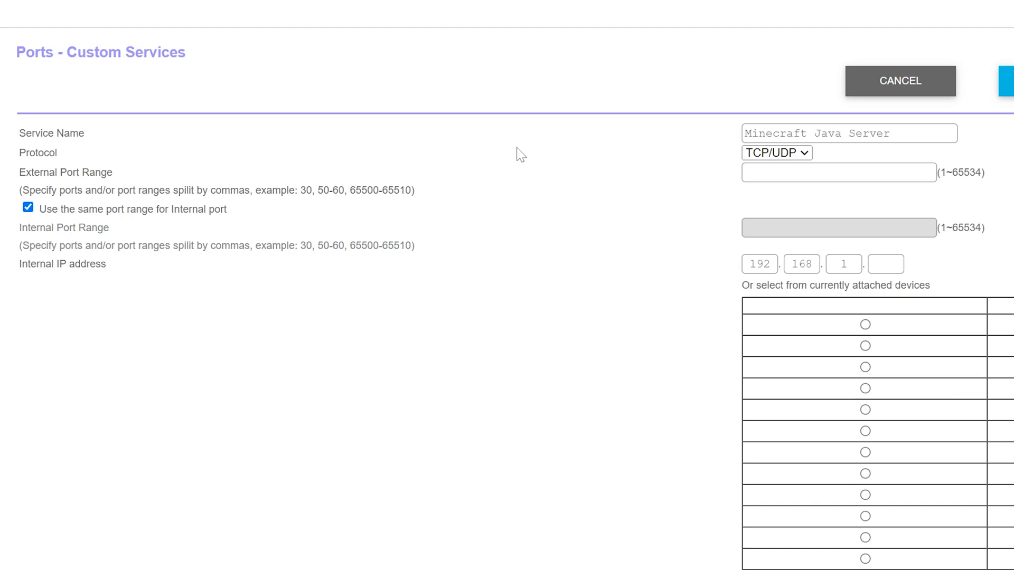
Forward external and internal port 25565 to KRAKEN at 192.168.1.30.
click(838, 172)
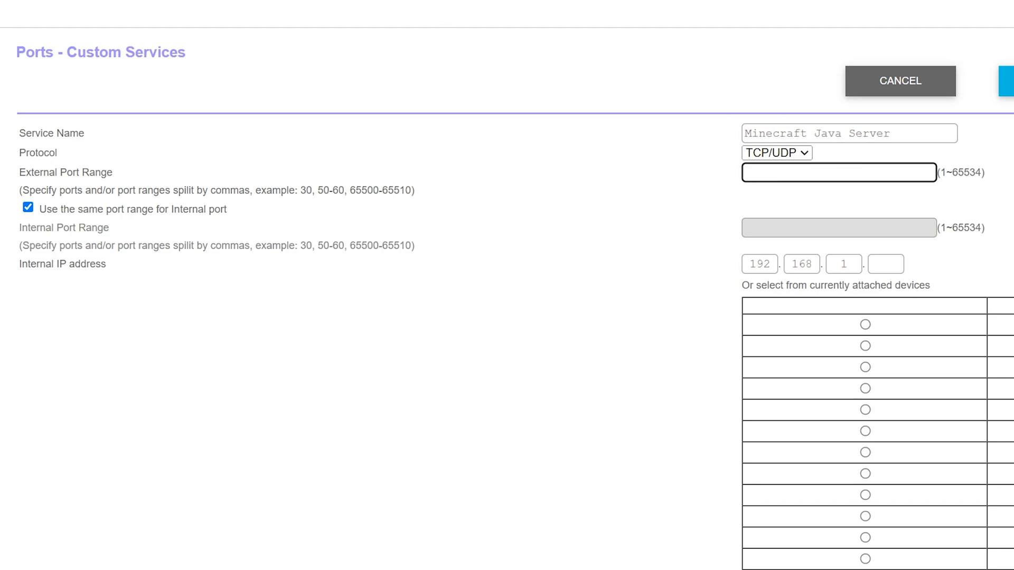
text(25565)
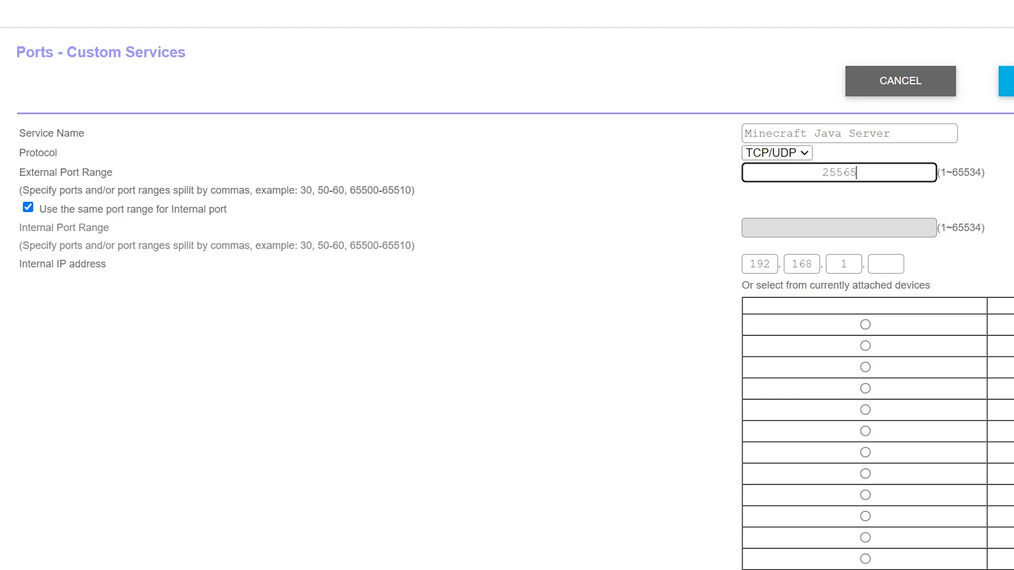
mouse_move(443, 205)
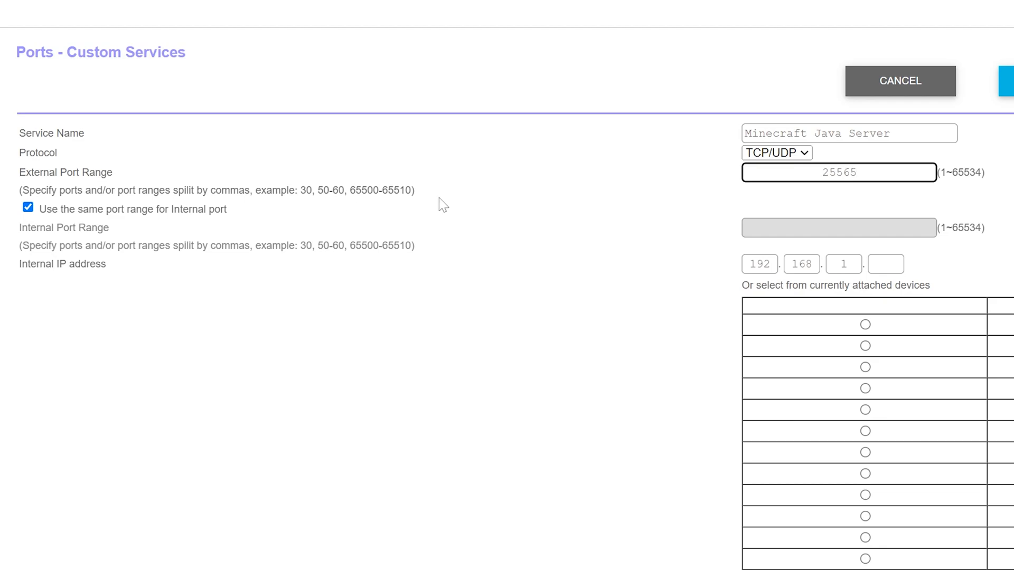
click(28, 207)
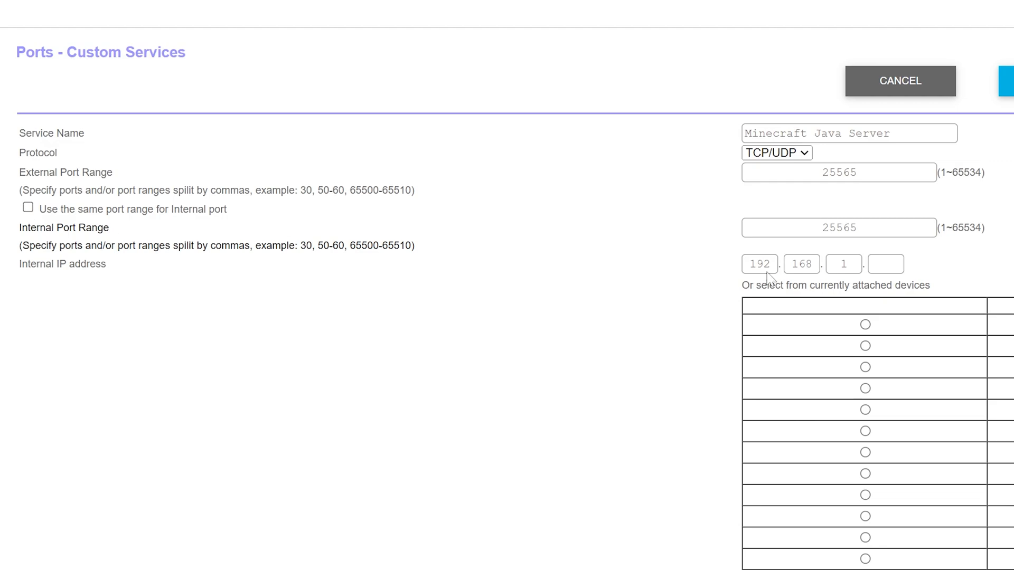
click(838, 227)
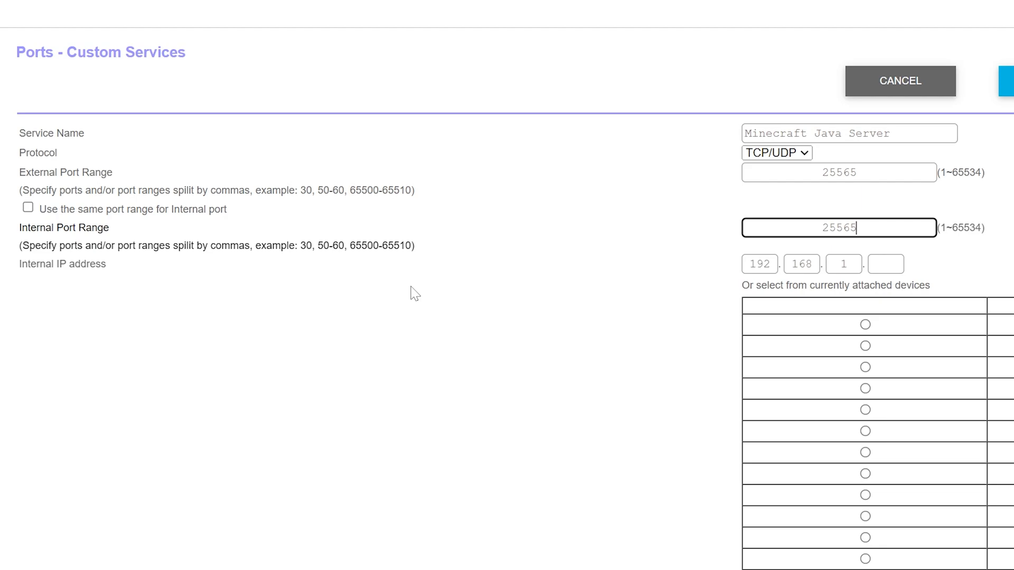
mouse_move(939, 244)
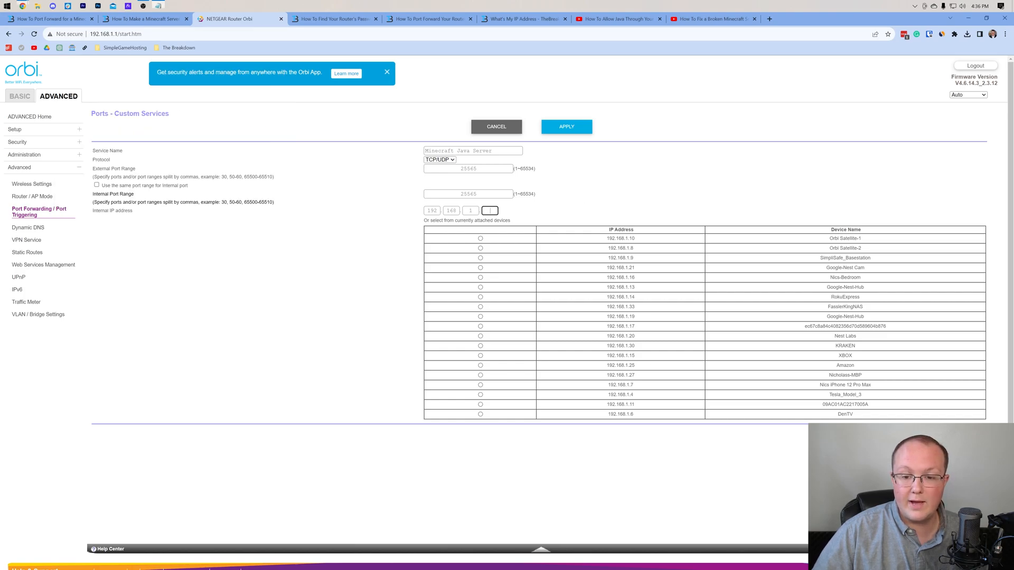
text(30)
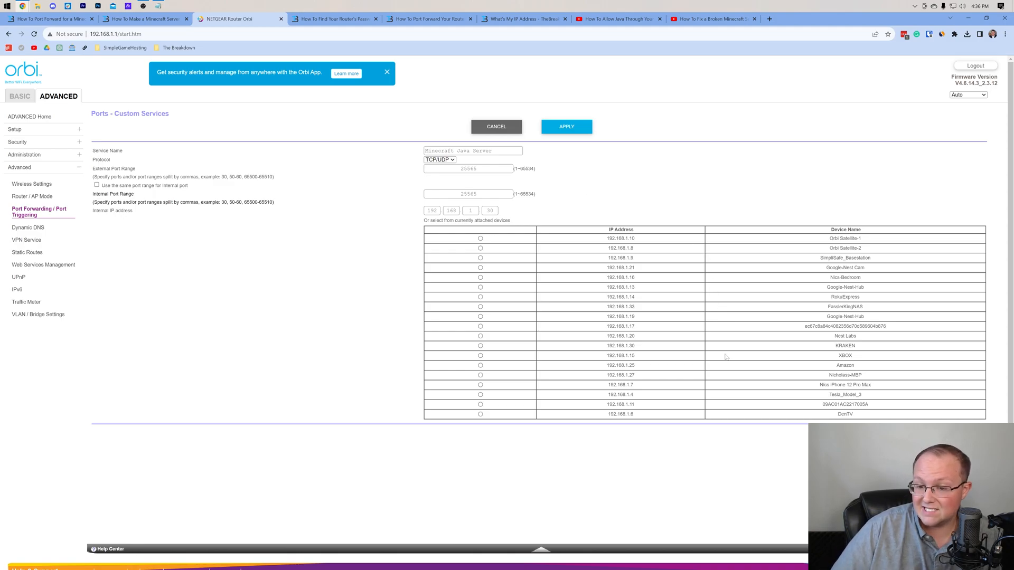
mouse_move(829, 345)
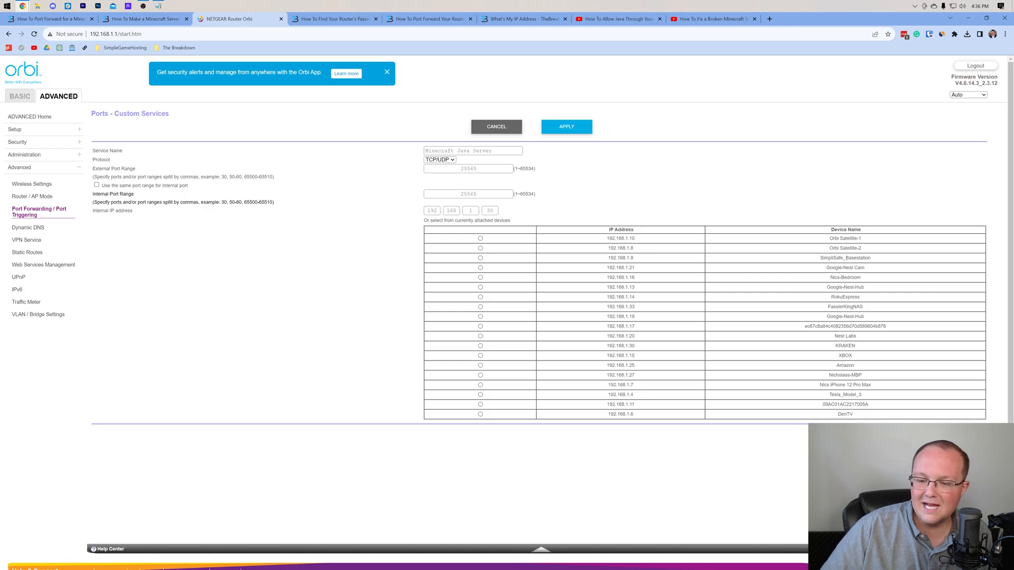
mouse_move(554, 228)
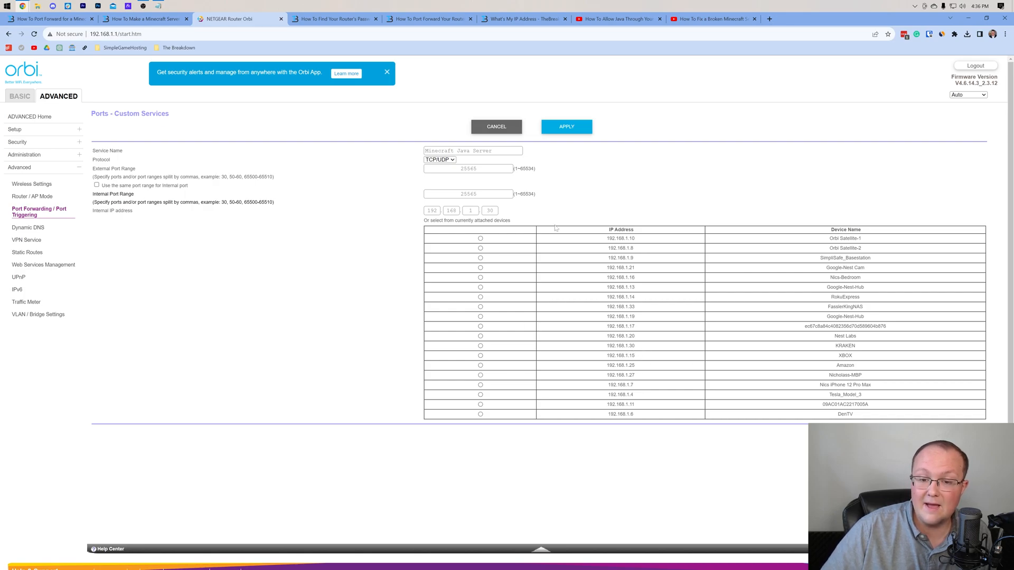
mouse_move(482, 348)
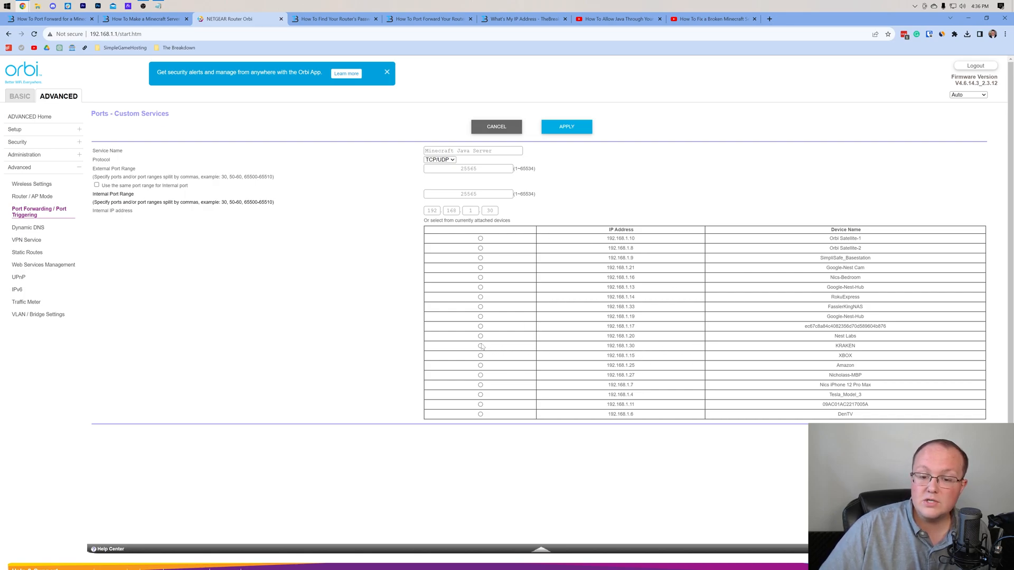
click(479, 346)
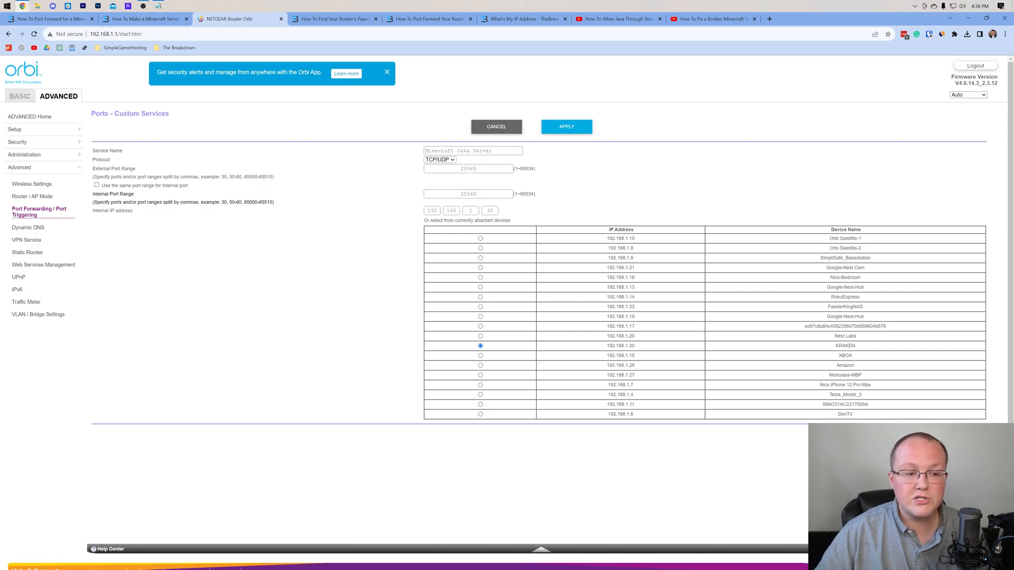
mouse_move(579, 208)
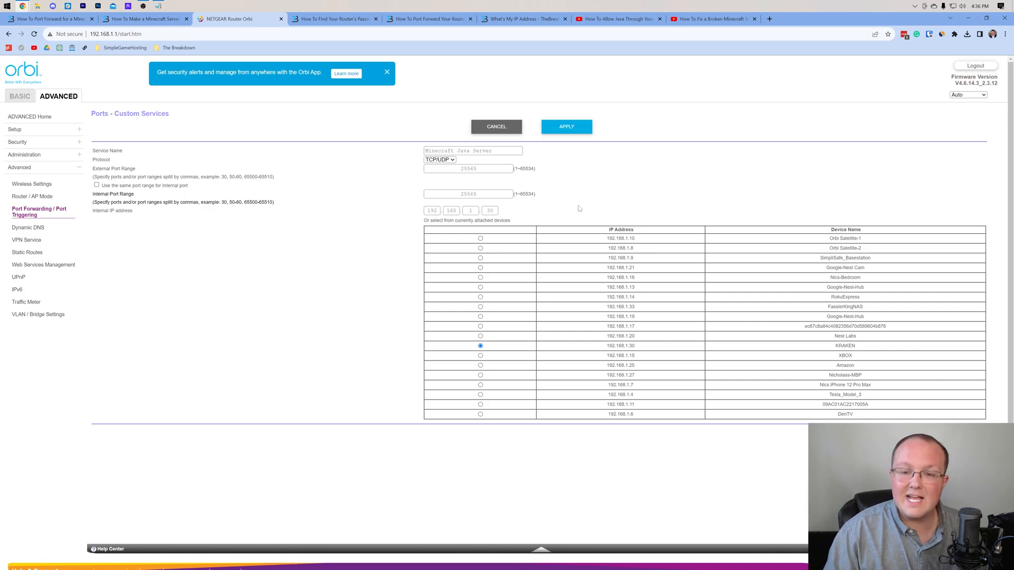
mouse_move(722, 139)
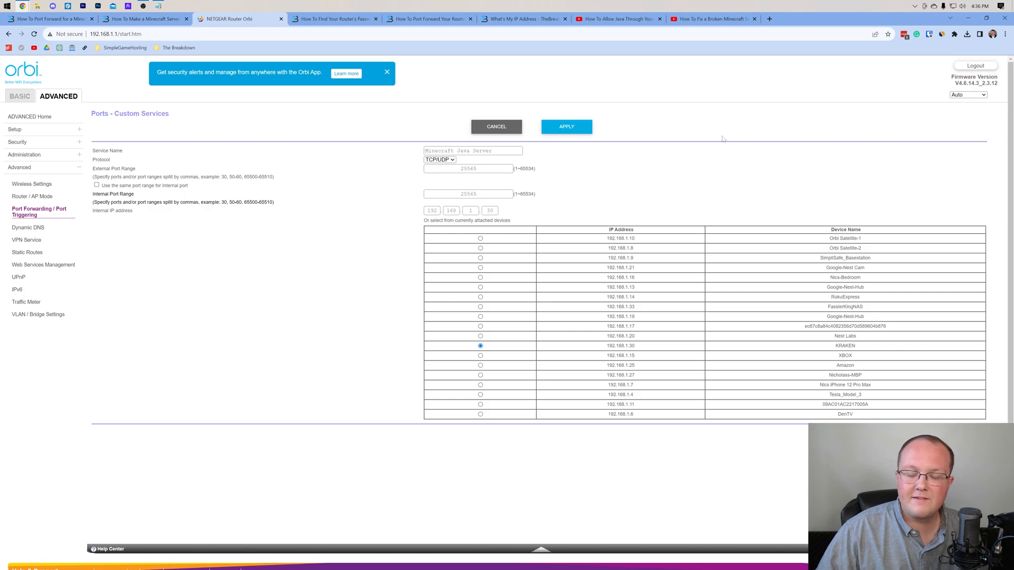
mouse_move(634, 114)
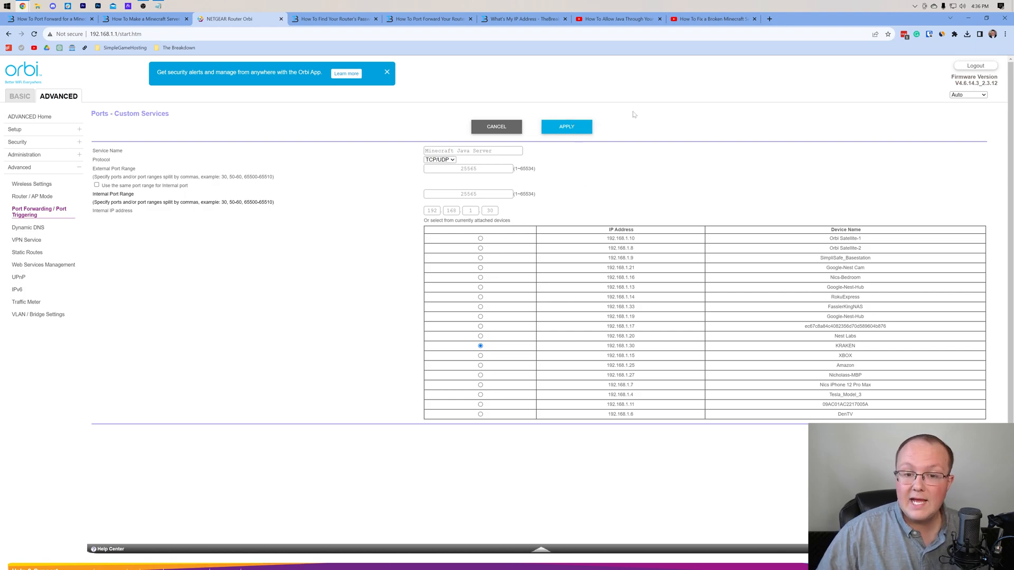
Apply the Minecraft Java Server rule forwarding port 25565 to 192.168.1.30.
click(565, 126)
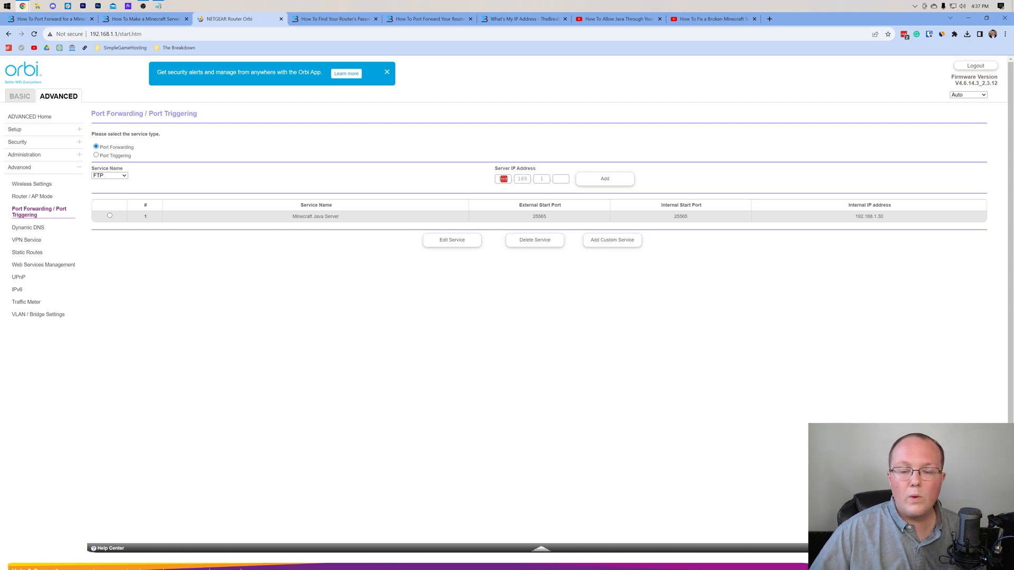
Read the public IP on the What's My IP Address tab, then minimize Chrome.
click(522, 18)
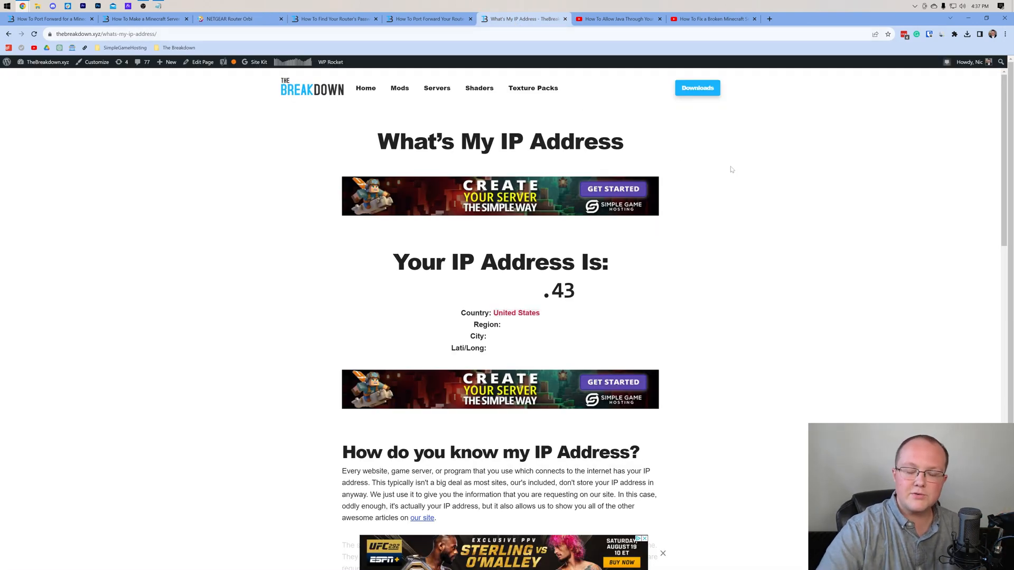
mouse_move(827, 283)
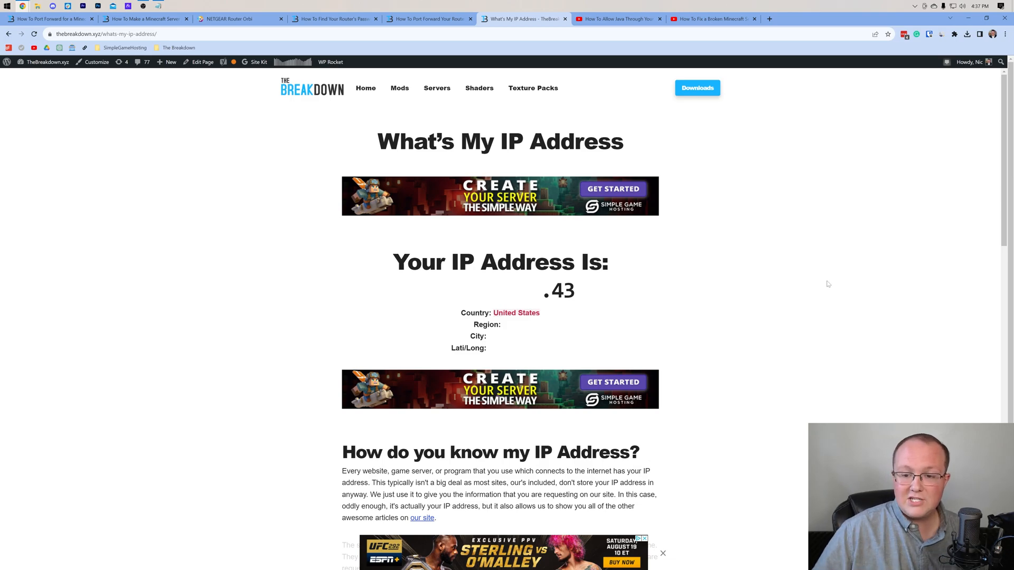
mouse_move(683, 214)
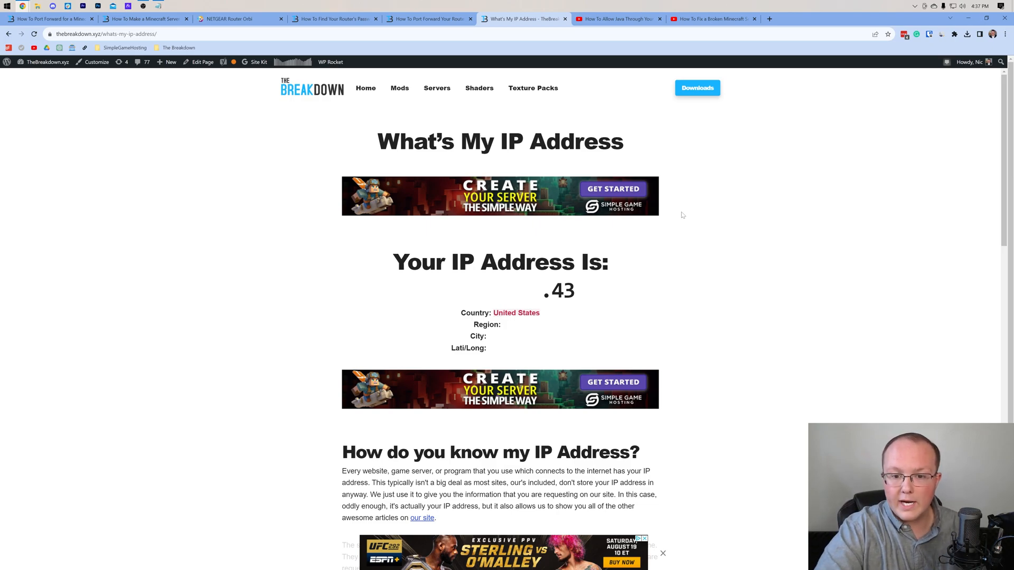
mouse_move(829, 234)
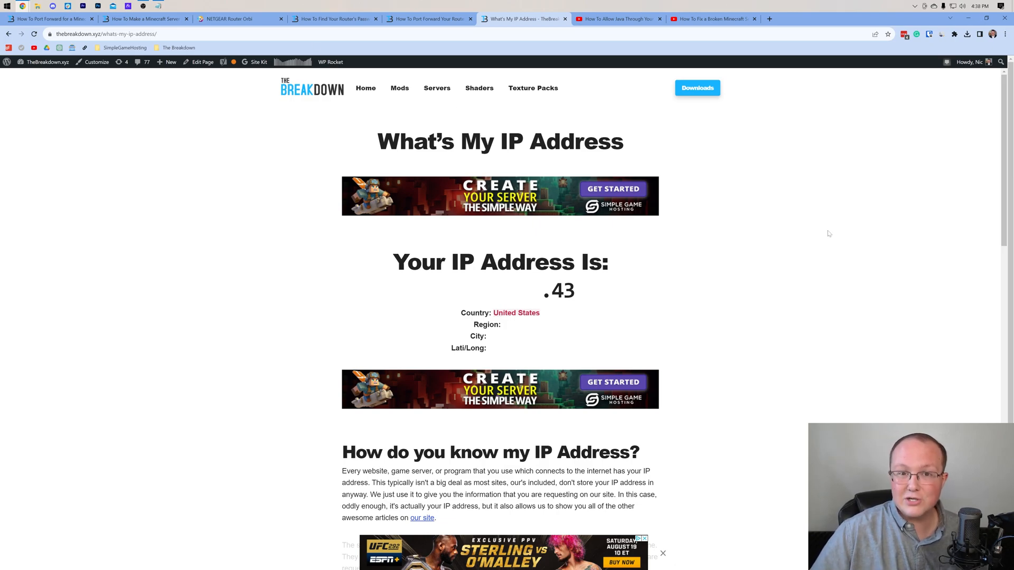
mouse_move(666, 278)
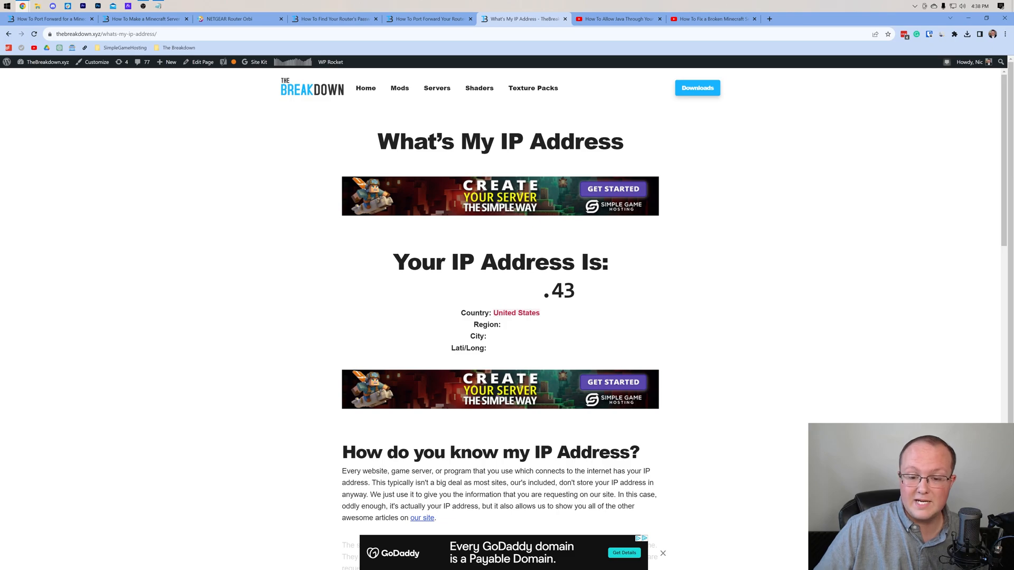
mouse_move(443, 268)
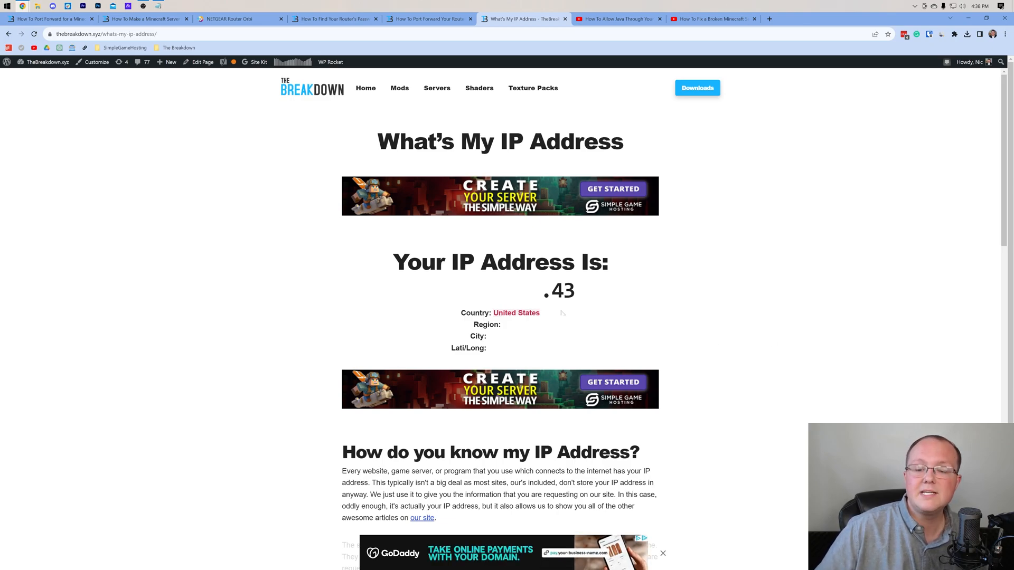
mouse_move(771, 305)
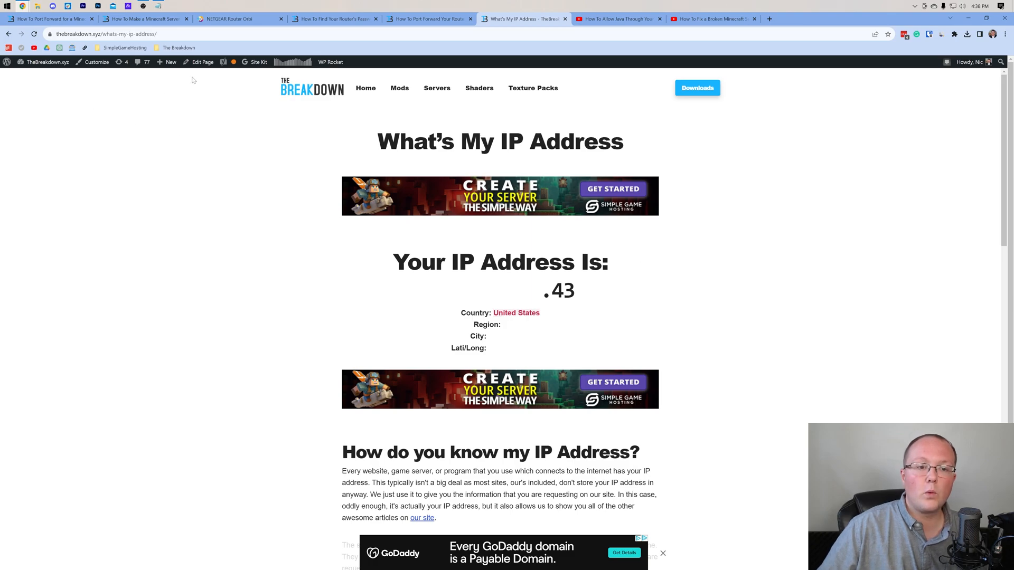
click(240, 18)
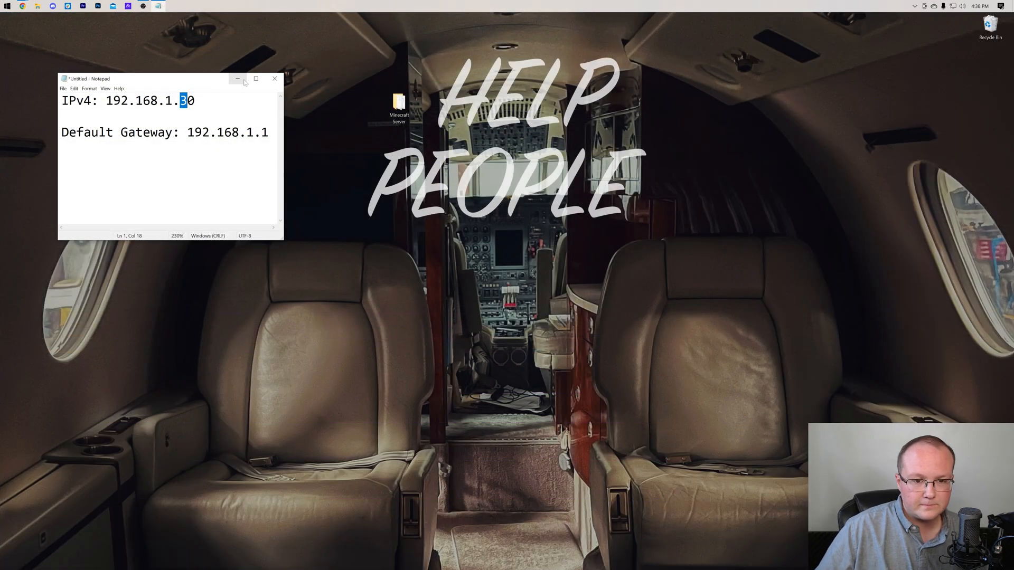
Launch server.jar from the desktop Minecraft Server folder, then close Explorer.
double_click(399, 103)
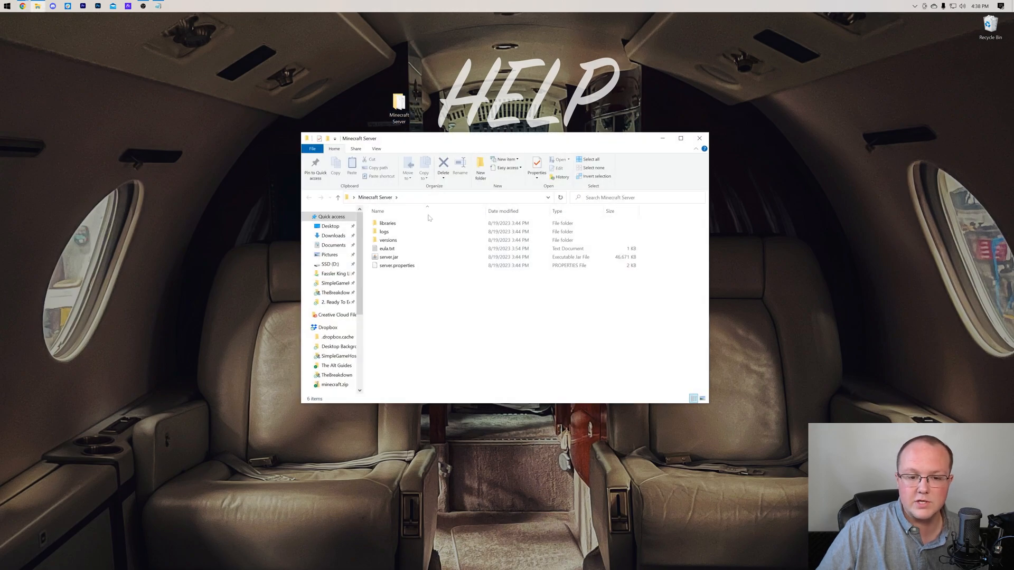
click(388, 256)
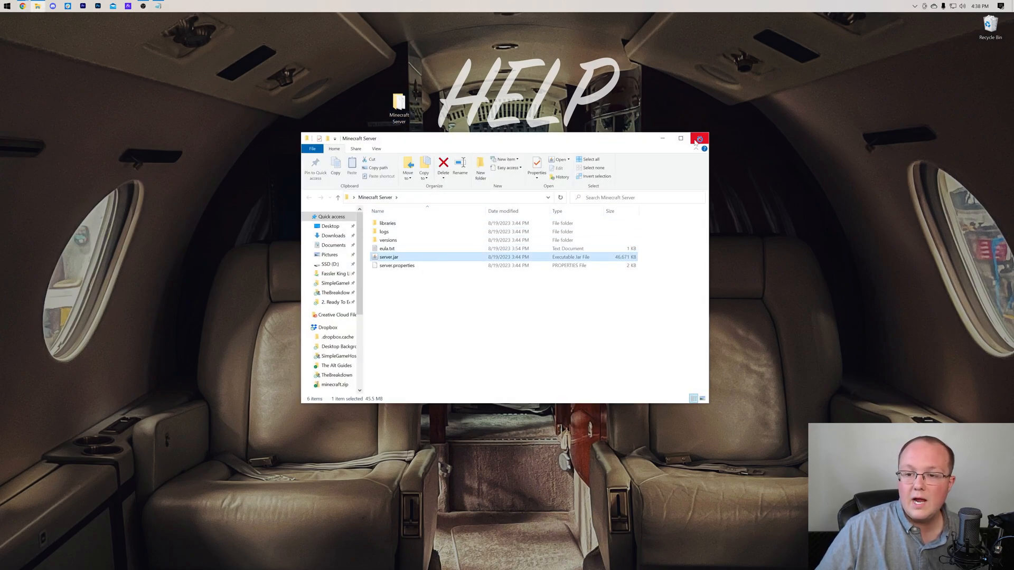
click(699, 138)
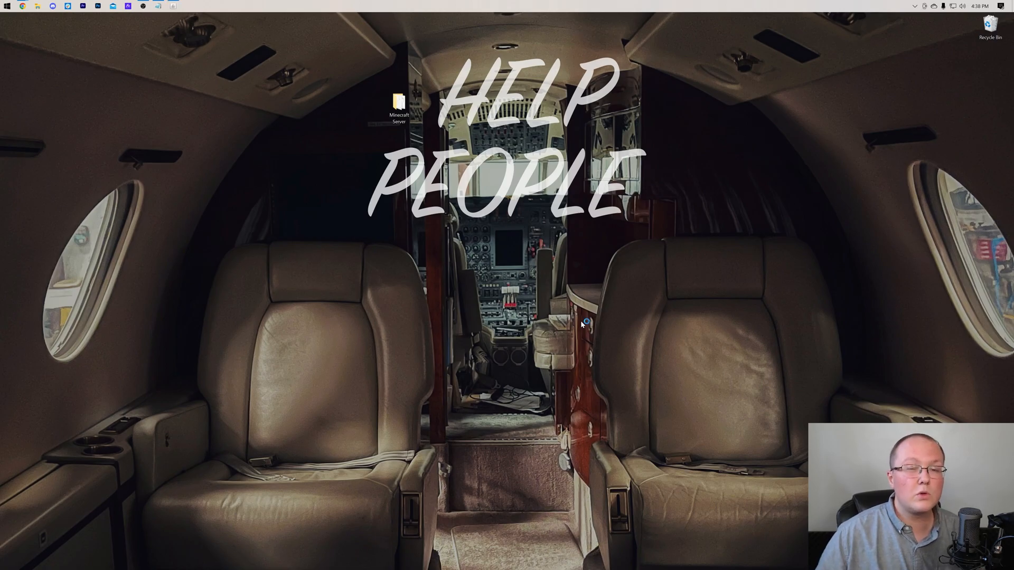
Allow Java through the firewall on both private and public networks.
double_click(399, 104)
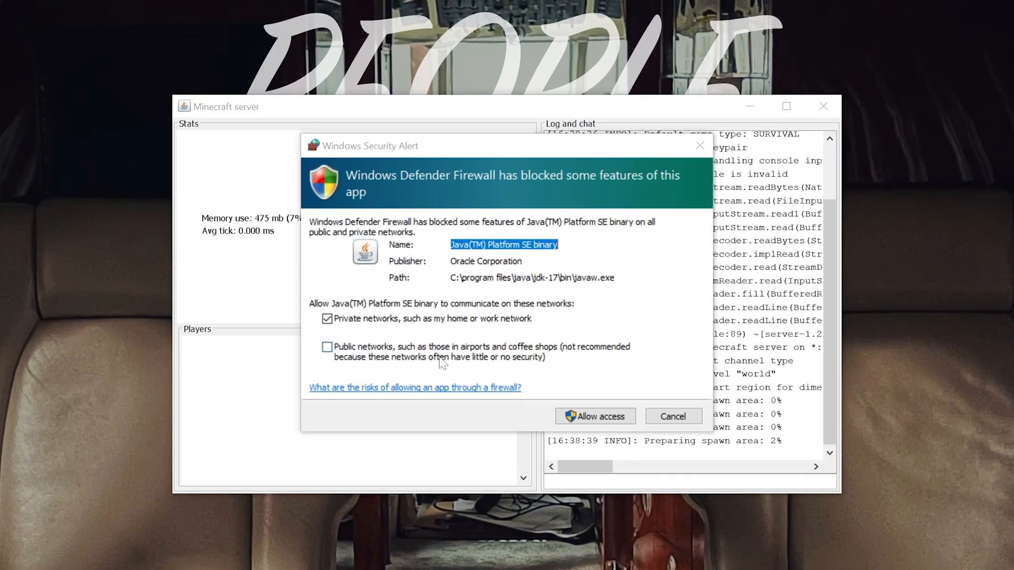
click(328, 347)
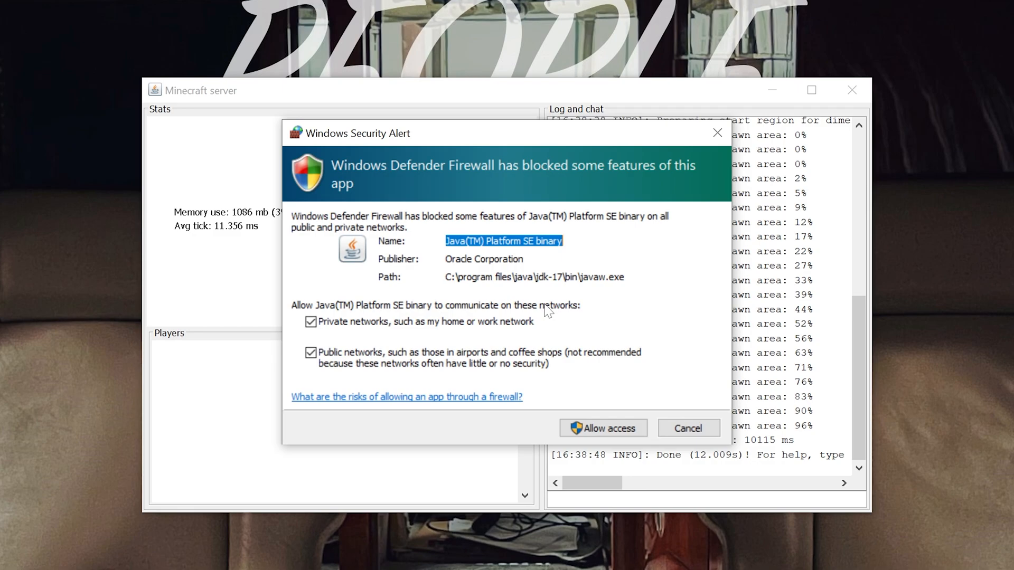
mouse_move(175, 318)
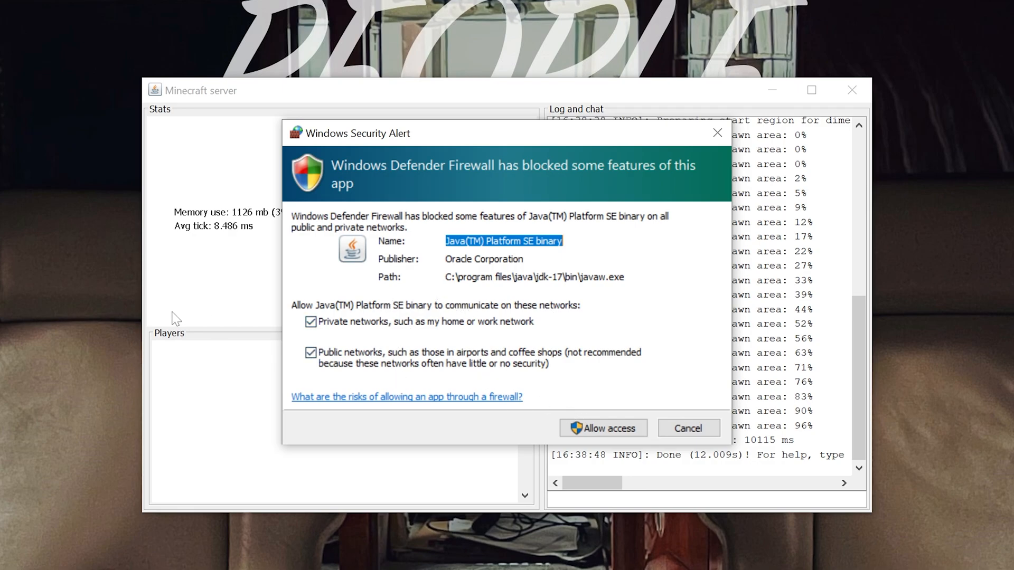
click(602, 428)
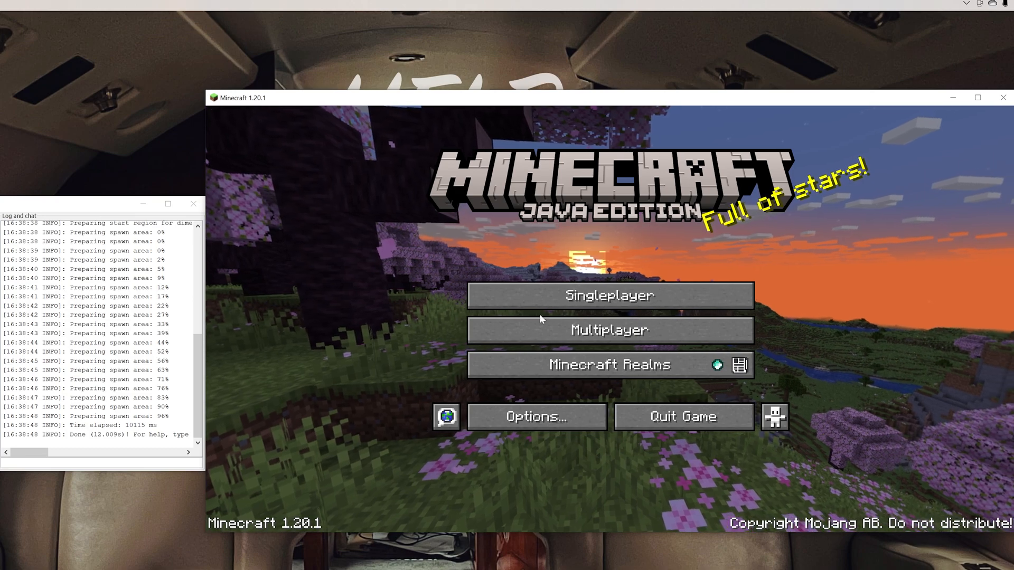
Join the server through Multiplayer Direct Connection using the public IP address.
click(607, 329)
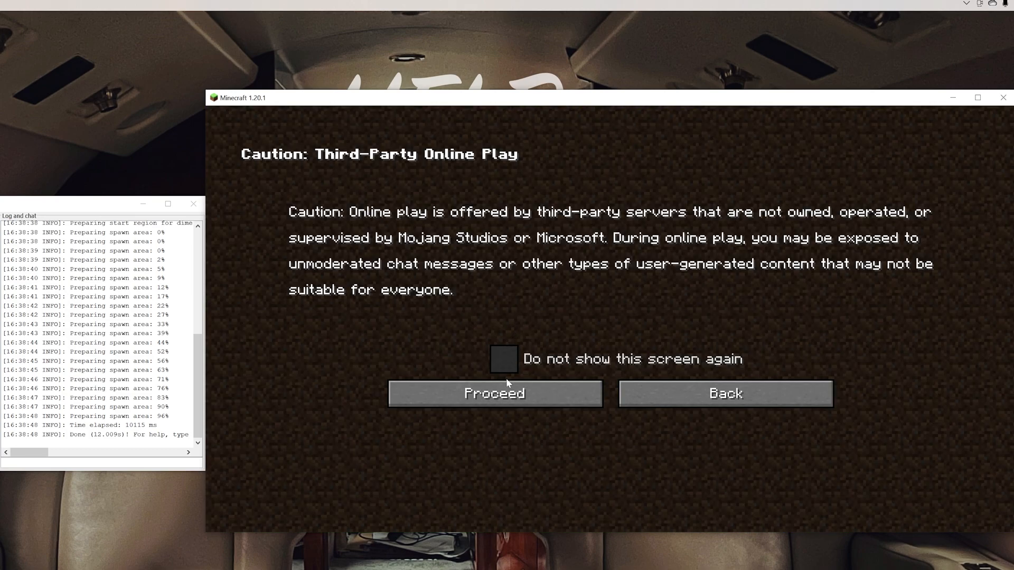
click(494, 393)
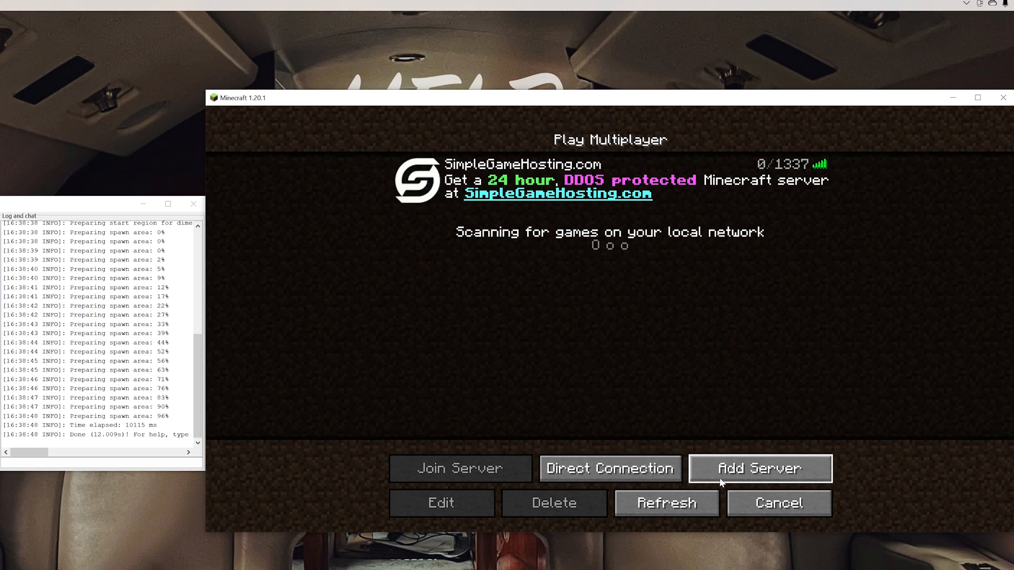
click(608, 468)
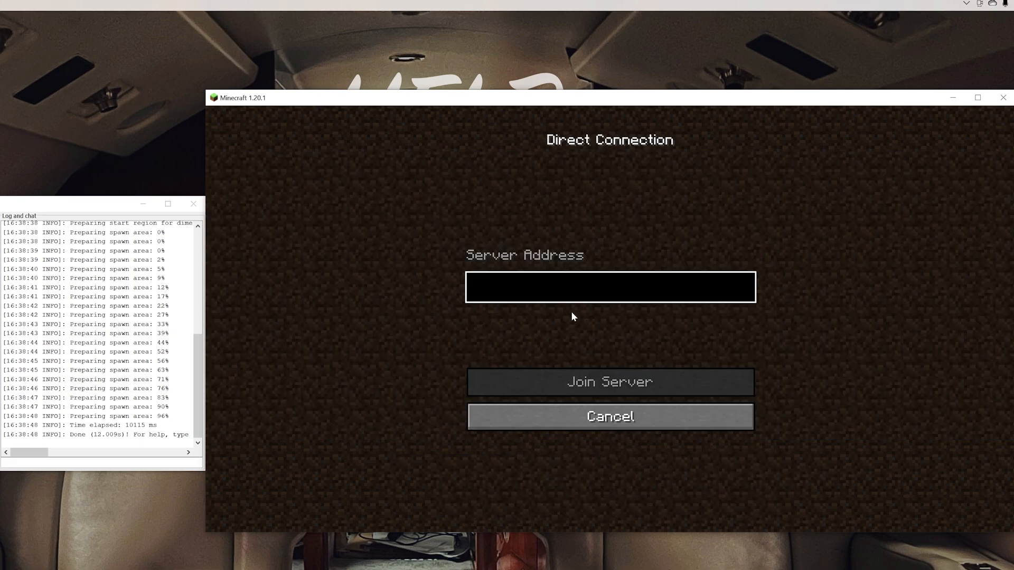
text(.43)
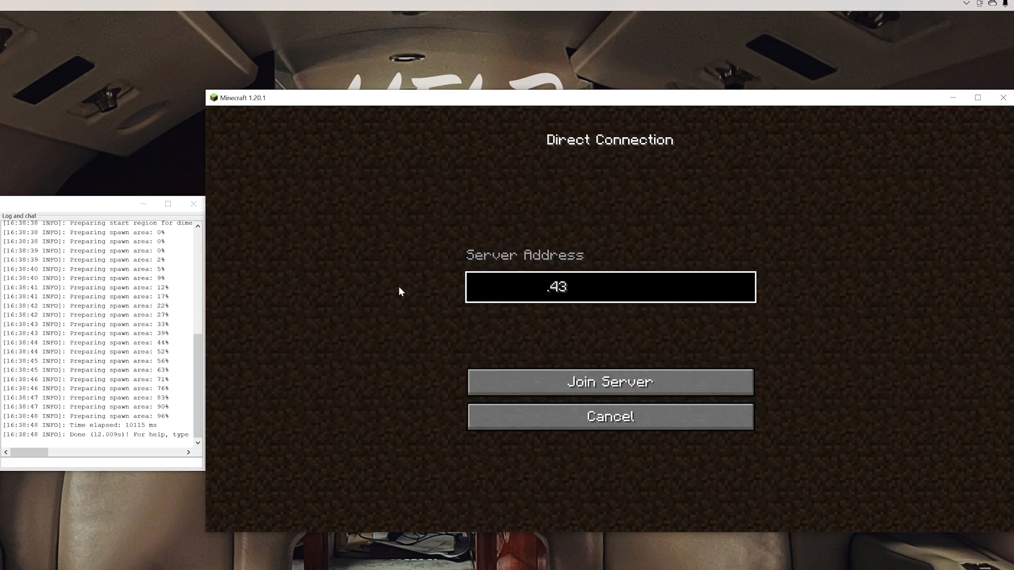
mouse_move(496, 328)
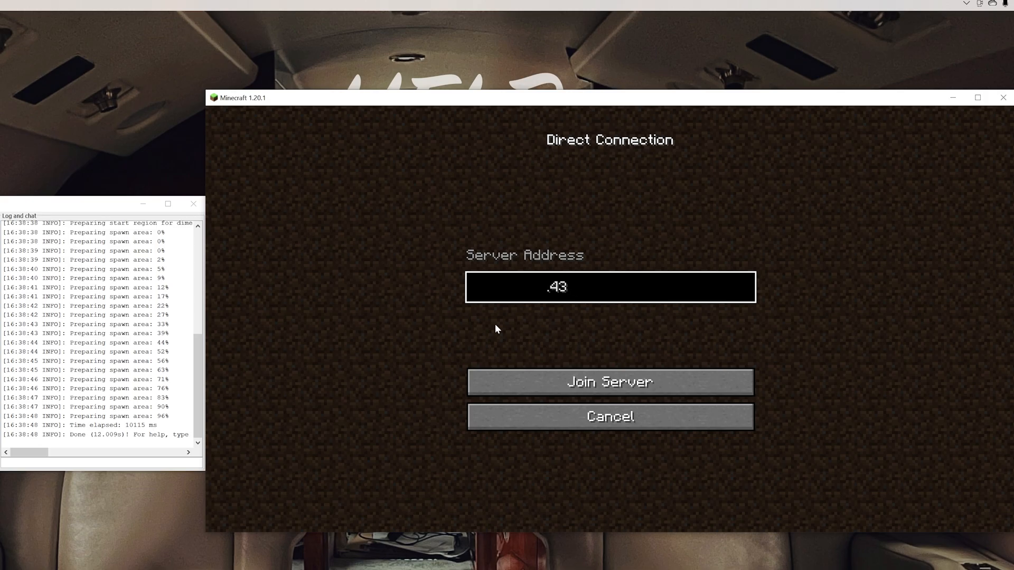
click(609, 382)
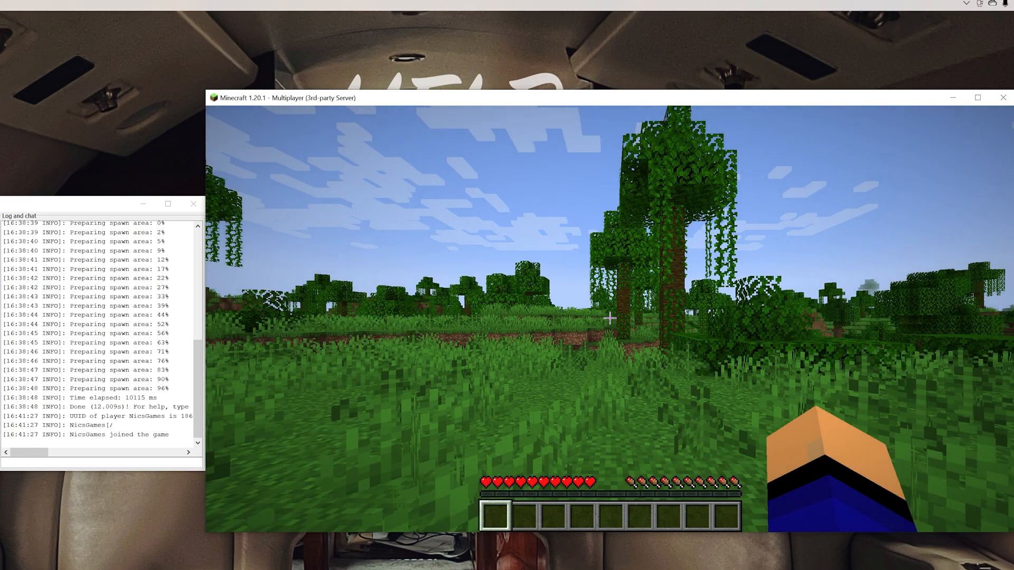
key(Escape)
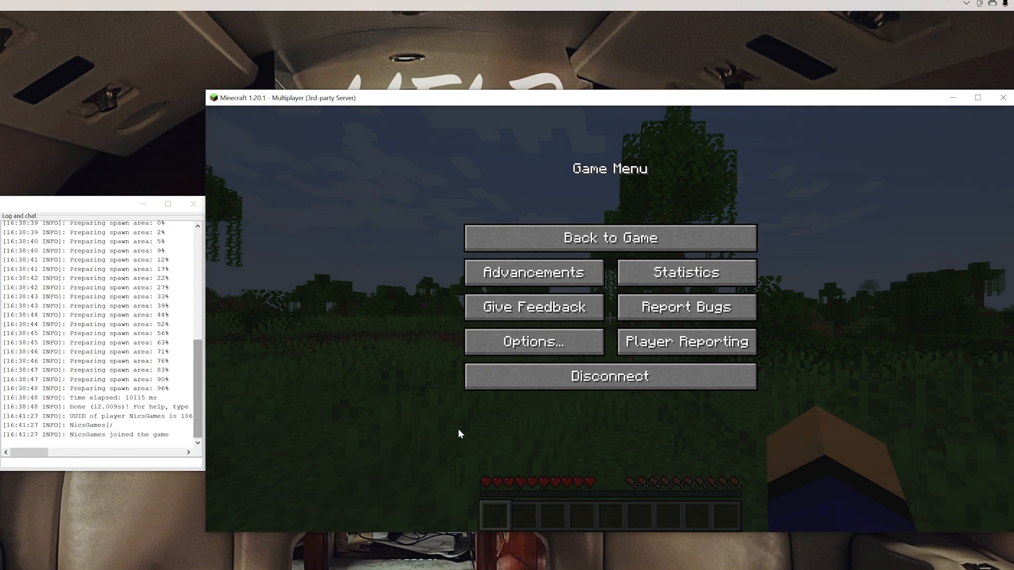
click(608, 237)
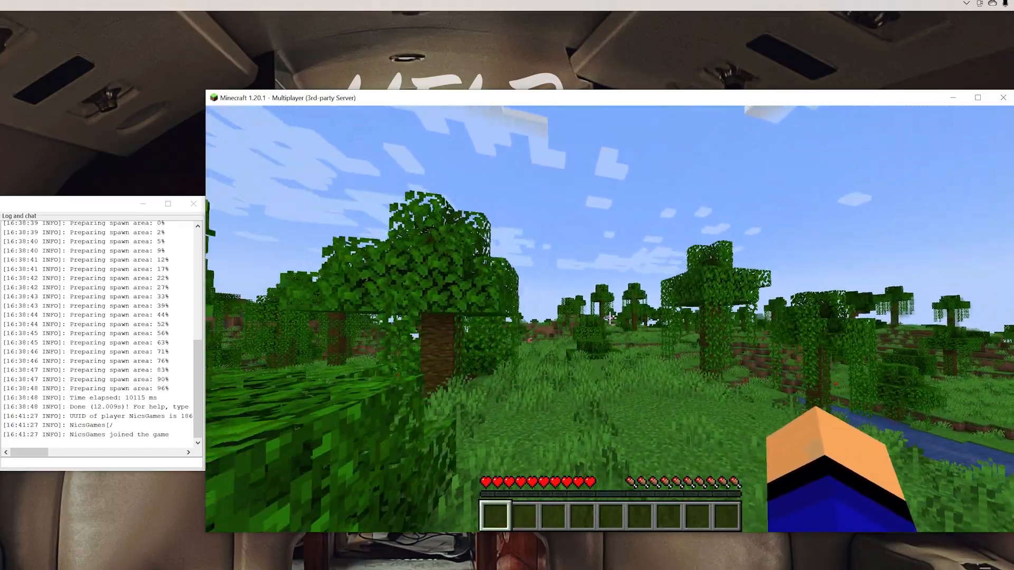
mouse_move(608, 317)
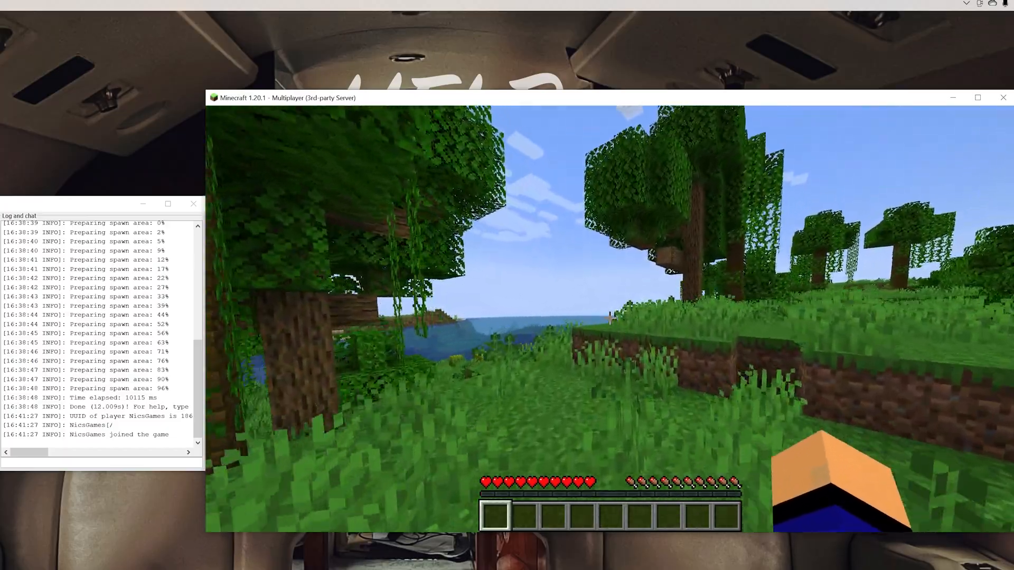
mouse_move(608, 310)
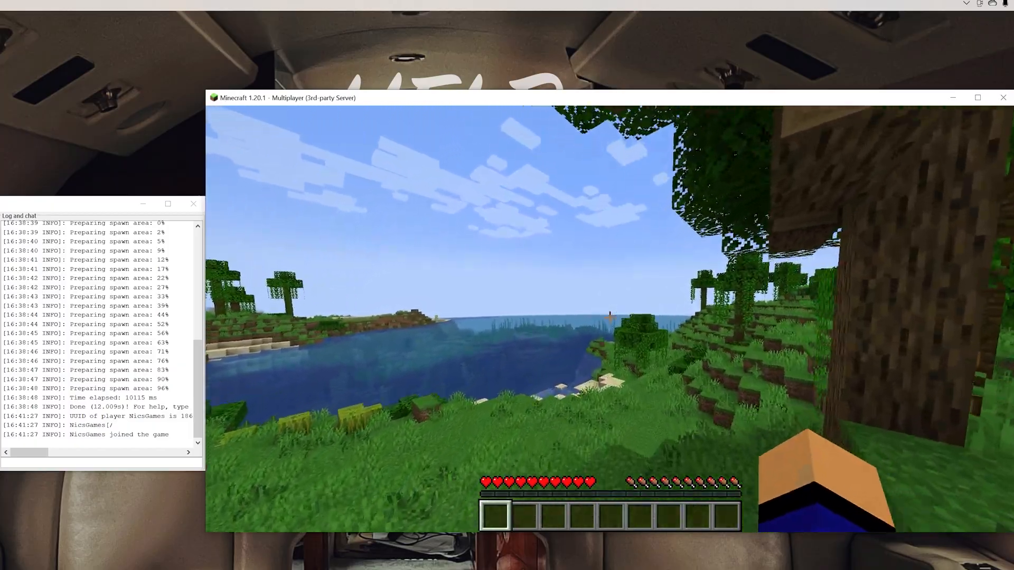
mouse_move(607, 317)
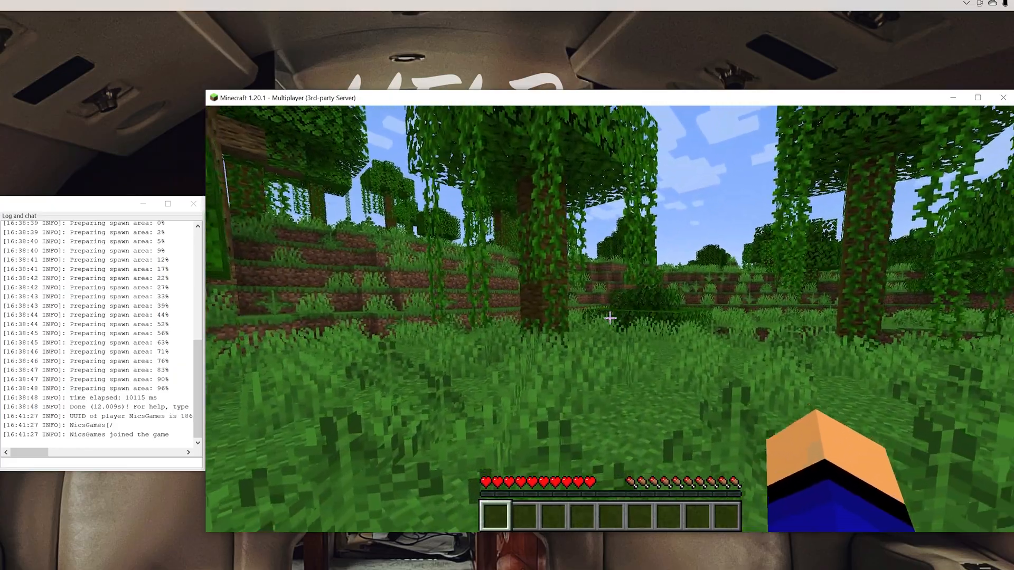
key(Escape)
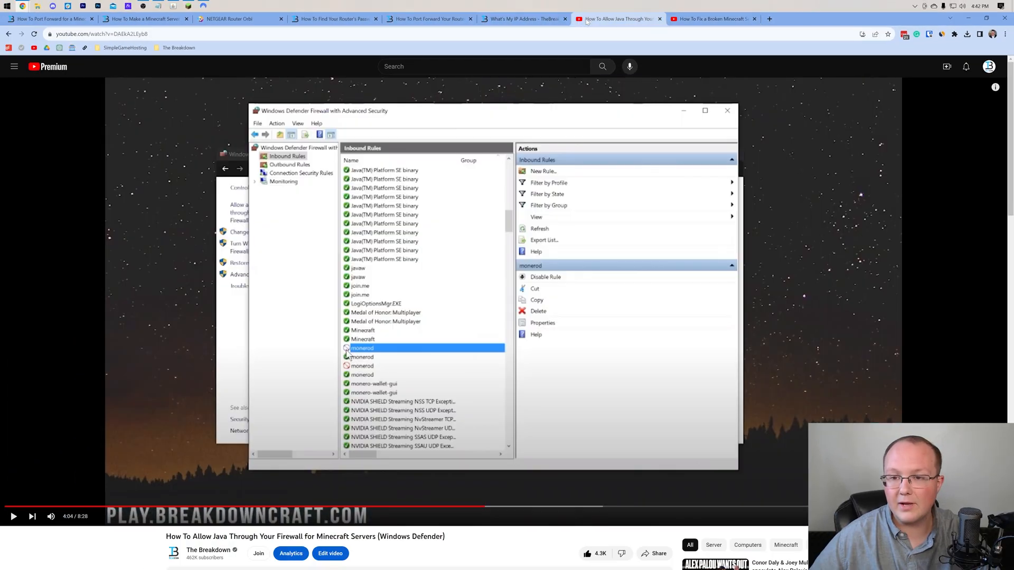
mouse_move(572, 177)
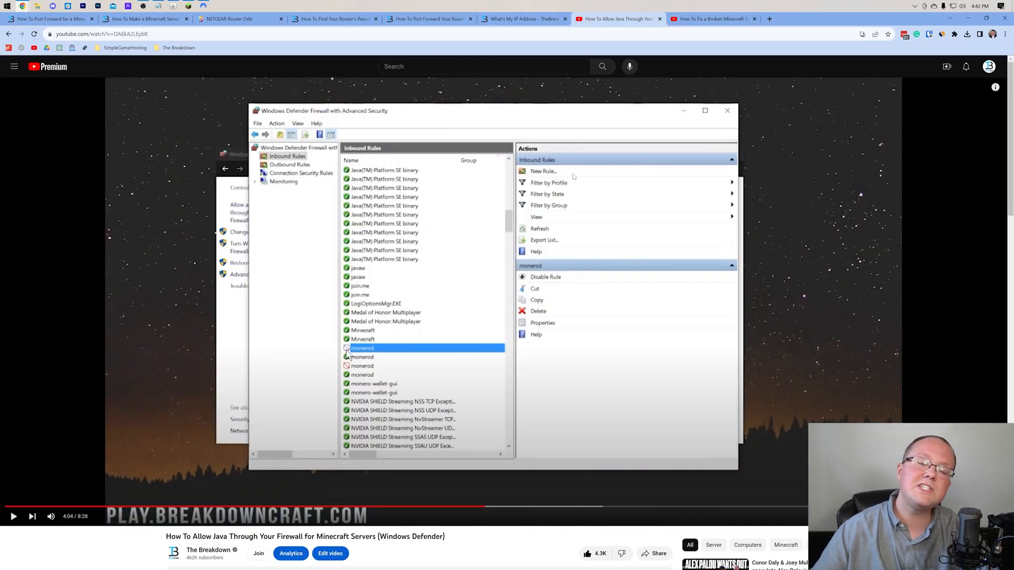
Switch to the 'How To Fix a Broken Minecraft Server' tab and scroll down.
click(711, 18)
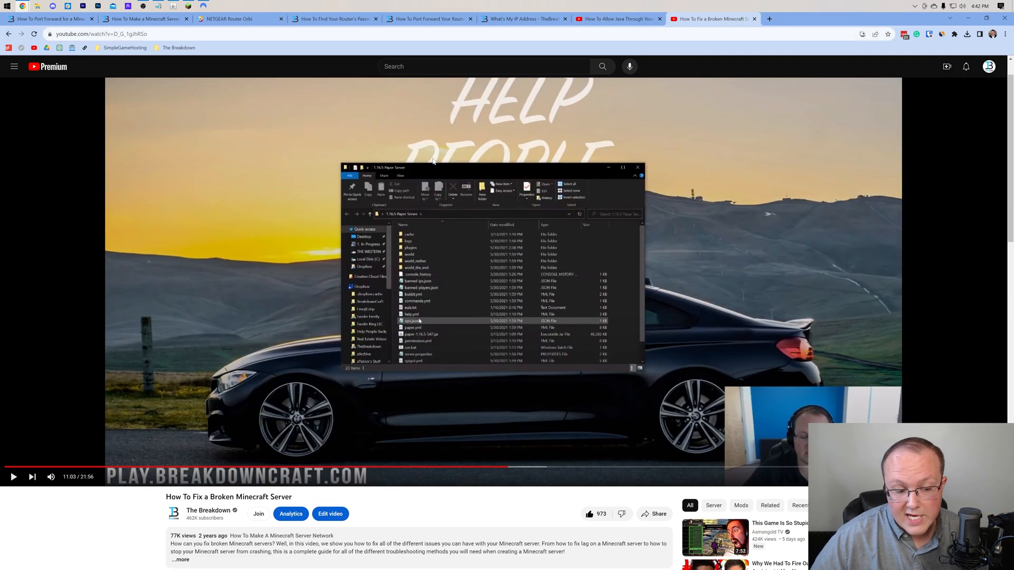
scroll(down, 3)
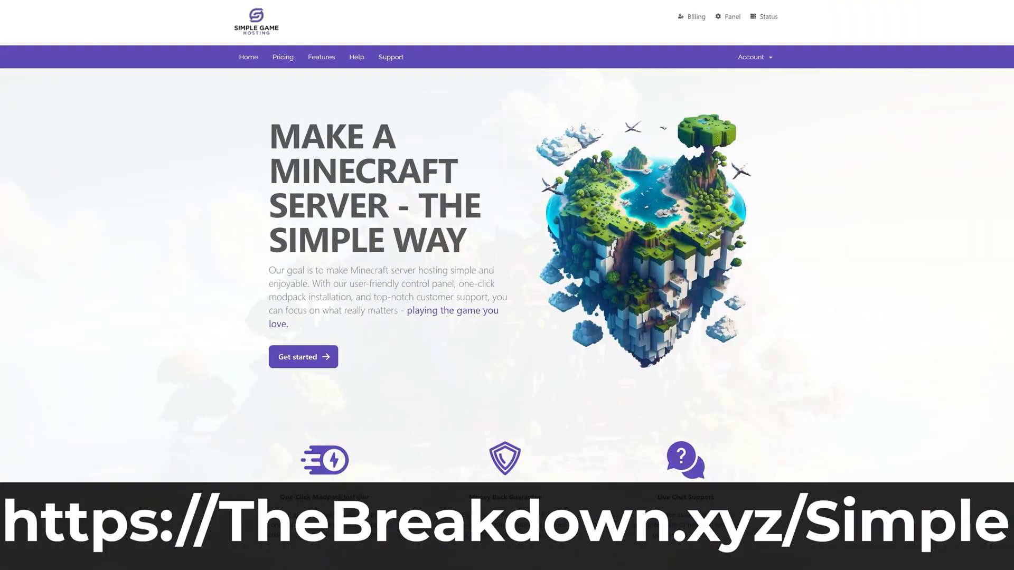
Select the text about the user-friendly control panel, modpack installation and customer support.
drag(348, 284, 464, 297)
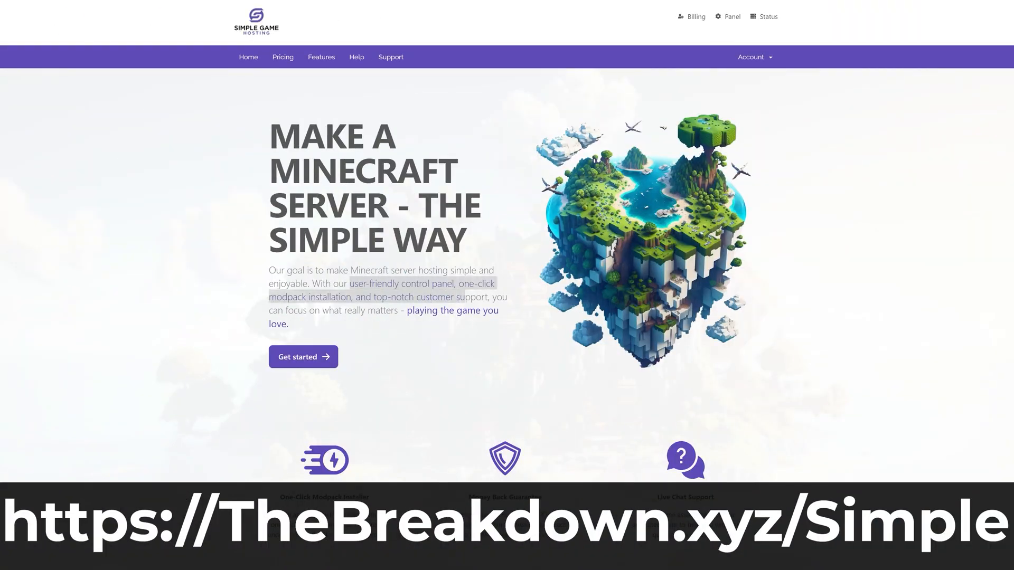